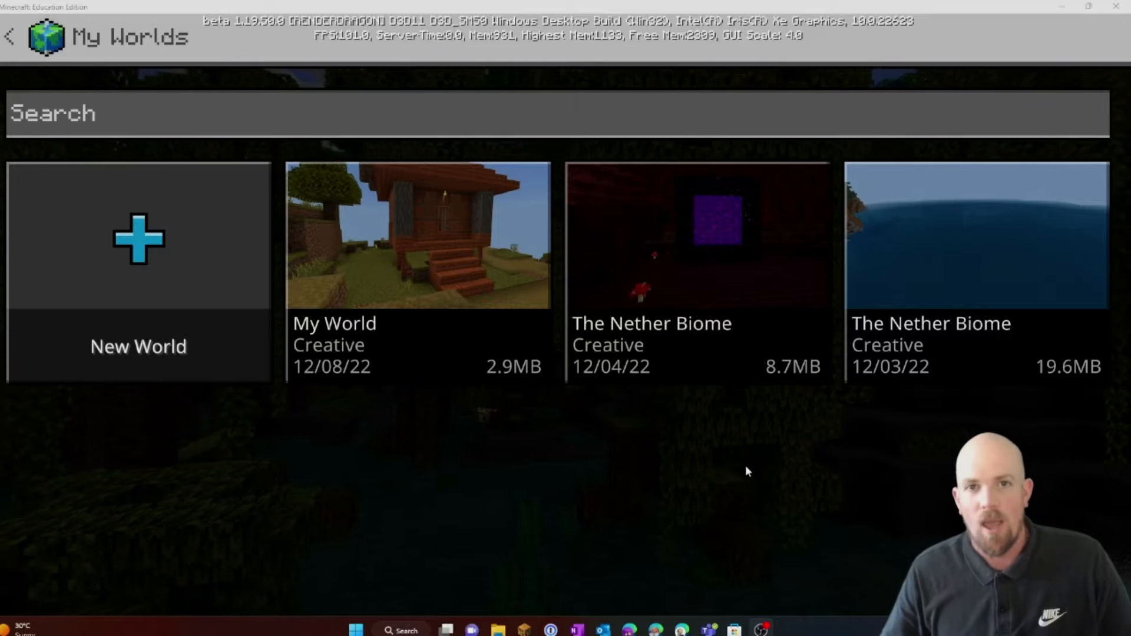
mouse_move(815, 398)
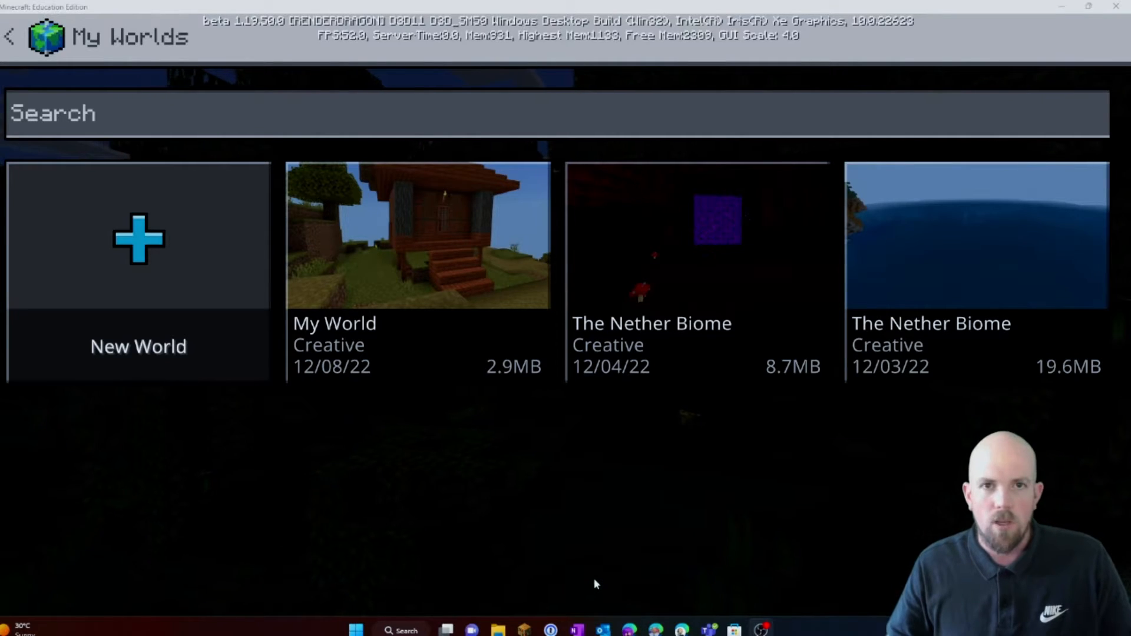
mouse_move(616, 611)
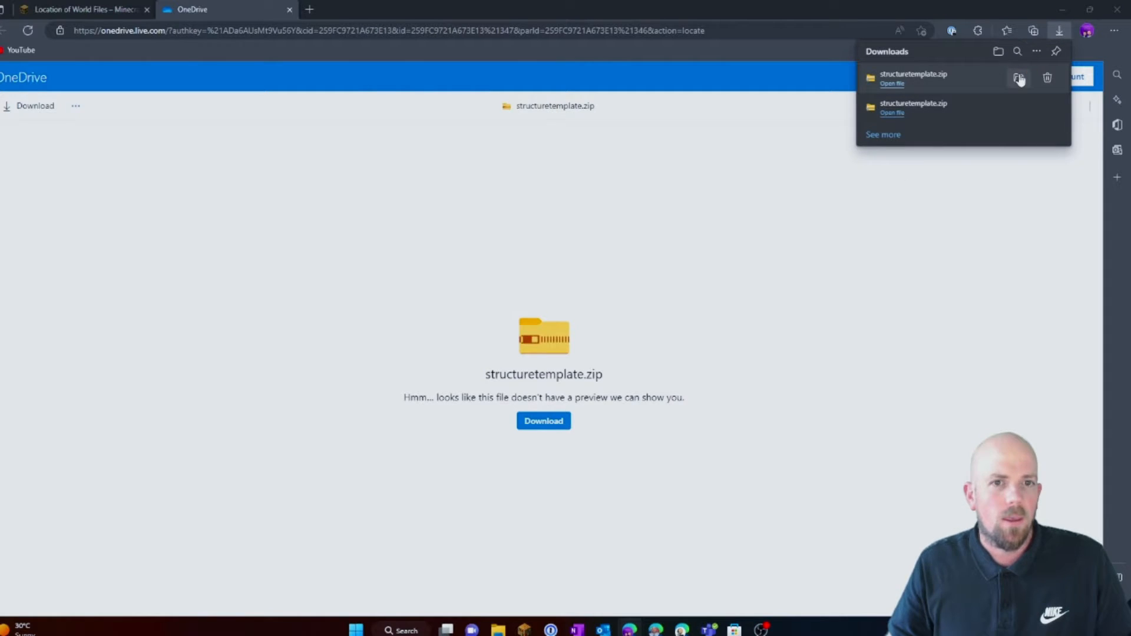
Show structuretemplate.zip in Downloads and extract it to the suggested folder.
click(1018, 78)
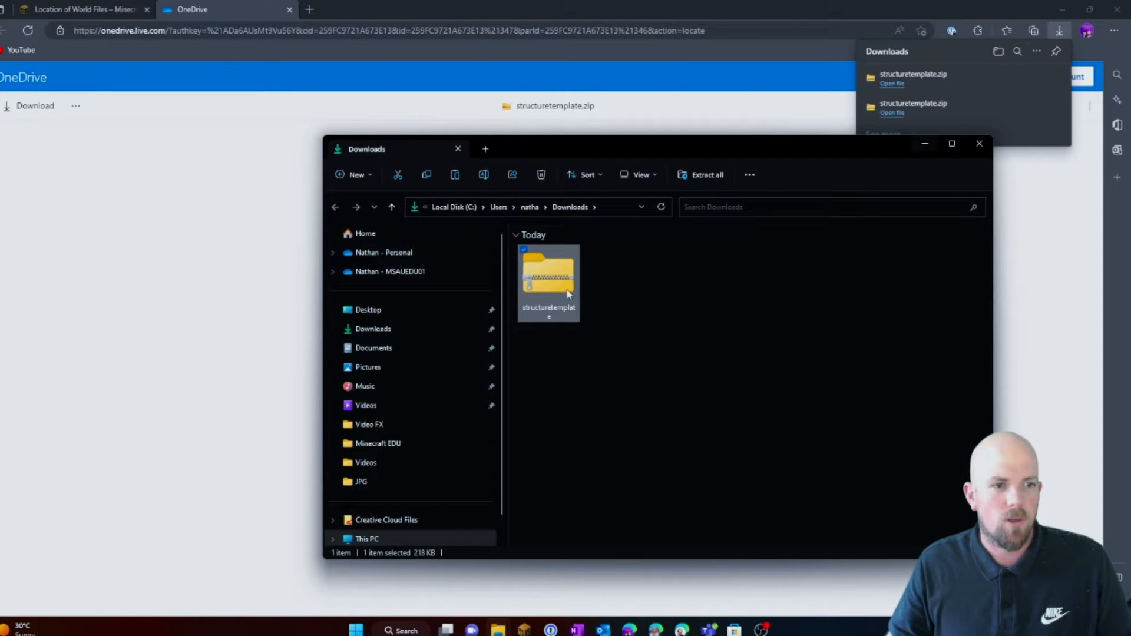
mouse_move(566, 288)
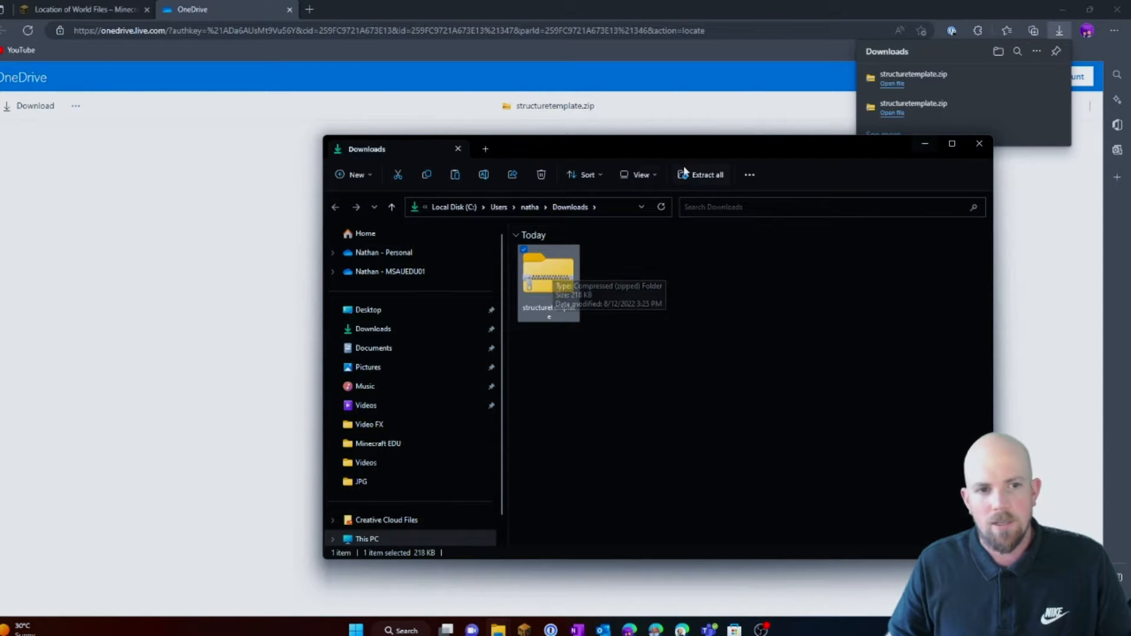
click(699, 175)
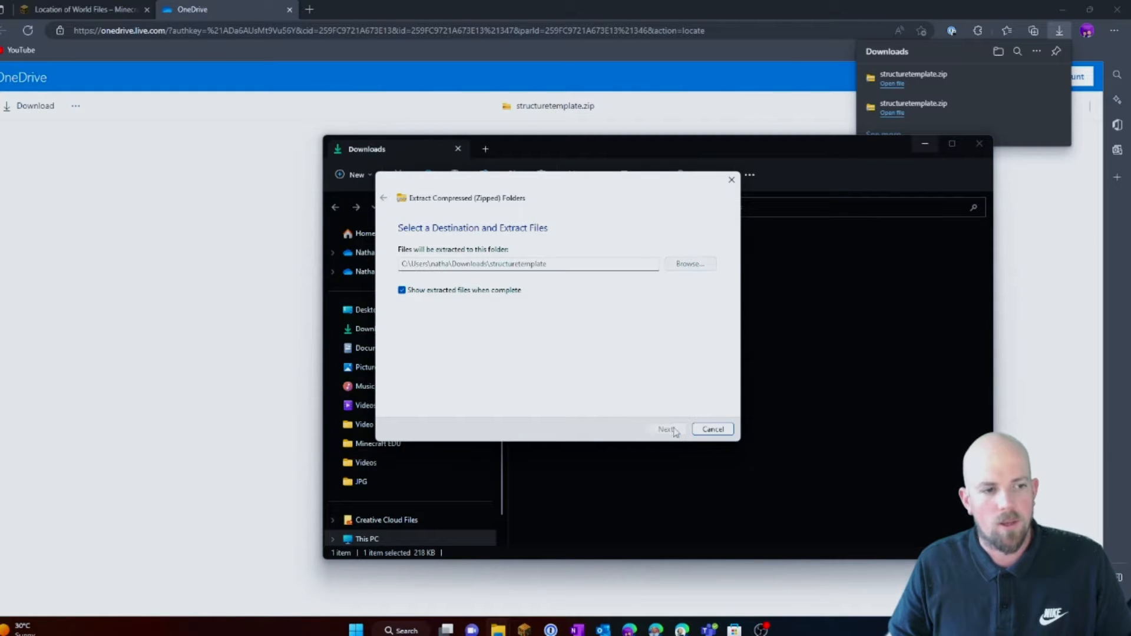
click(664, 429)
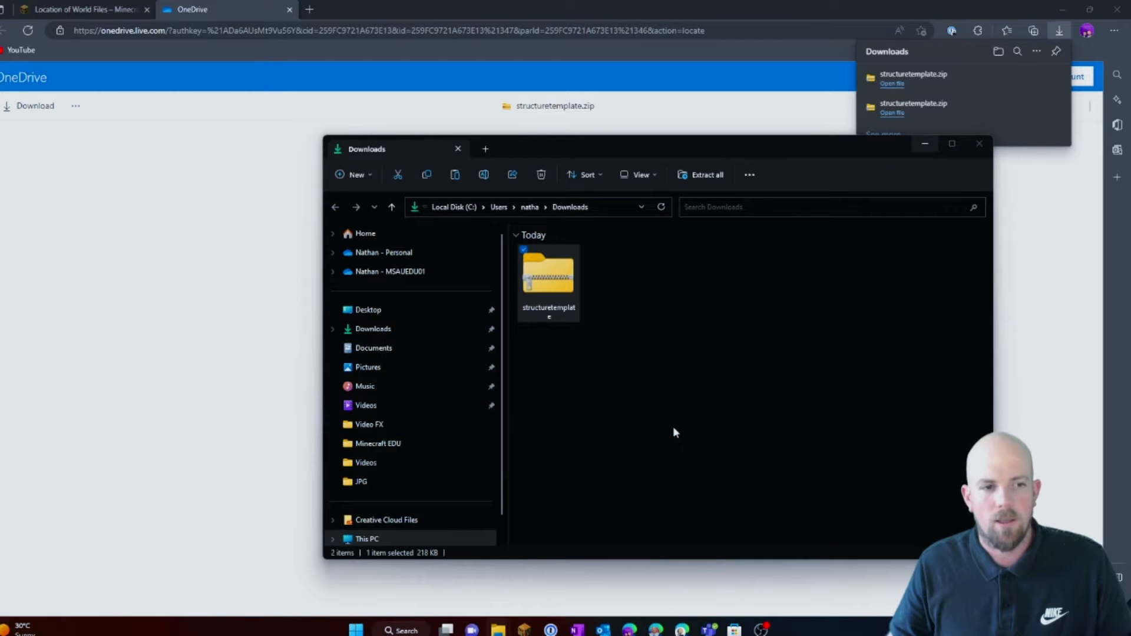
Enter the extracted folder and select the inner structuretemplate subfolder.
double_click(548, 275)
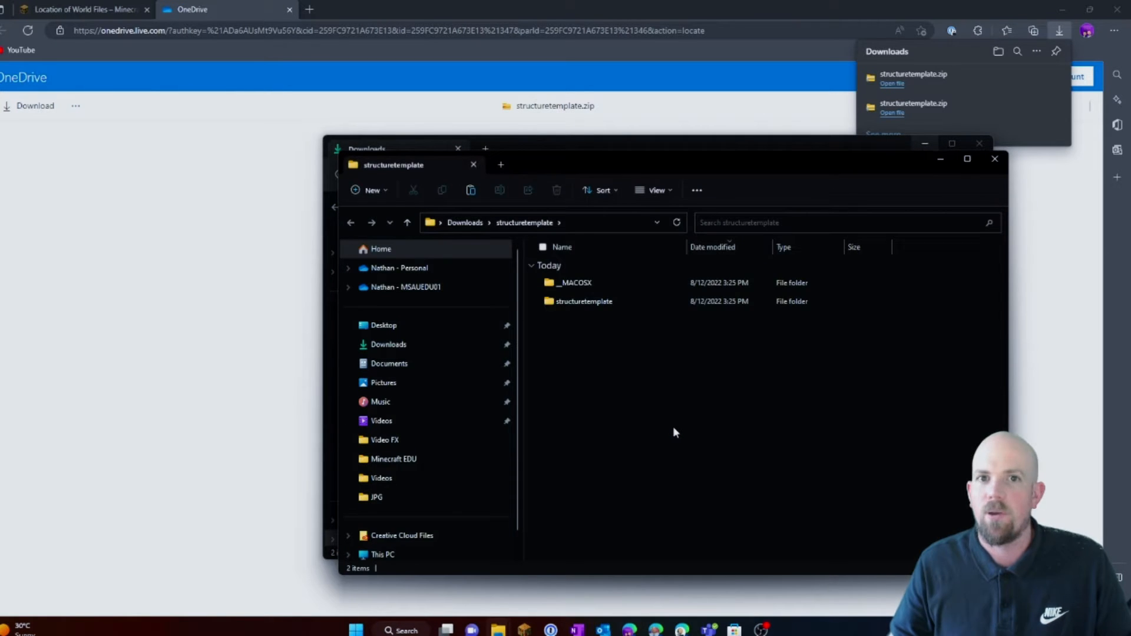
click(584, 300)
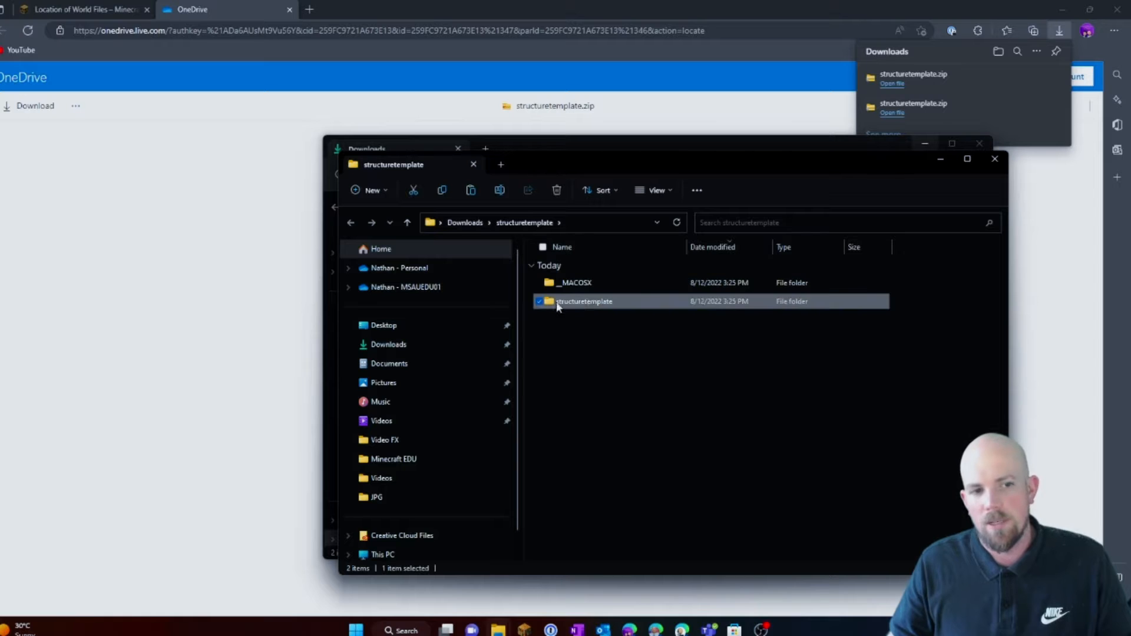
mouse_move(583, 302)
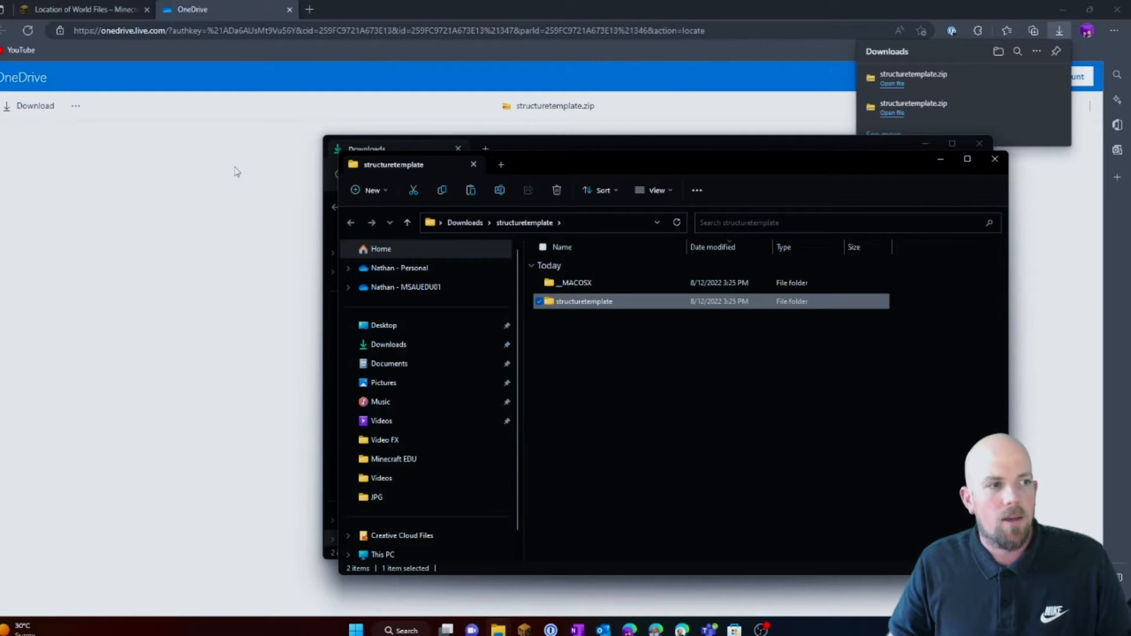
Bring up the Location of World Files article and scroll to the PC Desktop minecraftWorlds path.
click(82, 10)
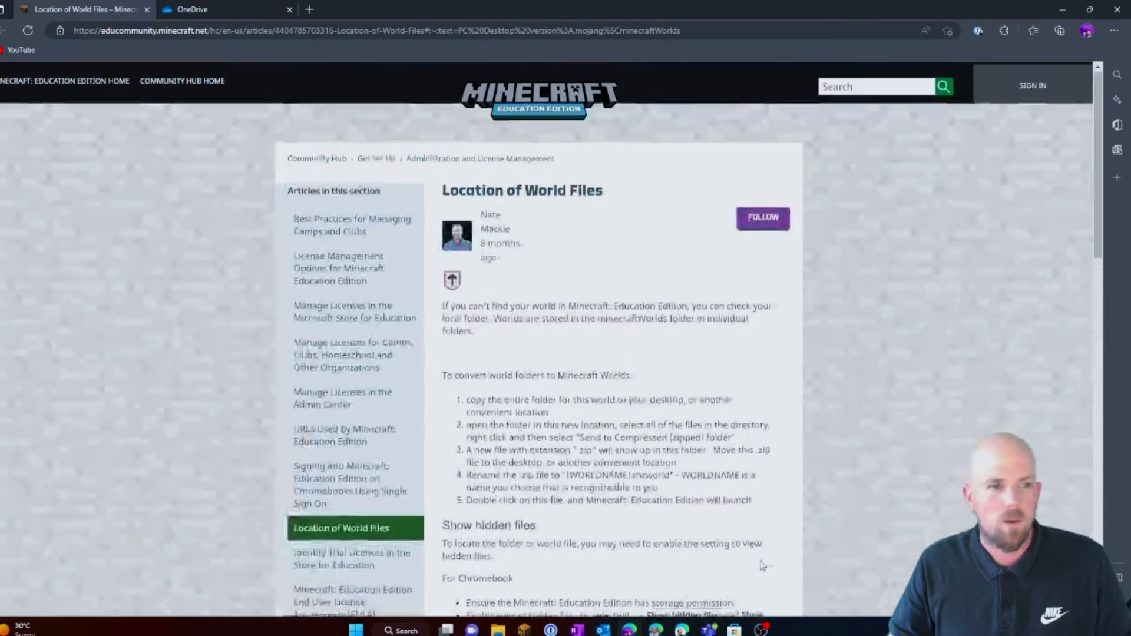
scroll(down, 3)
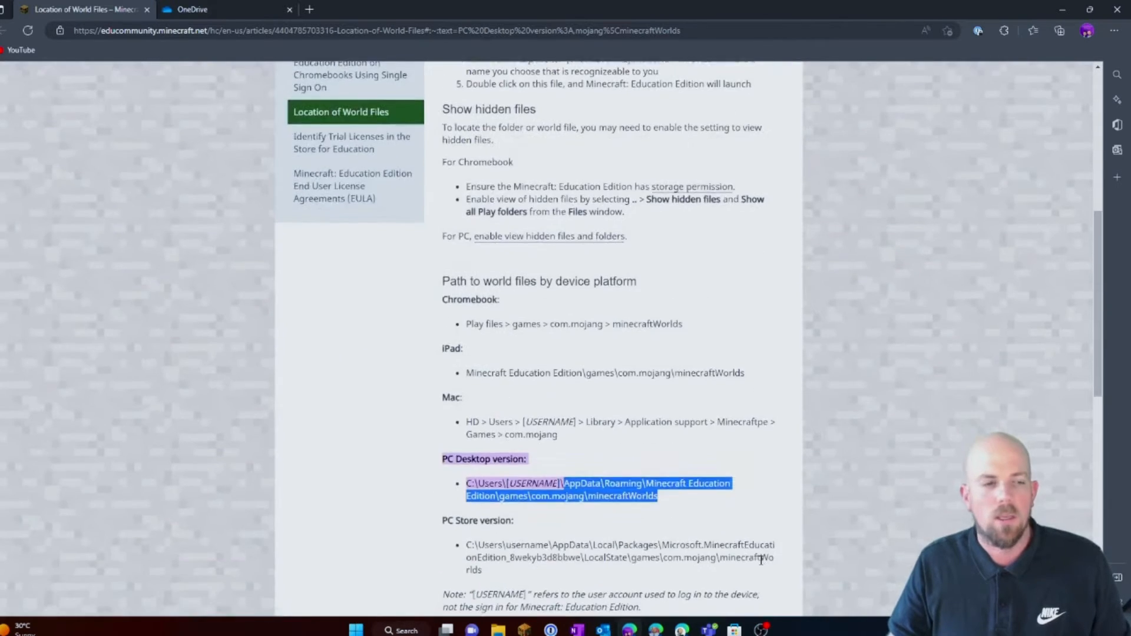
scroll(down, 3)
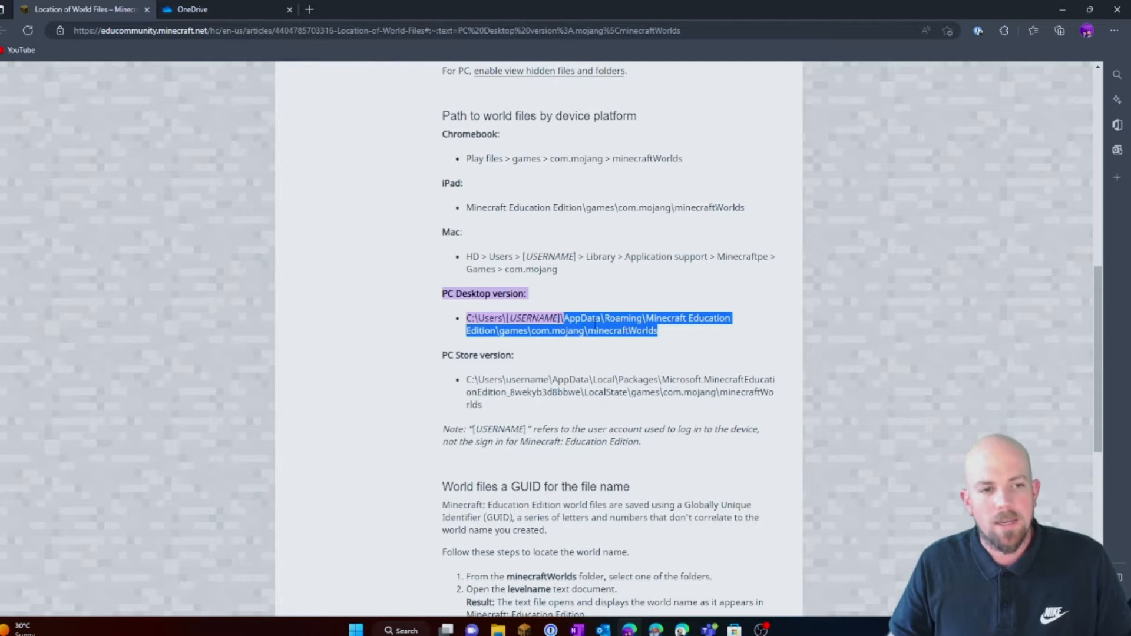
mouse_move(639, 306)
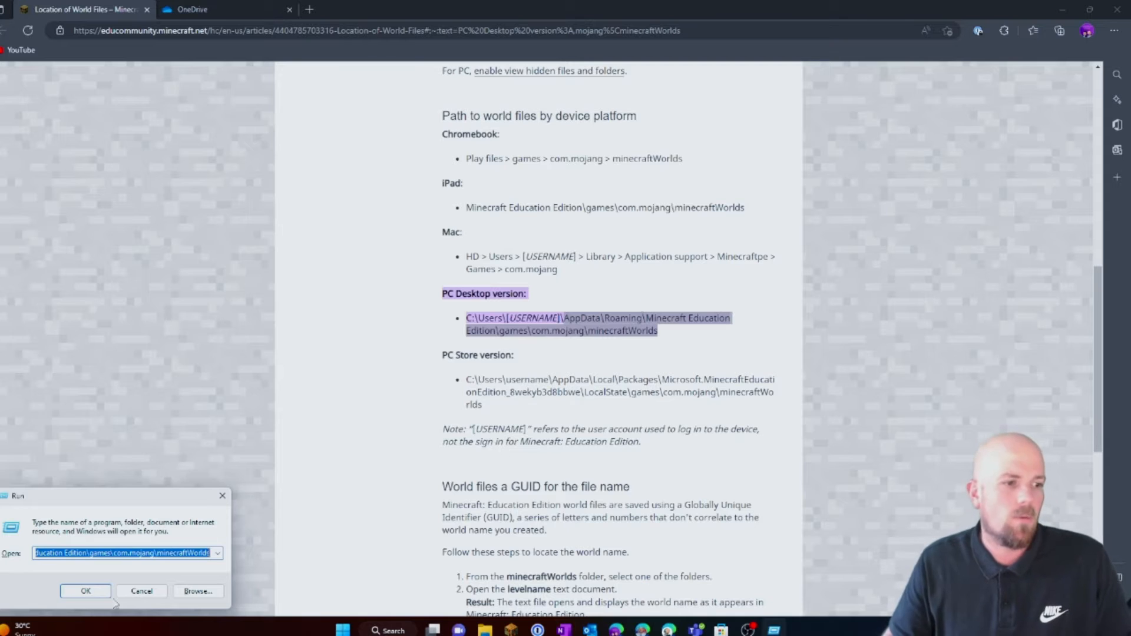
Run the pasted minecraftWorlds path and enter the h7KKY7bOAQA= world folder.
drag(18, 496, 570, 230)
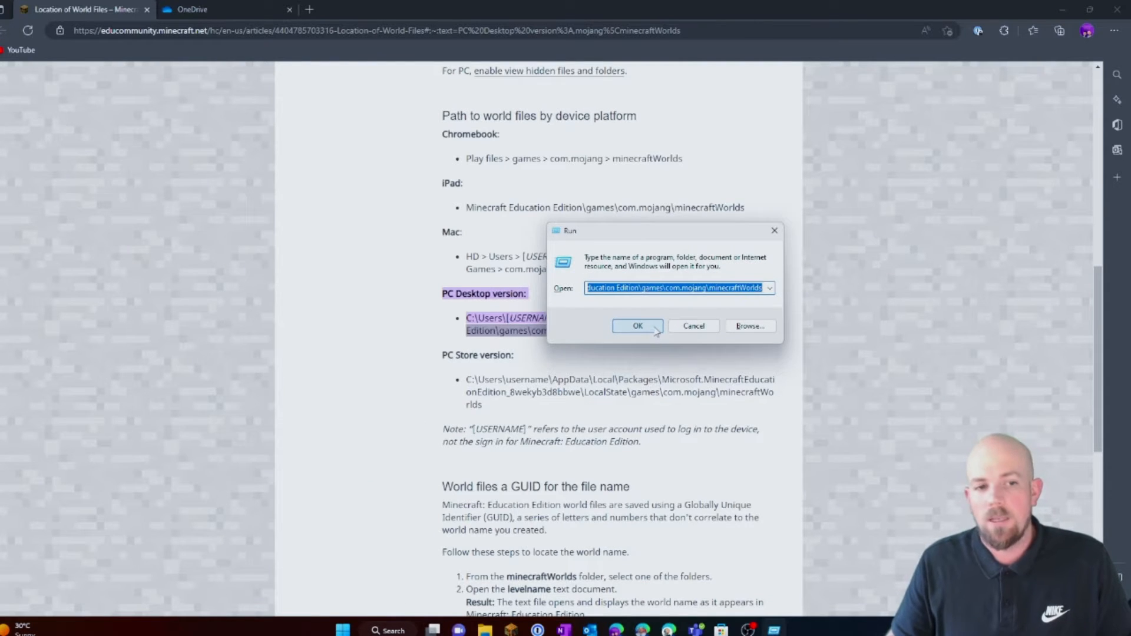
click(638, 326)
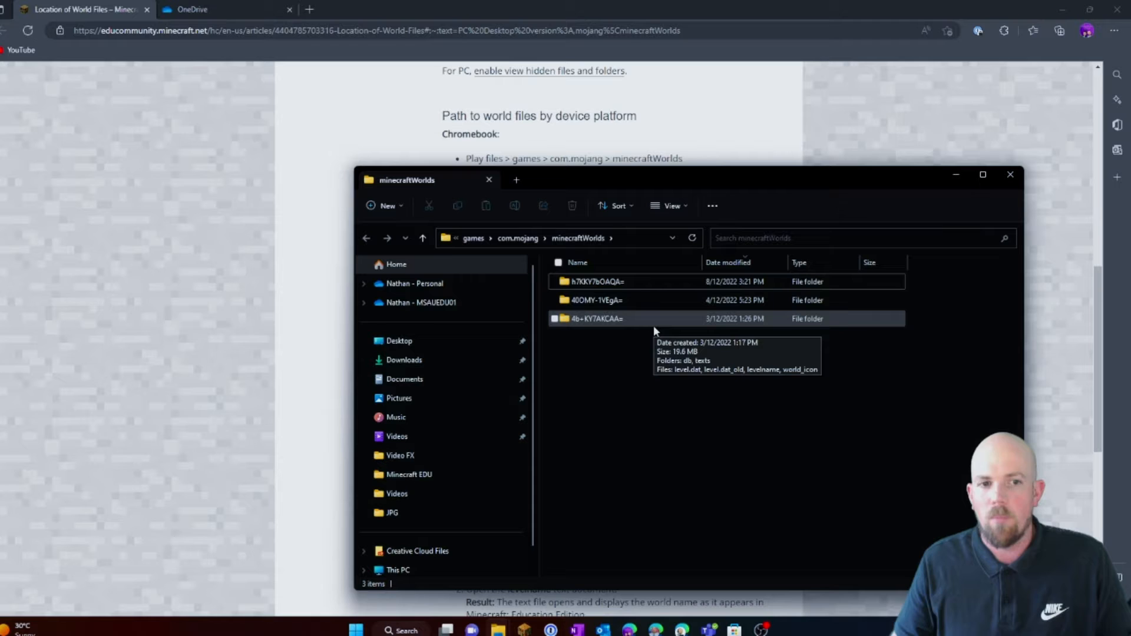
click(596, 282)
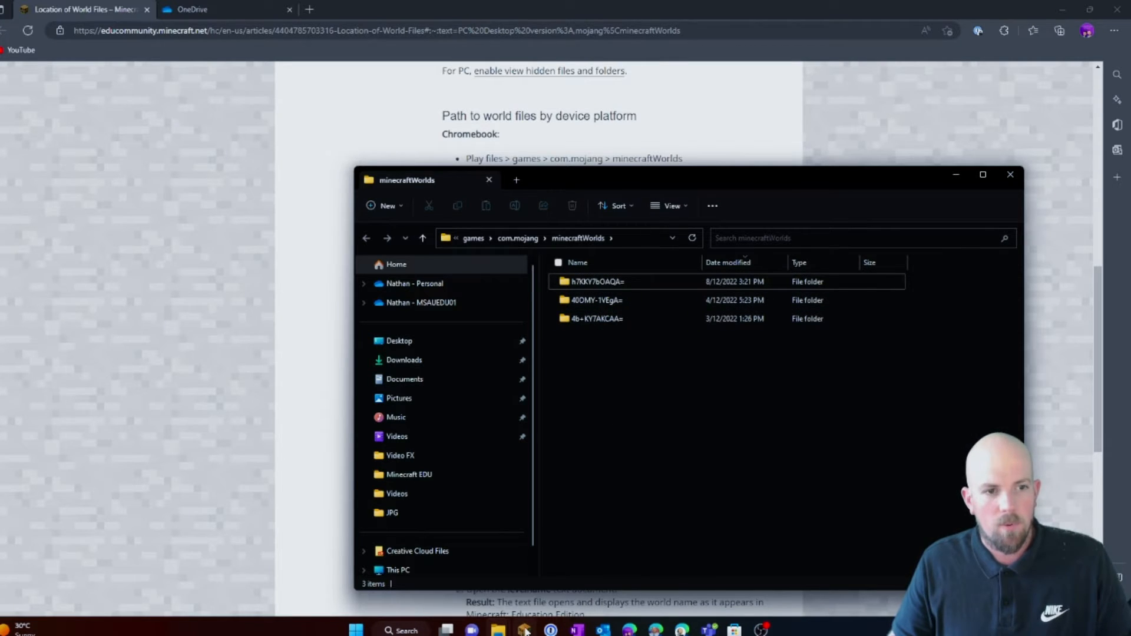
click(524, 629)
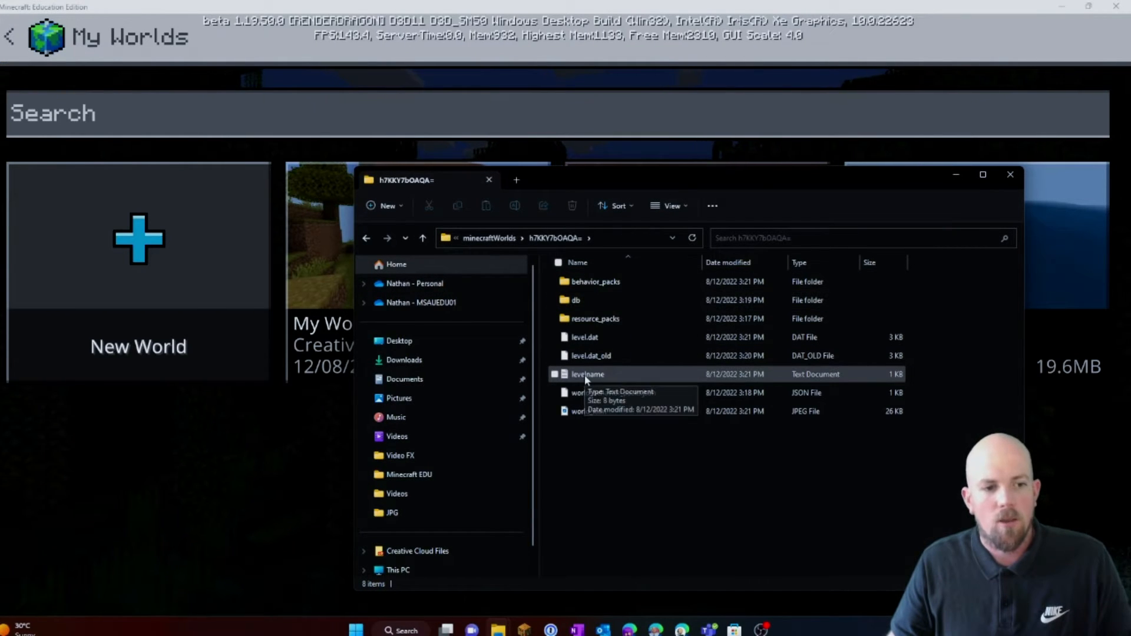
Check the world's name by viewing its levelname file.
double_click(587, 373)
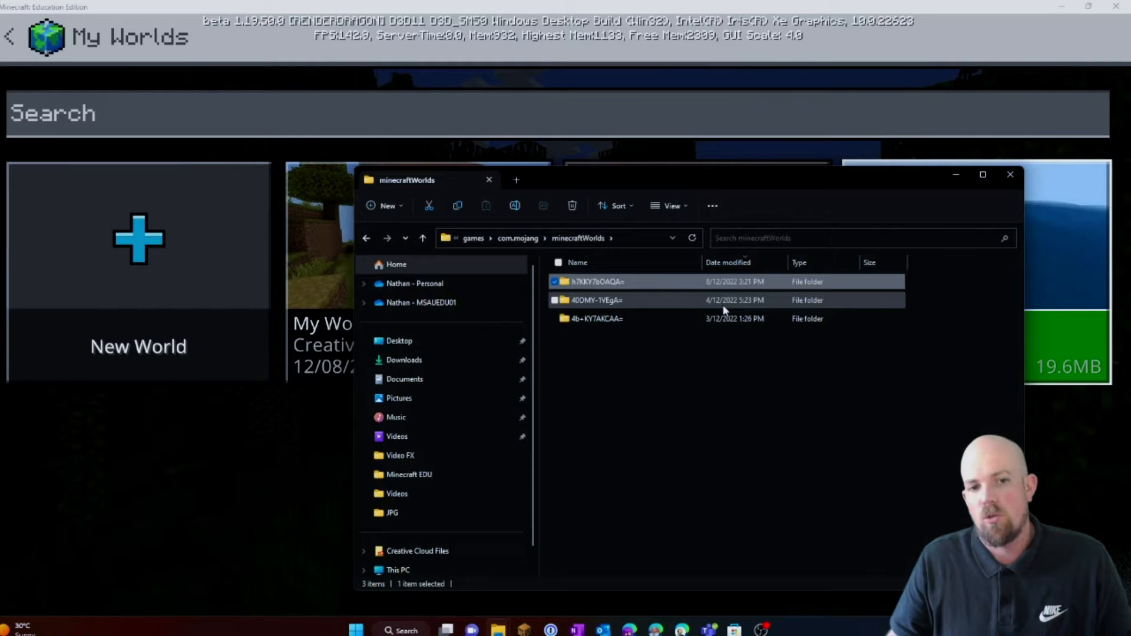
mouse_move(591, 319)
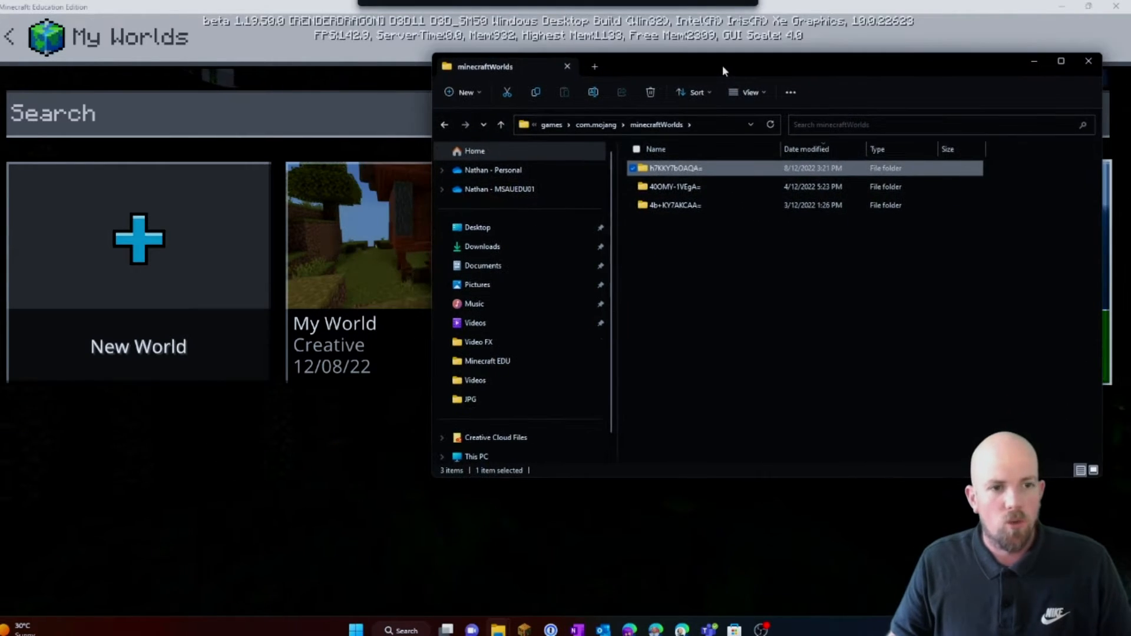
mouse_move(667, 169)
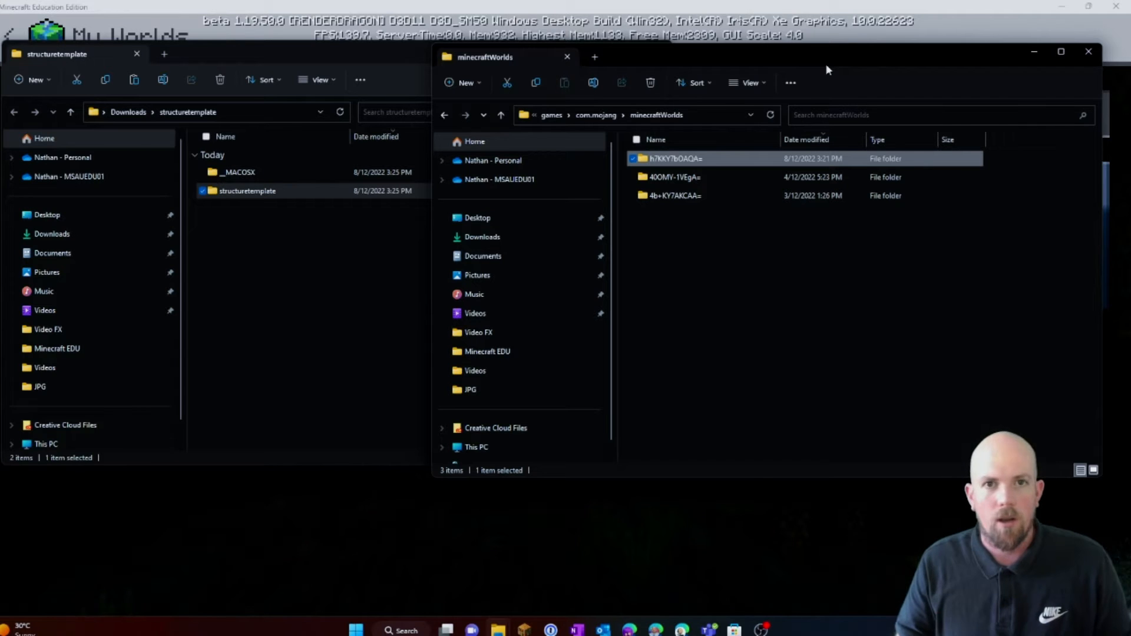
mouse_move(775, 519)
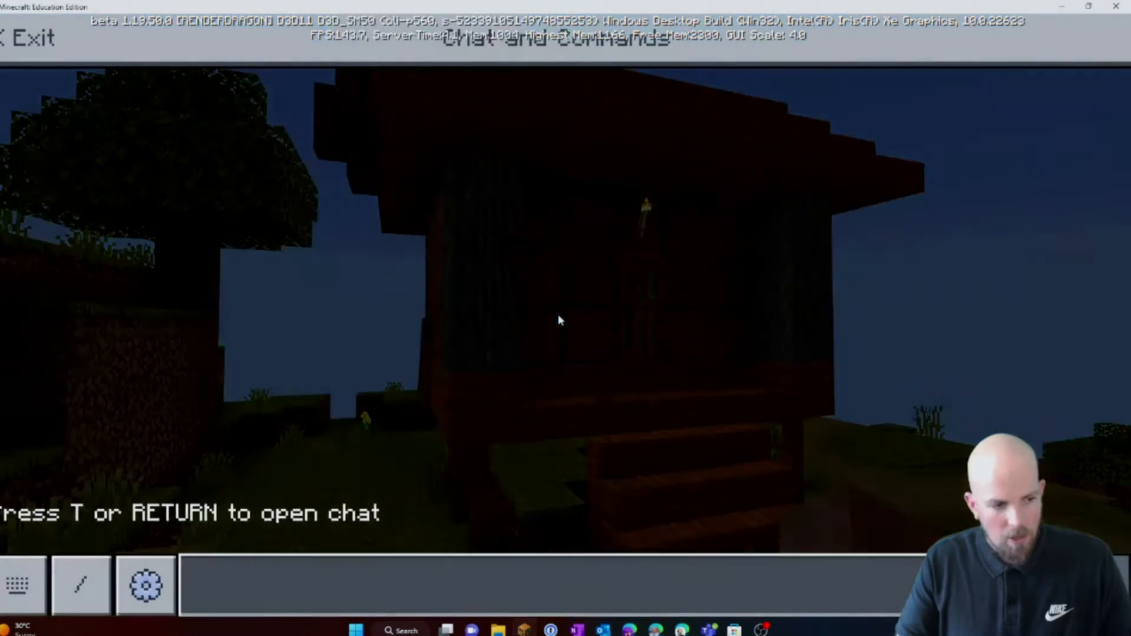
Run /give @s structure_block in chat to receive a Structure Block.
text(/give @)
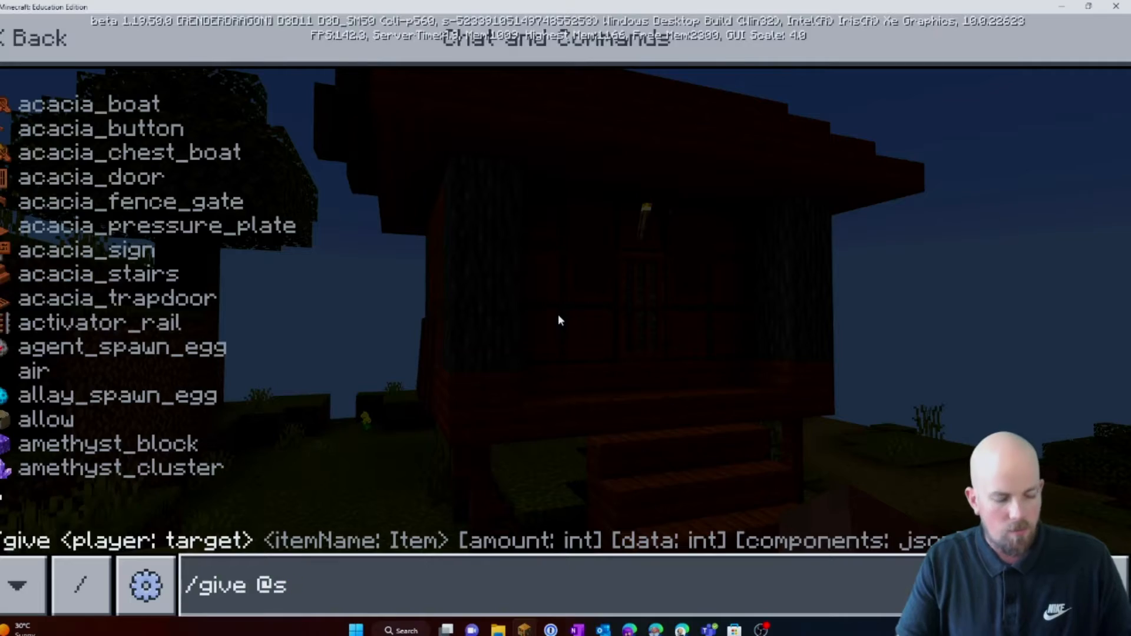
text(structure_block)
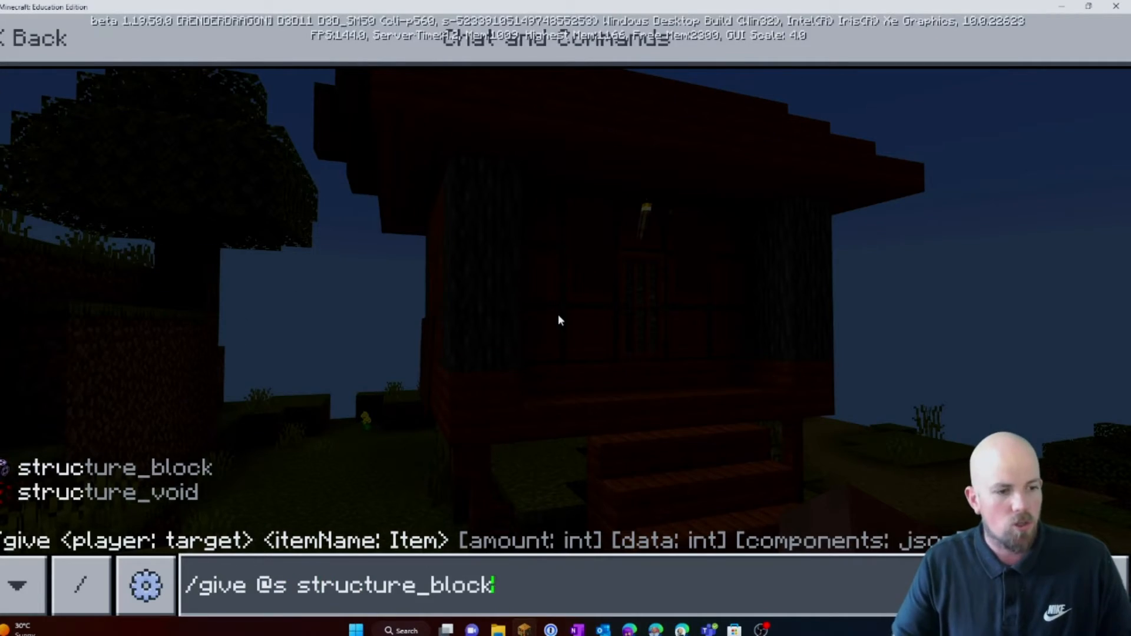
key(Enter)
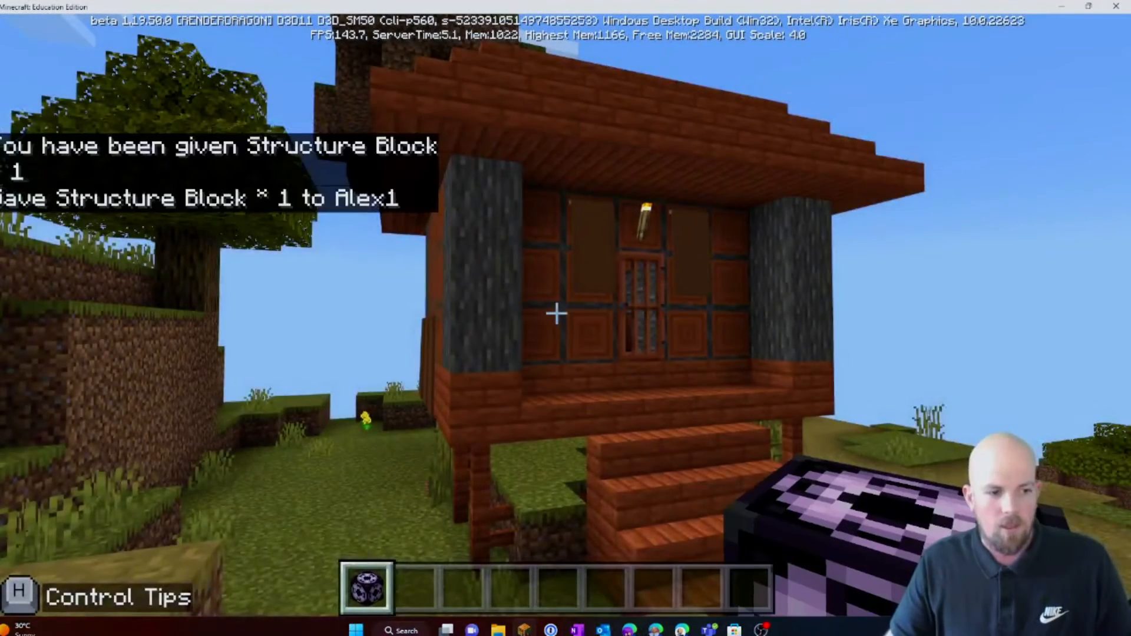
mouse_move(563, 310)
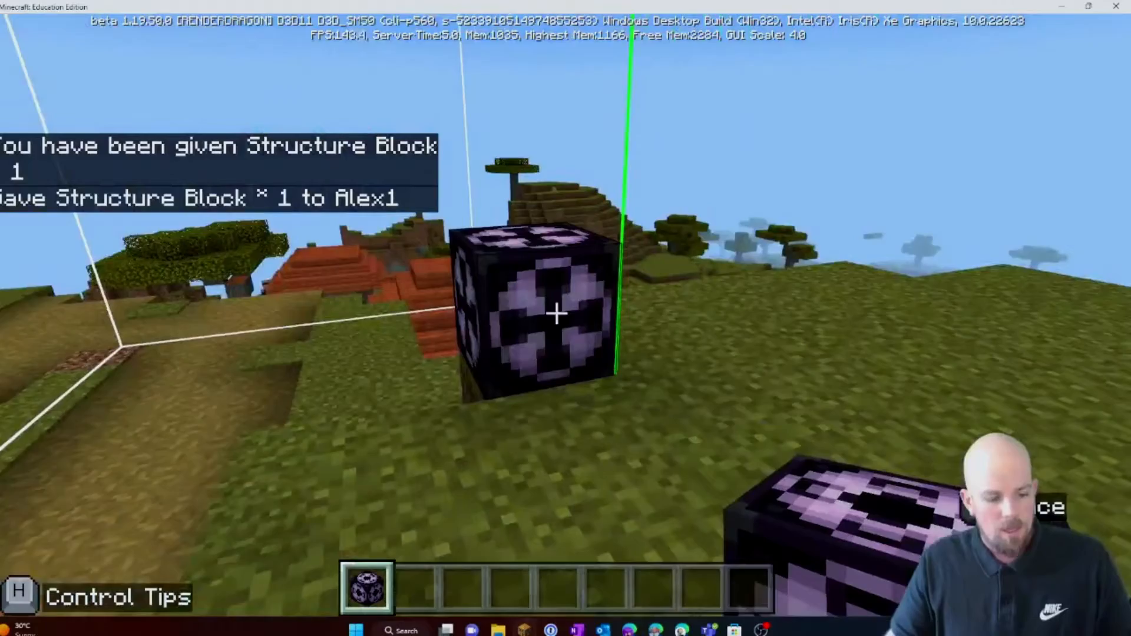
mouse_move(555, 314)
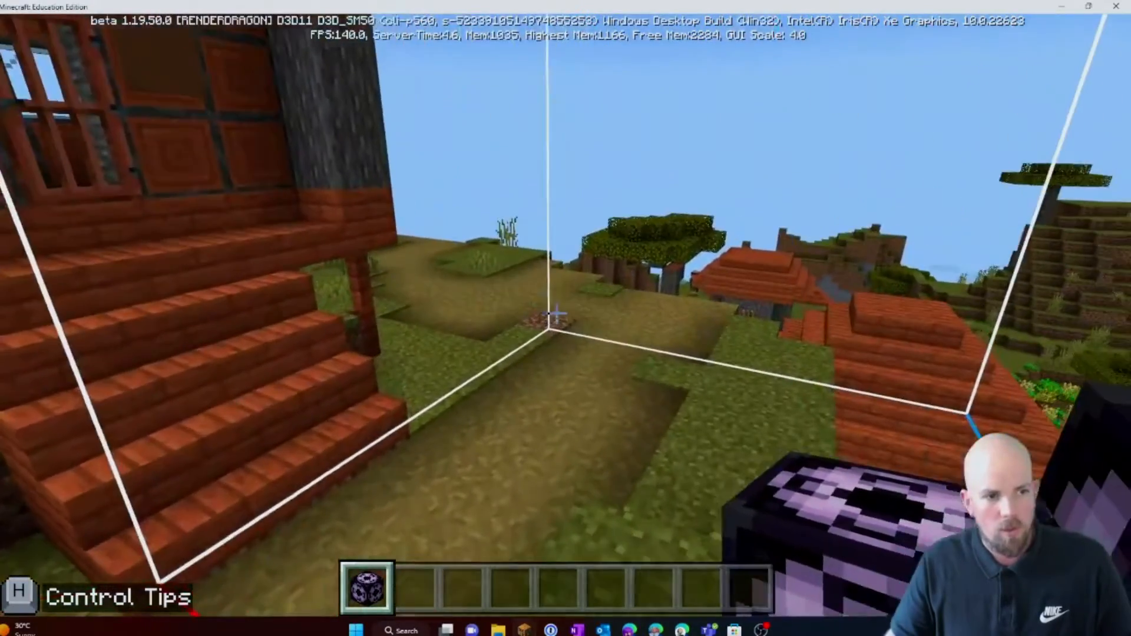
mouse_move(566, 318)
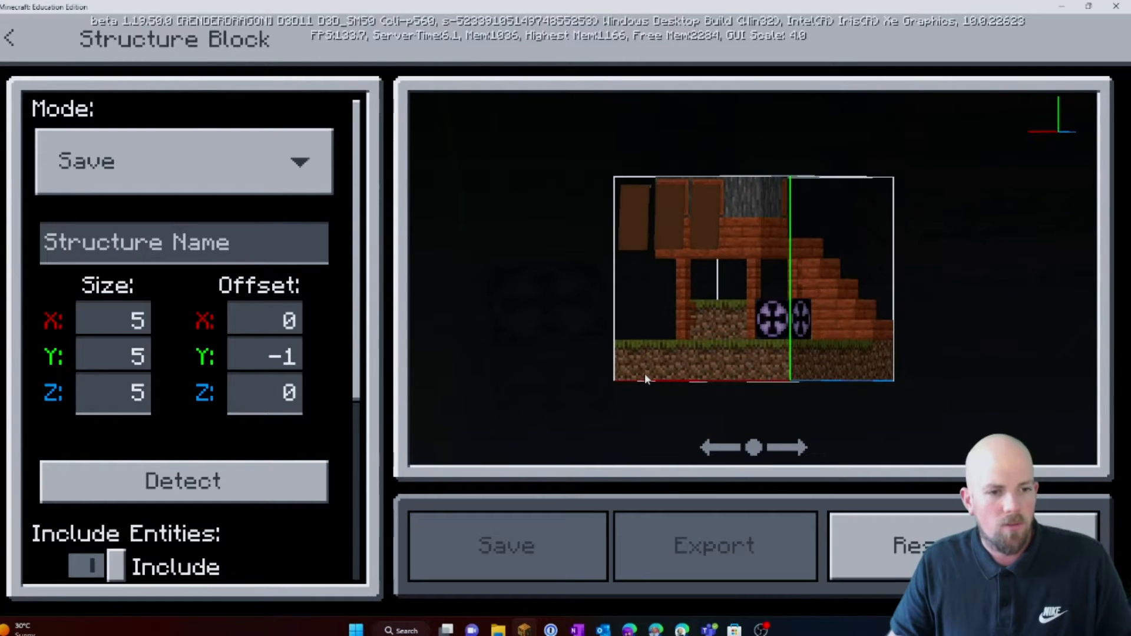
Size the structure block's save area to 8×9×10 with Y offset 0 around the house.
click(113, 321)
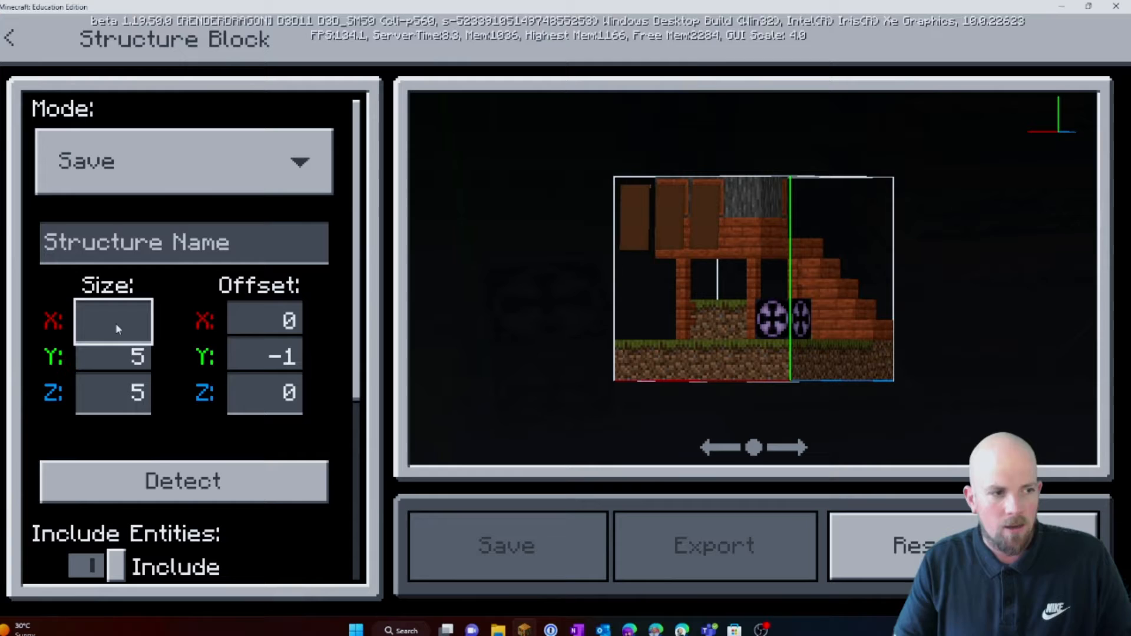
text(10)
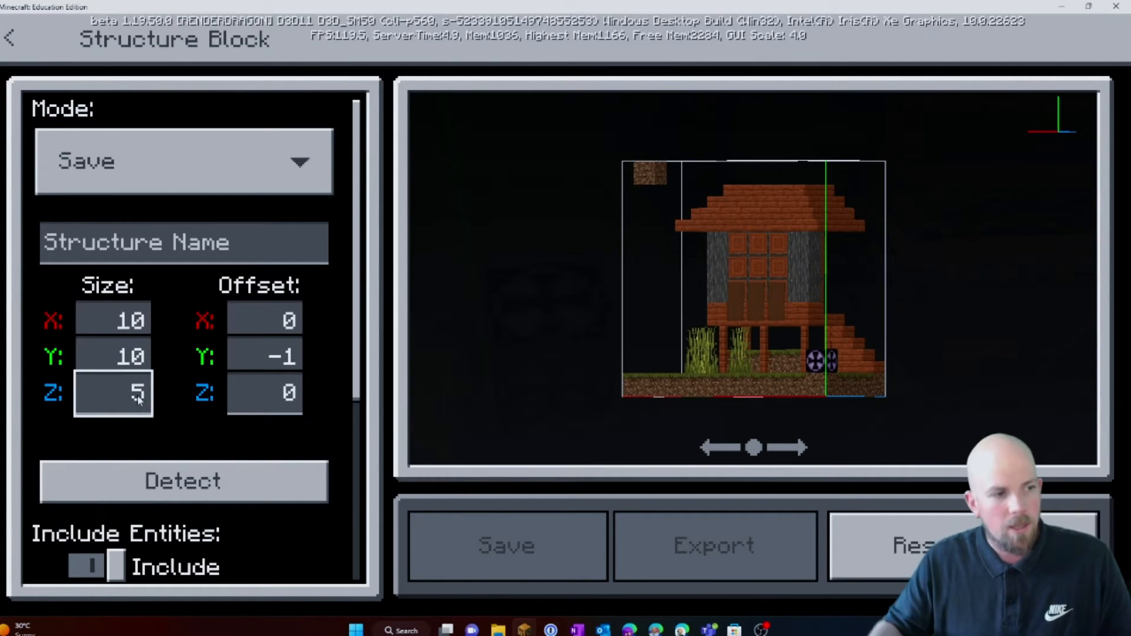
text(1)
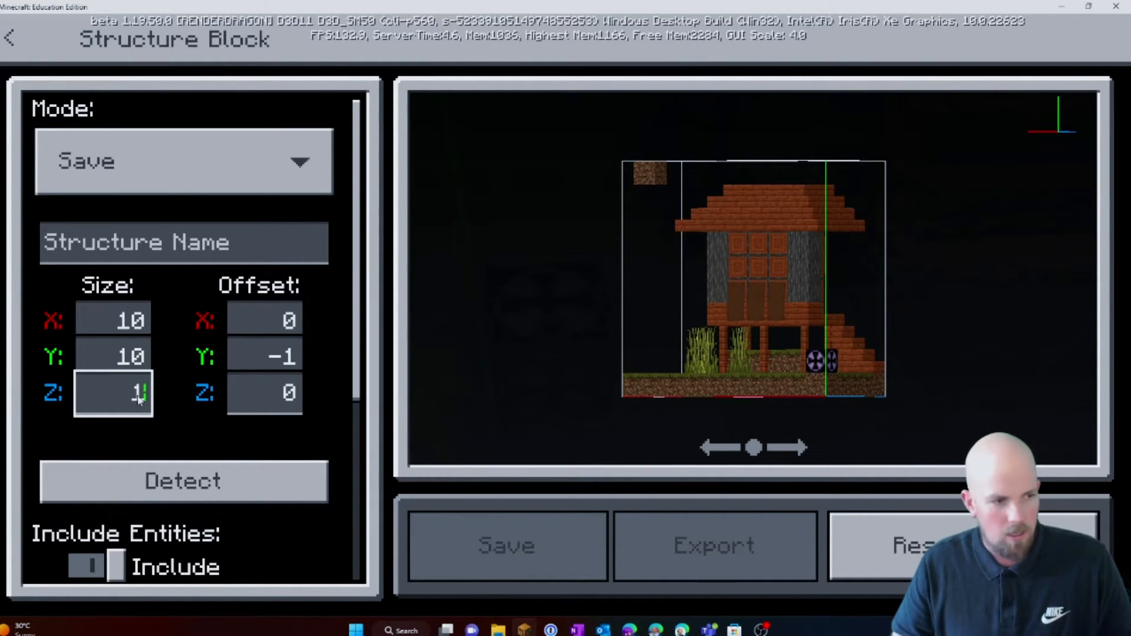
text(0)
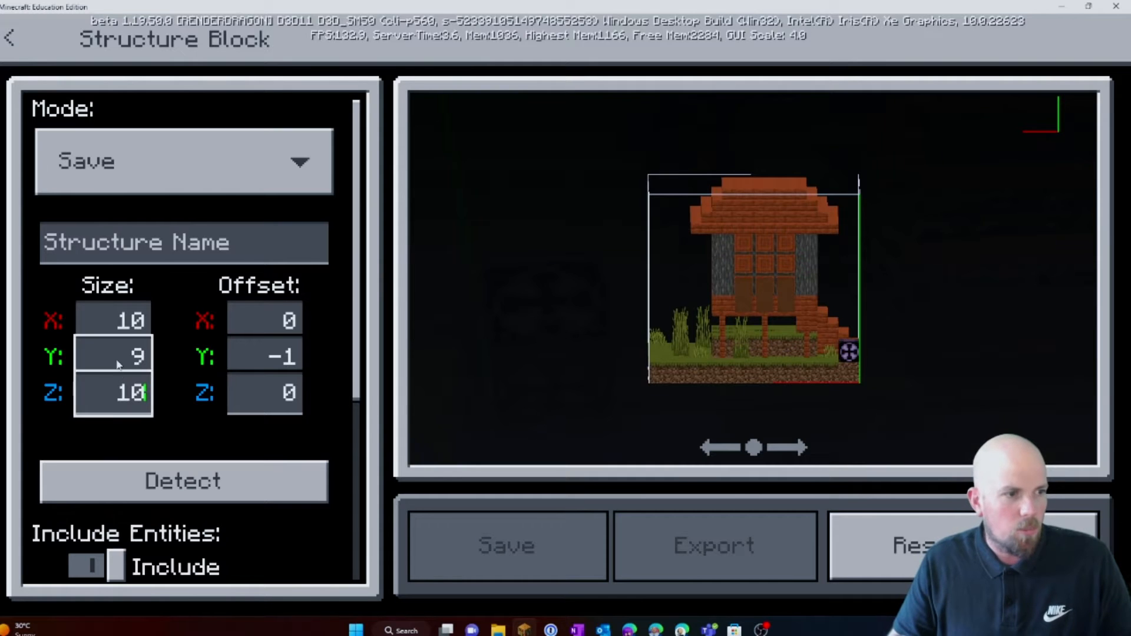
click(113, 321)
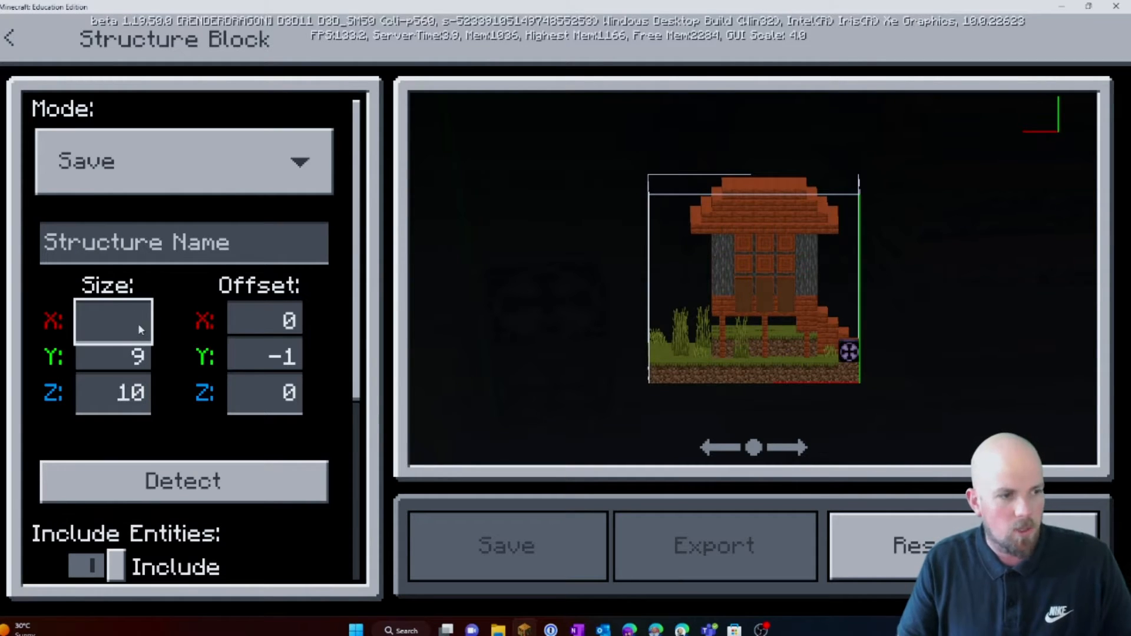
text(8)
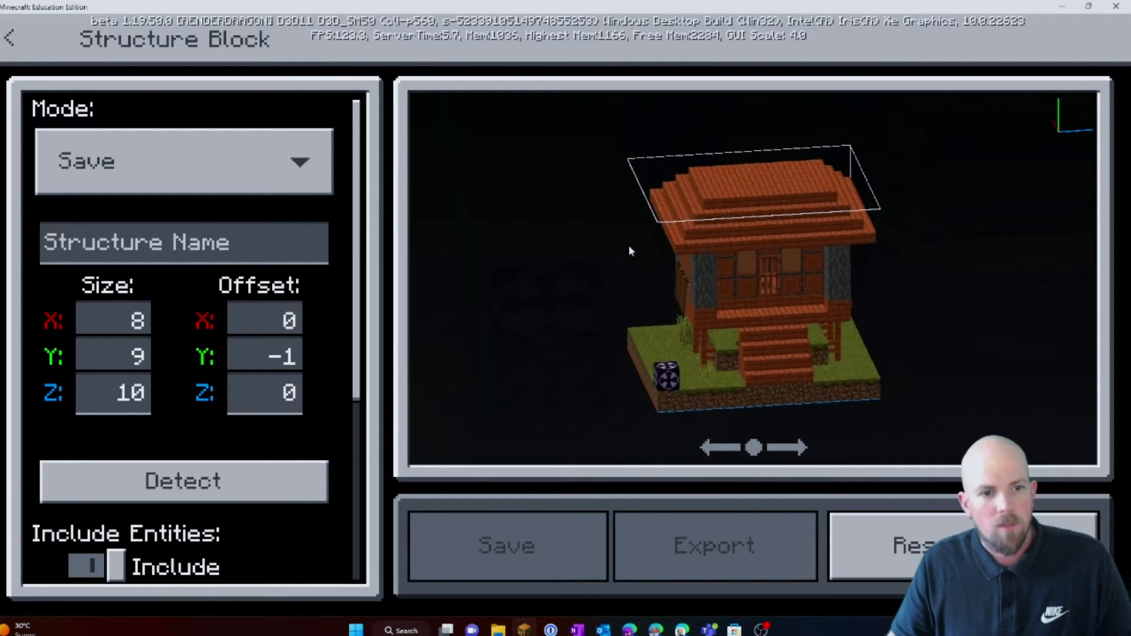
click(264, 356)
text(0)
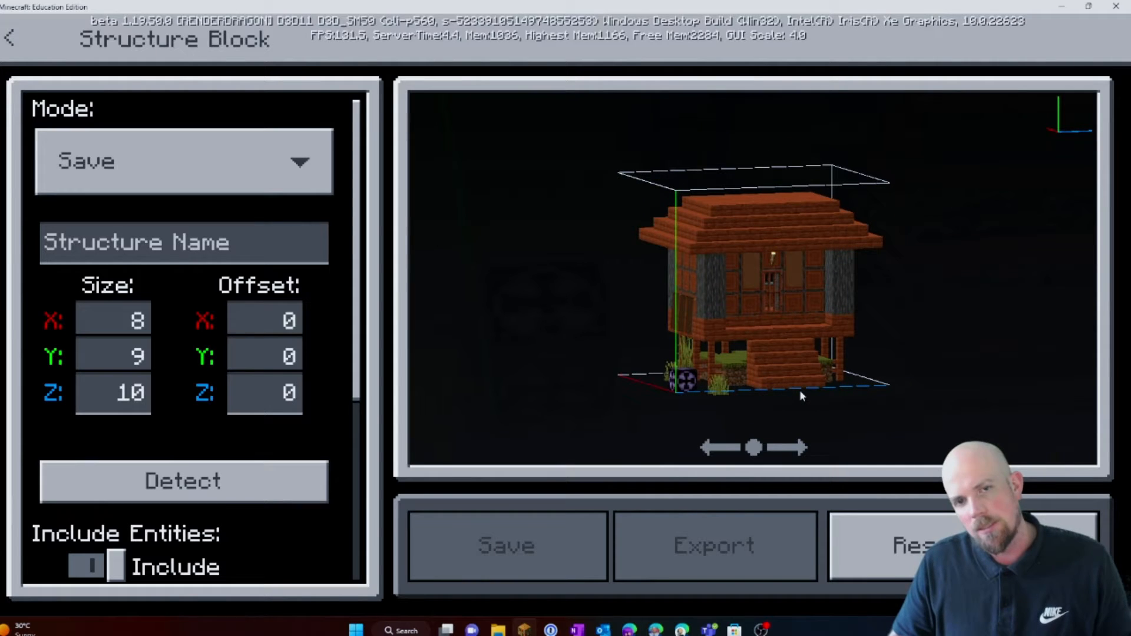
Name the structure House, giving mystructure:House.
click(183, 243)
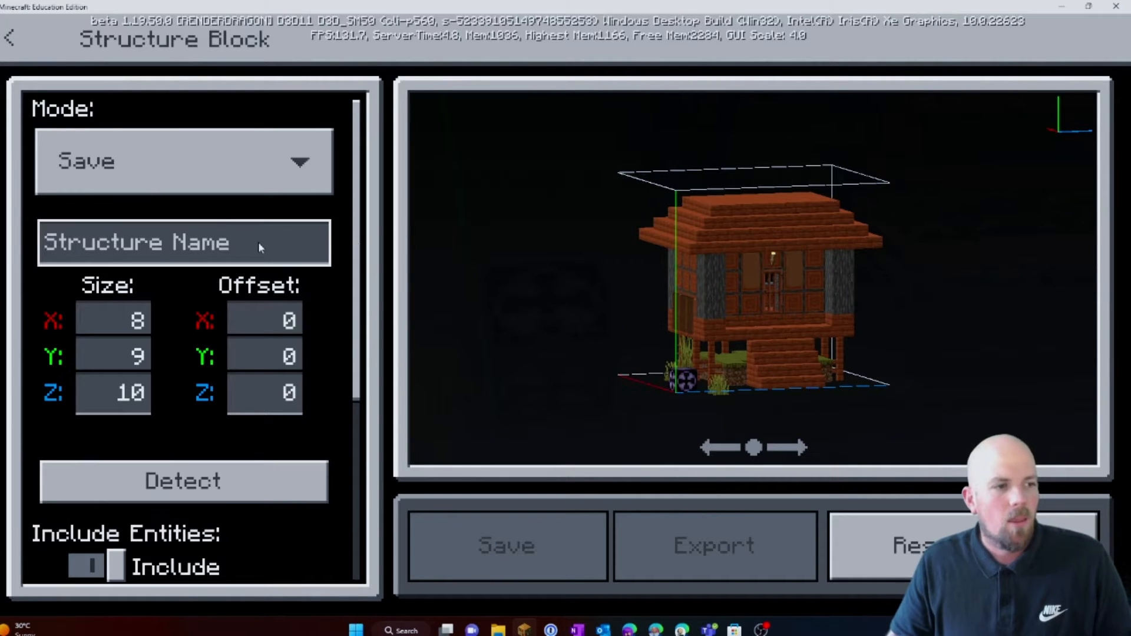
text(House)
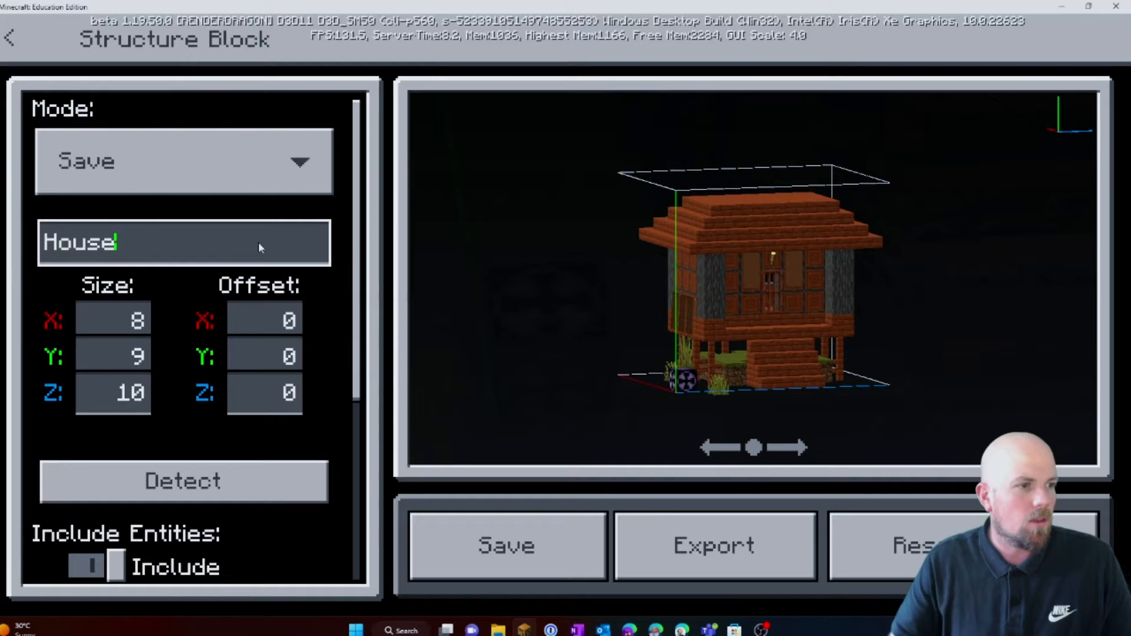
click(184, 162)
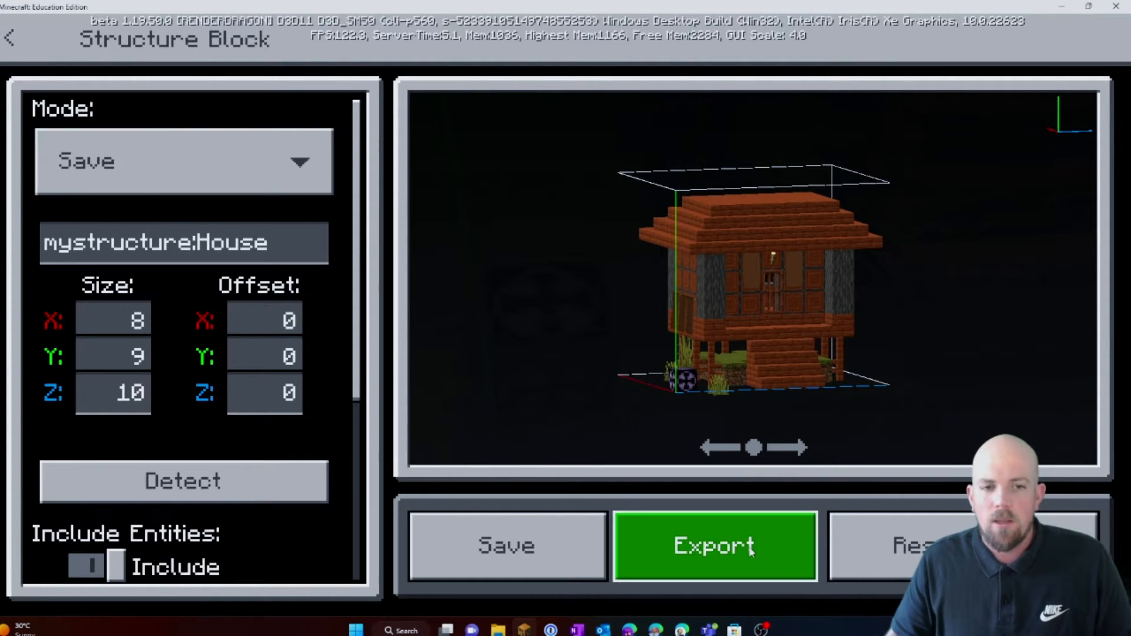
Export the House structure file to the Desktop.
click(714, 545)
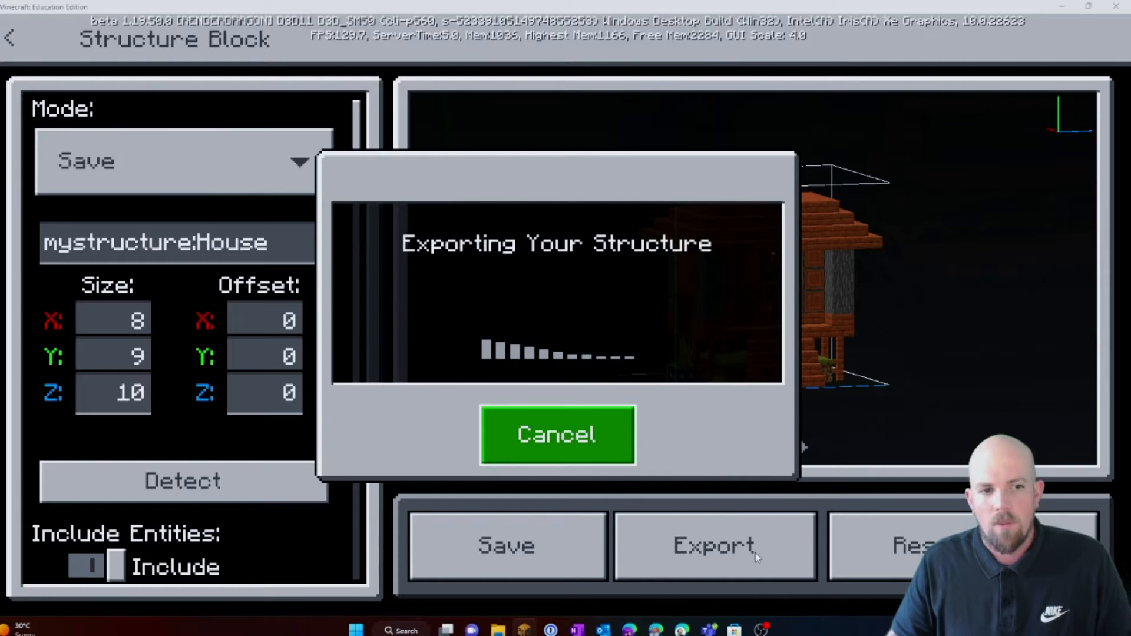
click(714, 545)
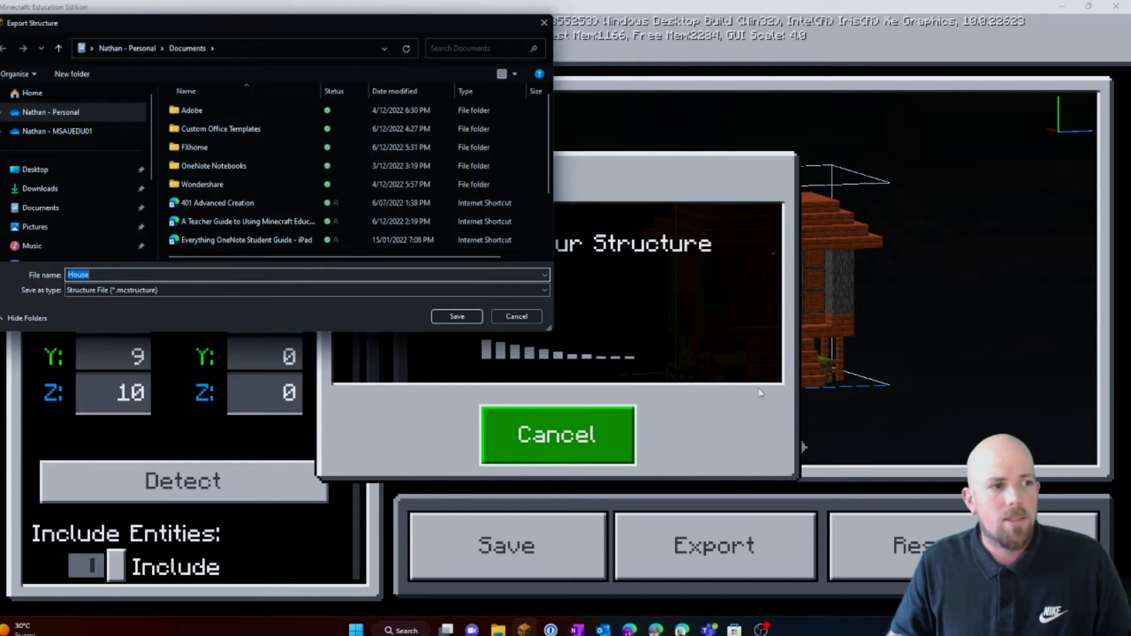
mouse_move(35, 169)
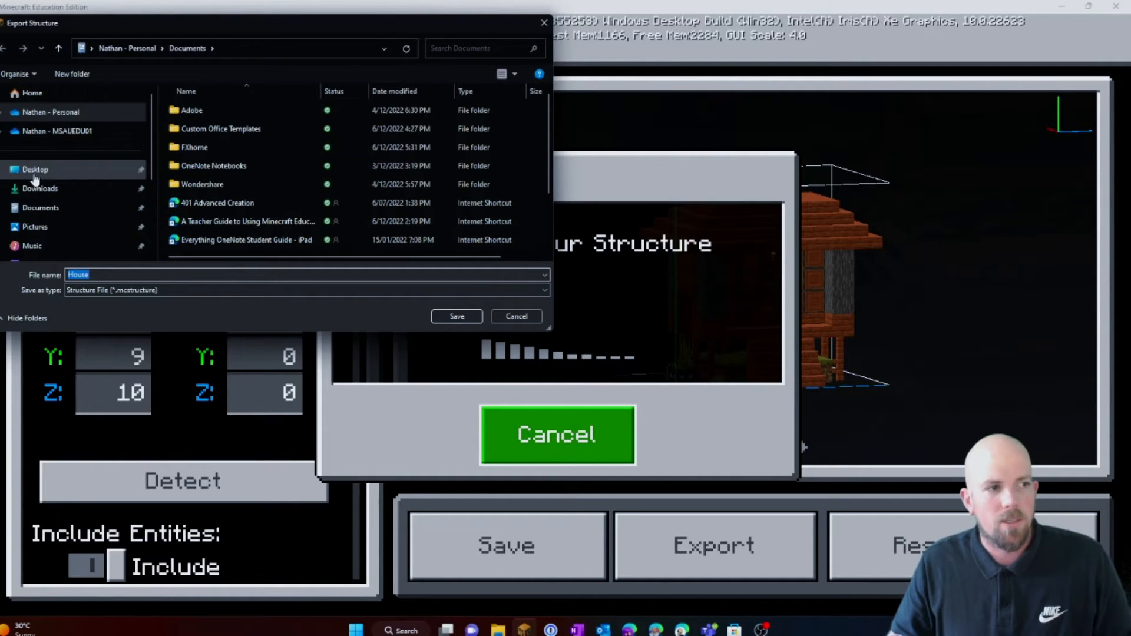
click(34, 169)
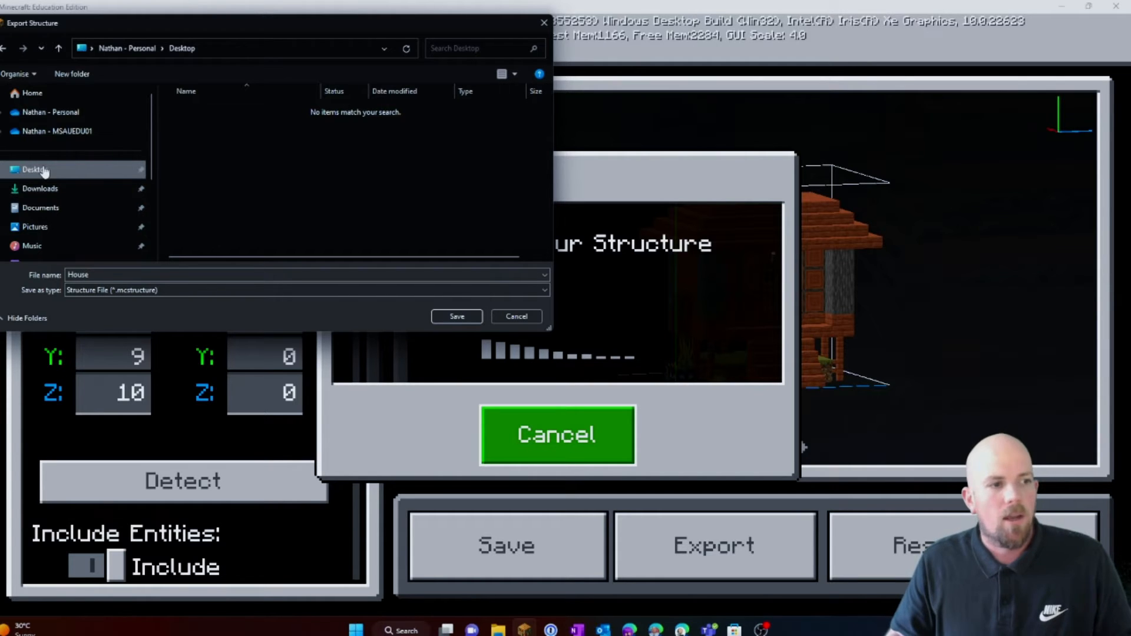
click(456, 315)
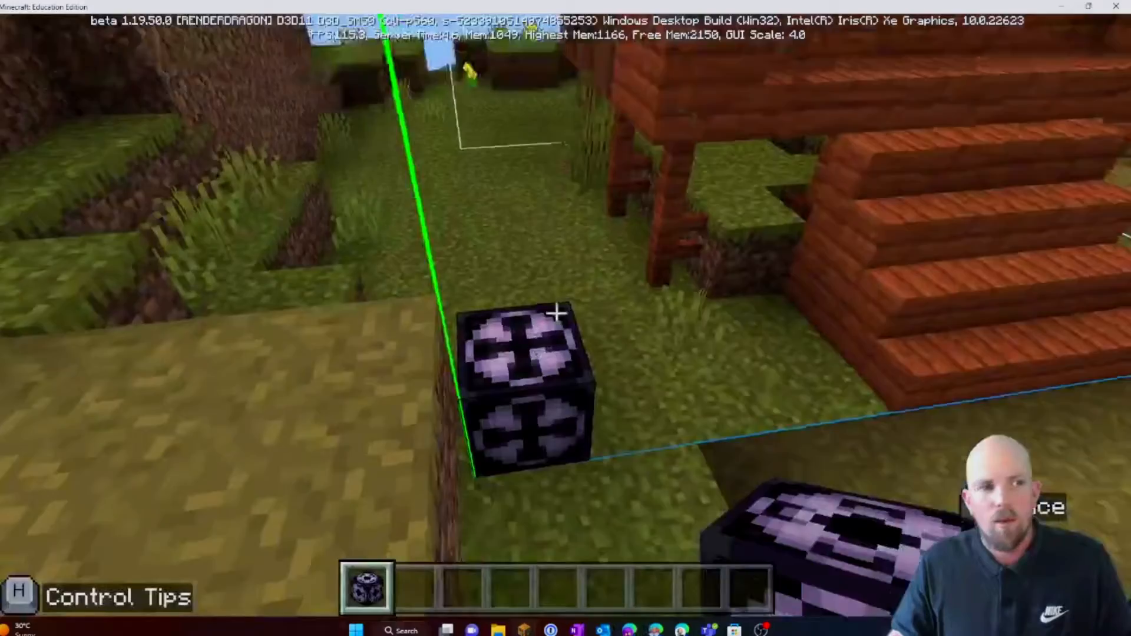
Save and exit the world, then create a new Creative world named Paste.
key(Escape)
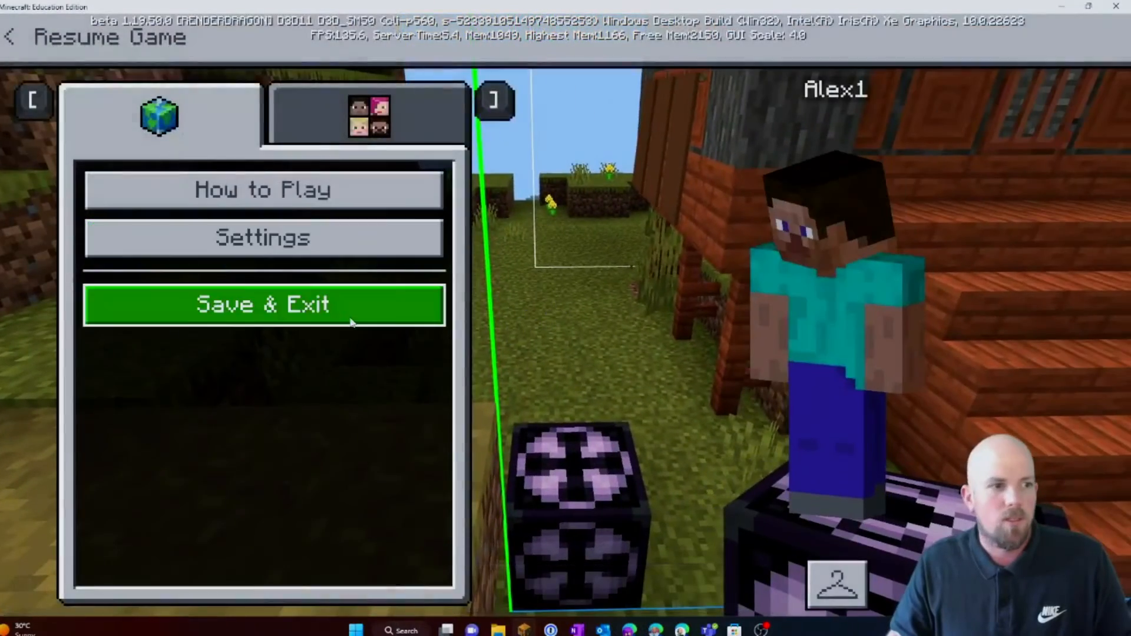
click(263, 304)
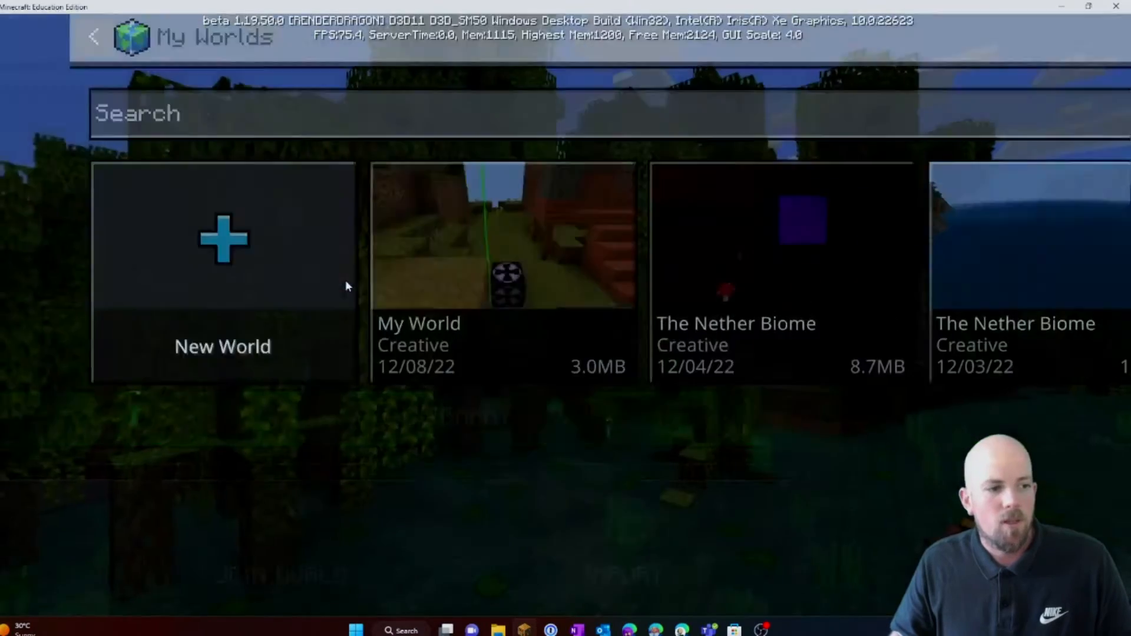
click(223, 245)
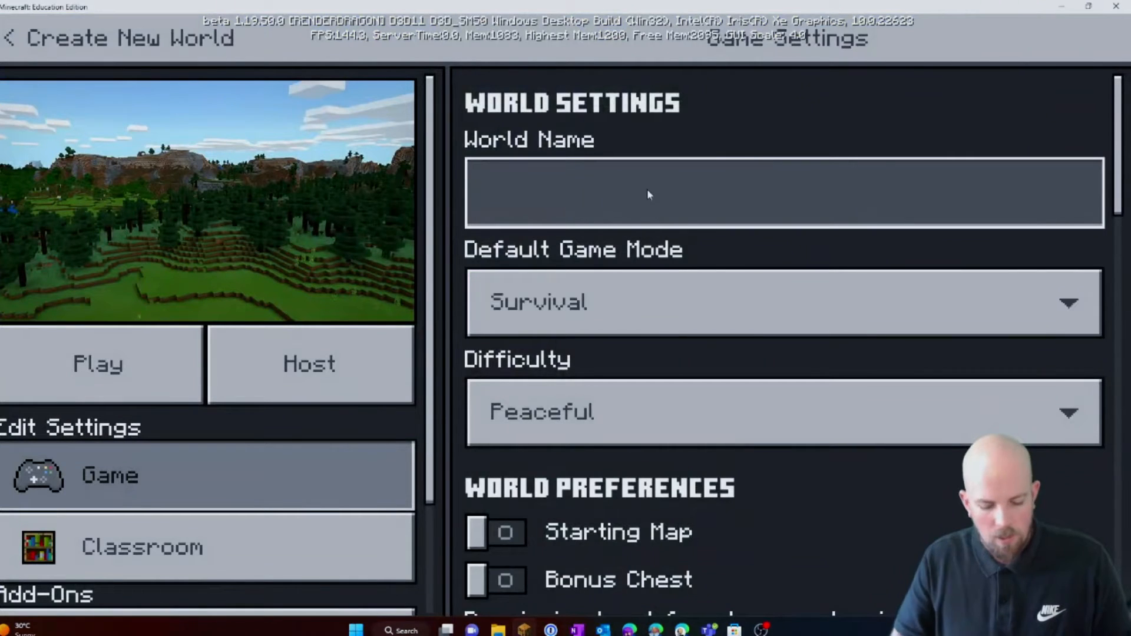
text(Paste)
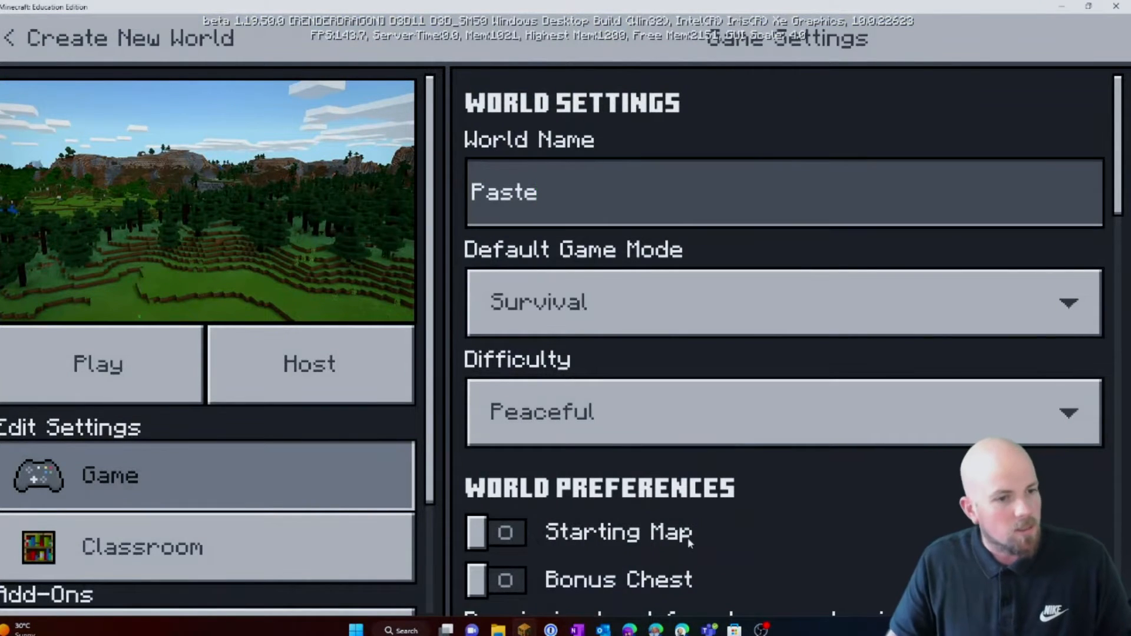
click(783, 302)
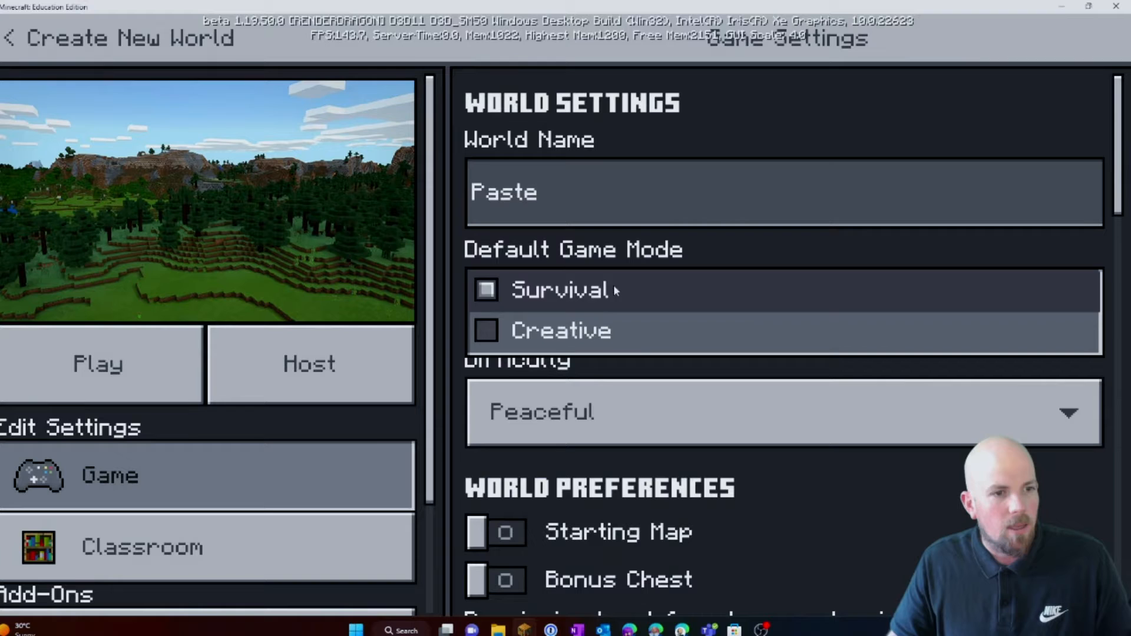
click(98, 364)
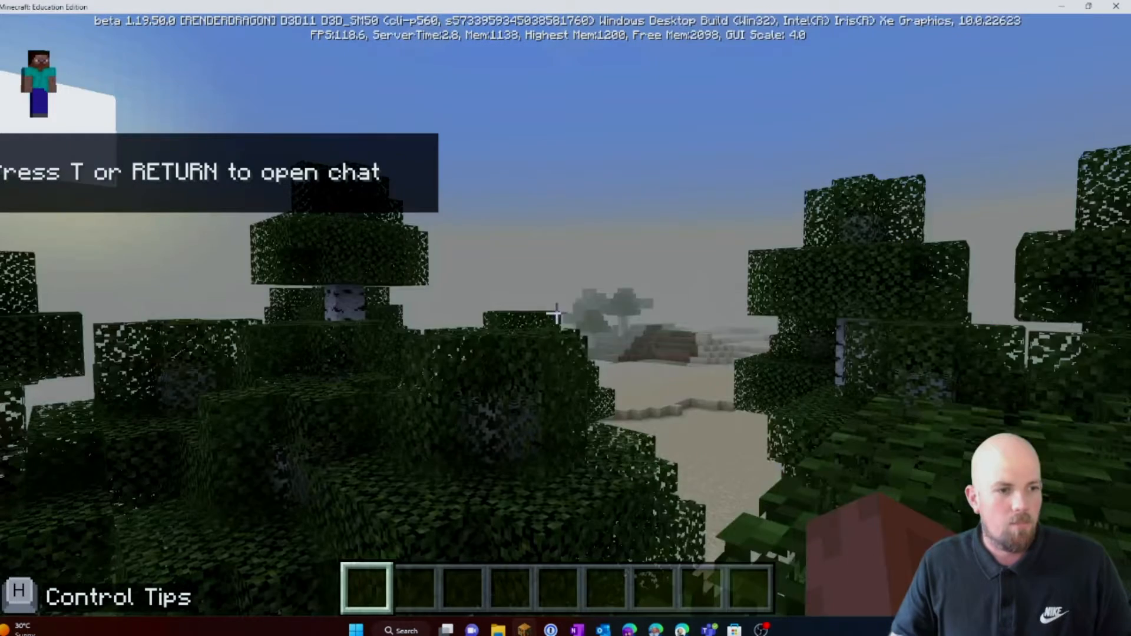
Leave the Paste world and quit Minecraft.
key(Escape)
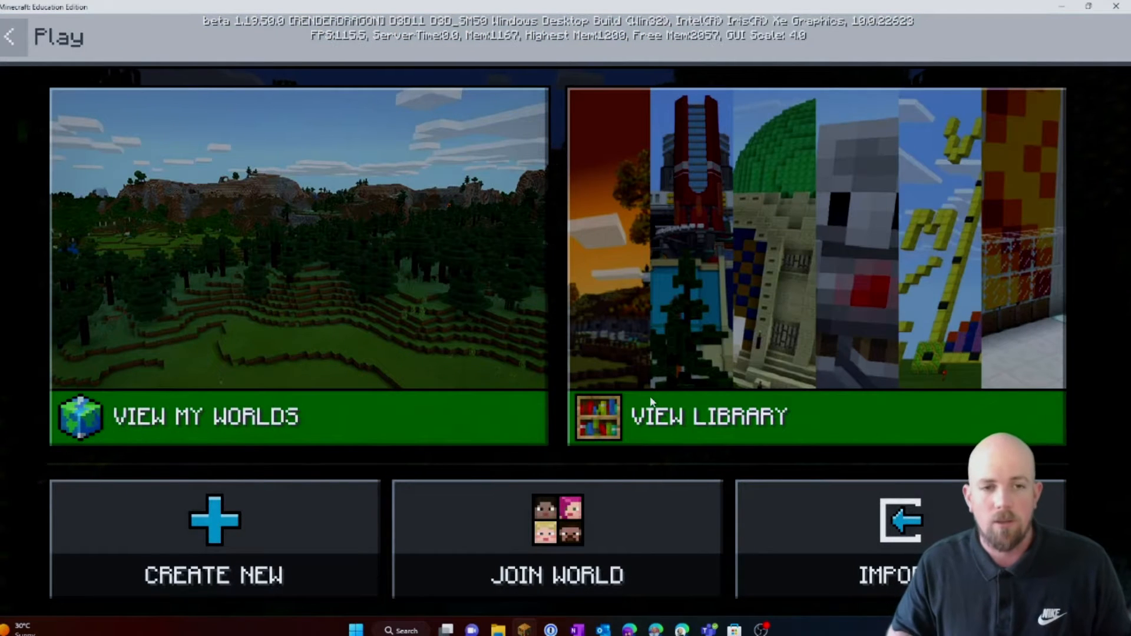
click(1117, 7)
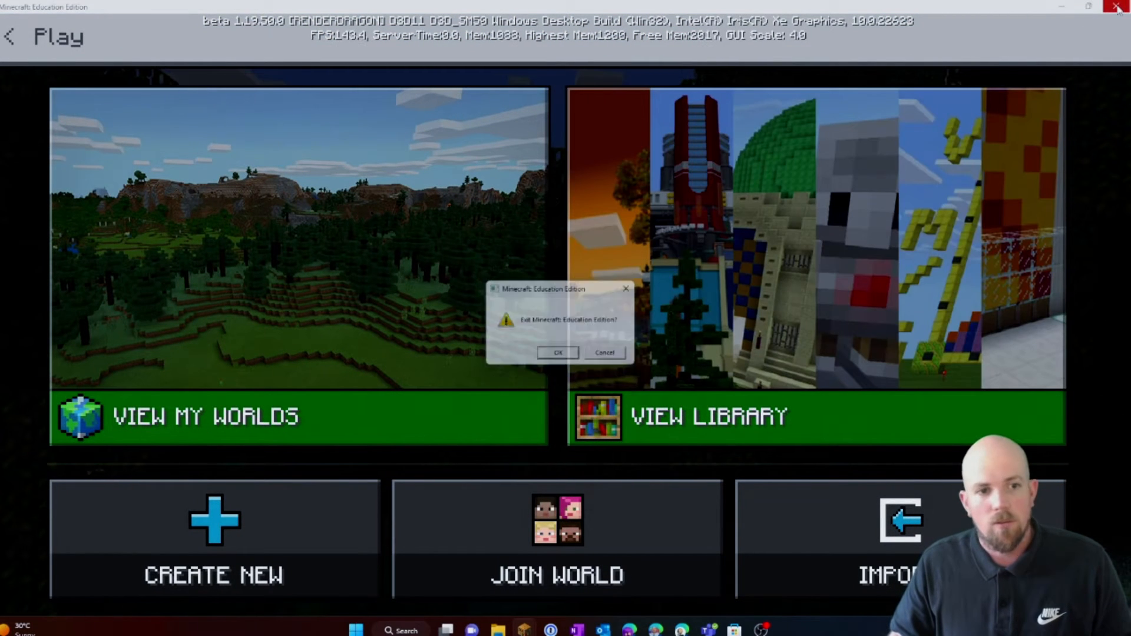
click(558, 352)
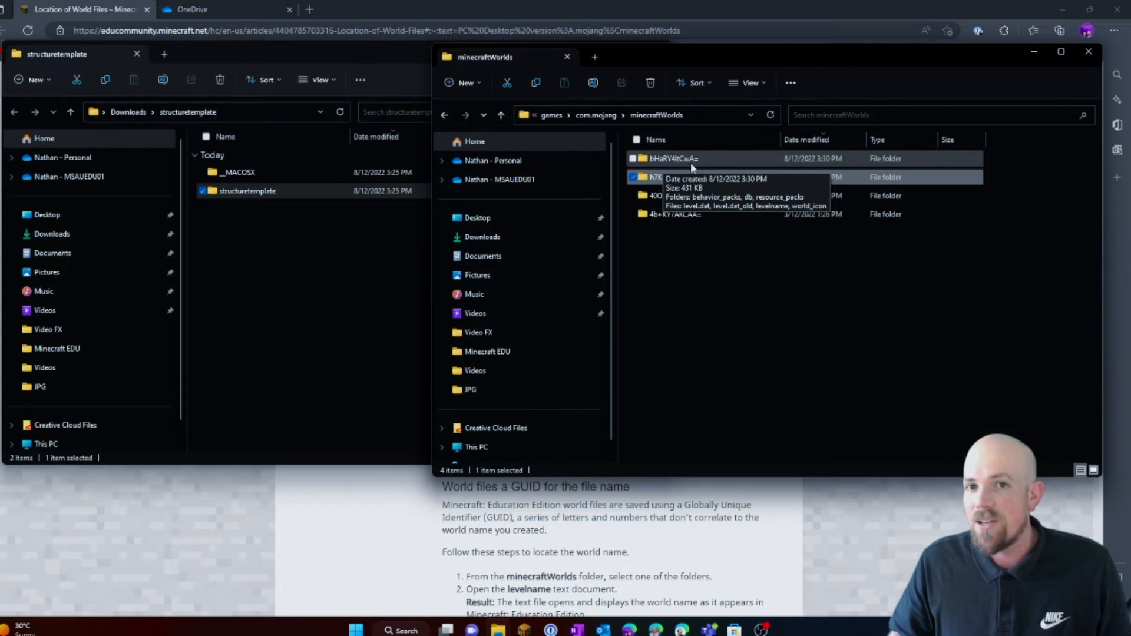
Enter the first world folder, bHaRY4ltCwA=, and confirm via levelname it is Paste.
click(673, 158)
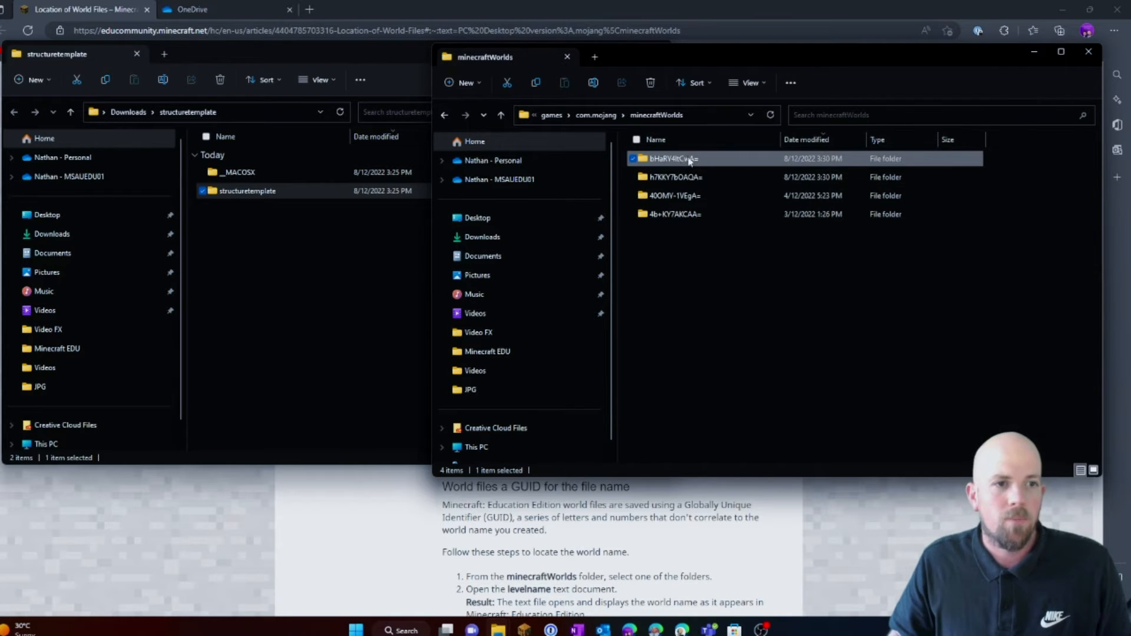
double_click(671, 158)
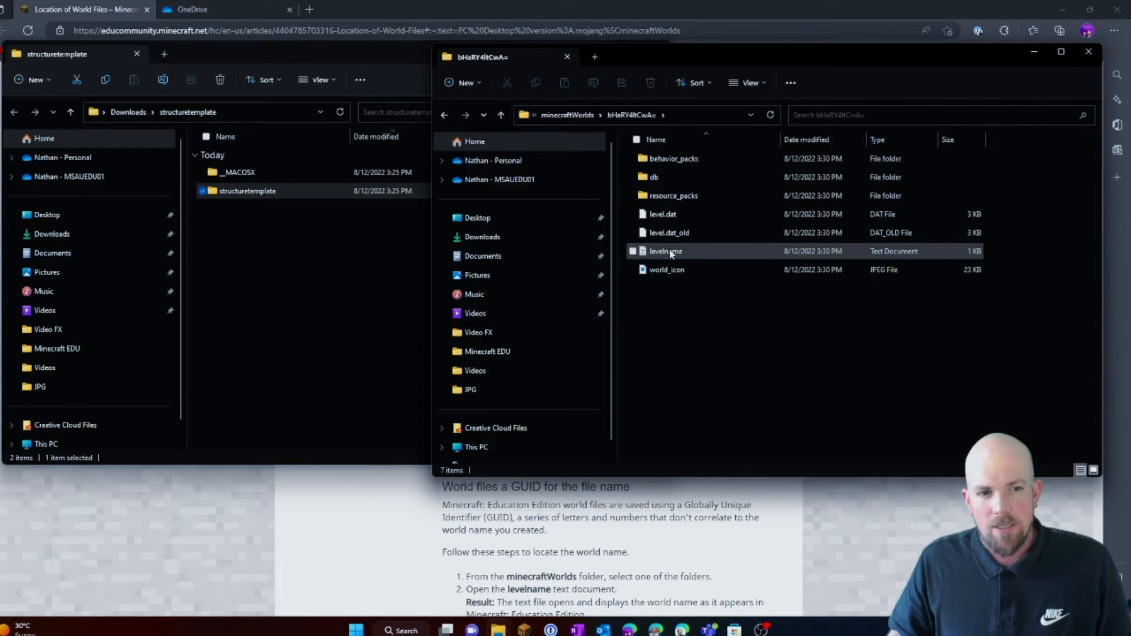
double_click(664, 251)
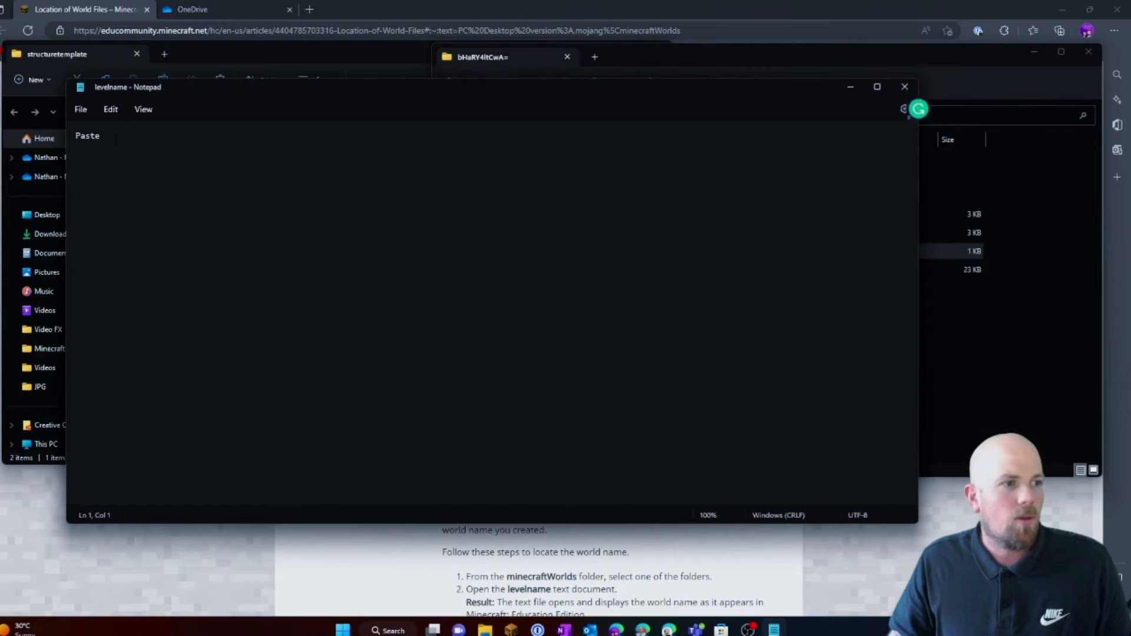
click(904, 86)
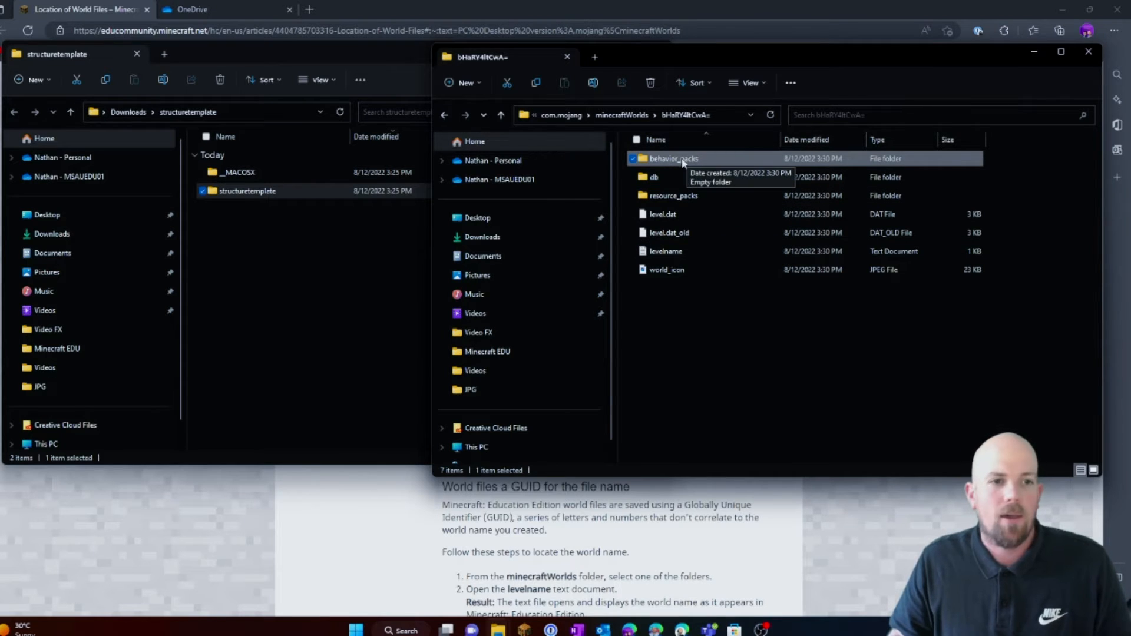
Copy the downloaded structuretemplate folder into the Paste world's behavior_packs.
double_click(670, 159)
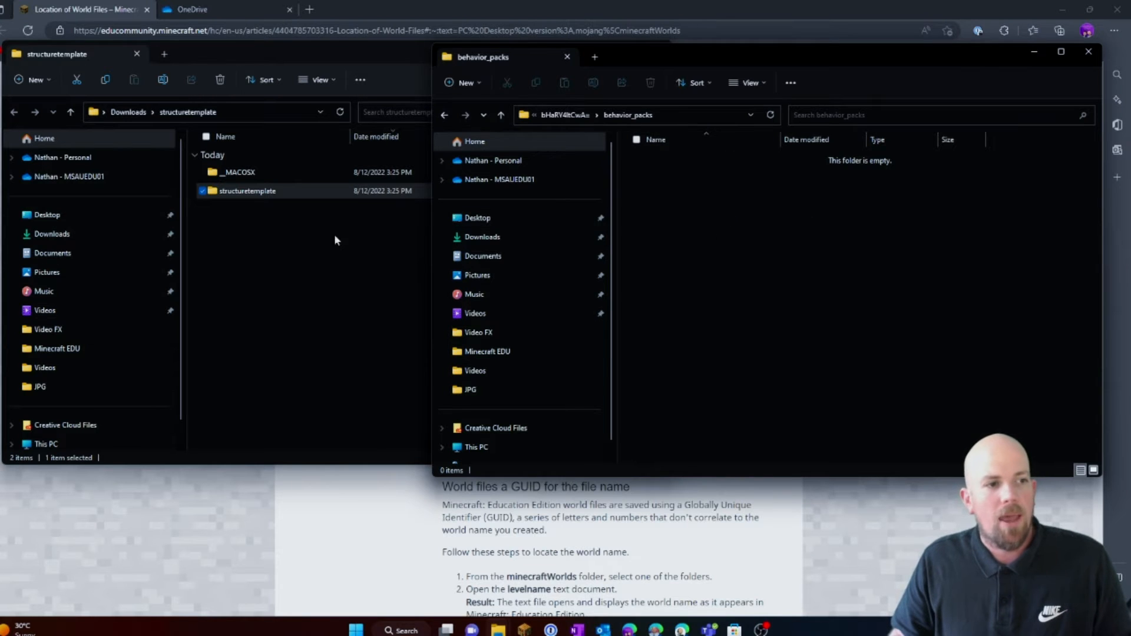
double_click(246, 191)
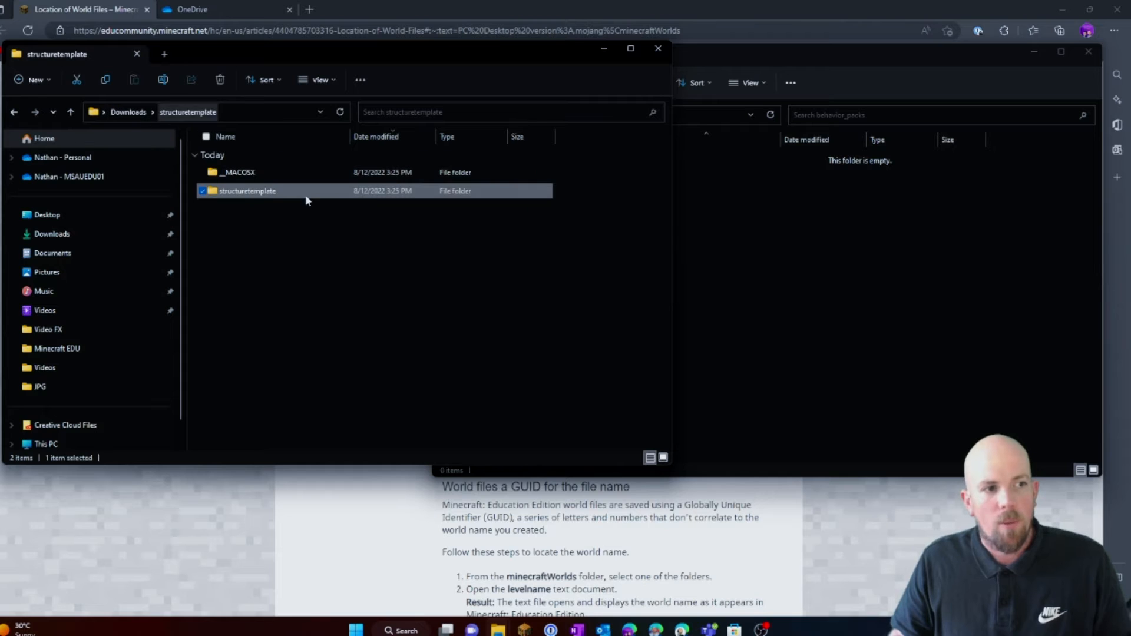
right_click(246, 191)
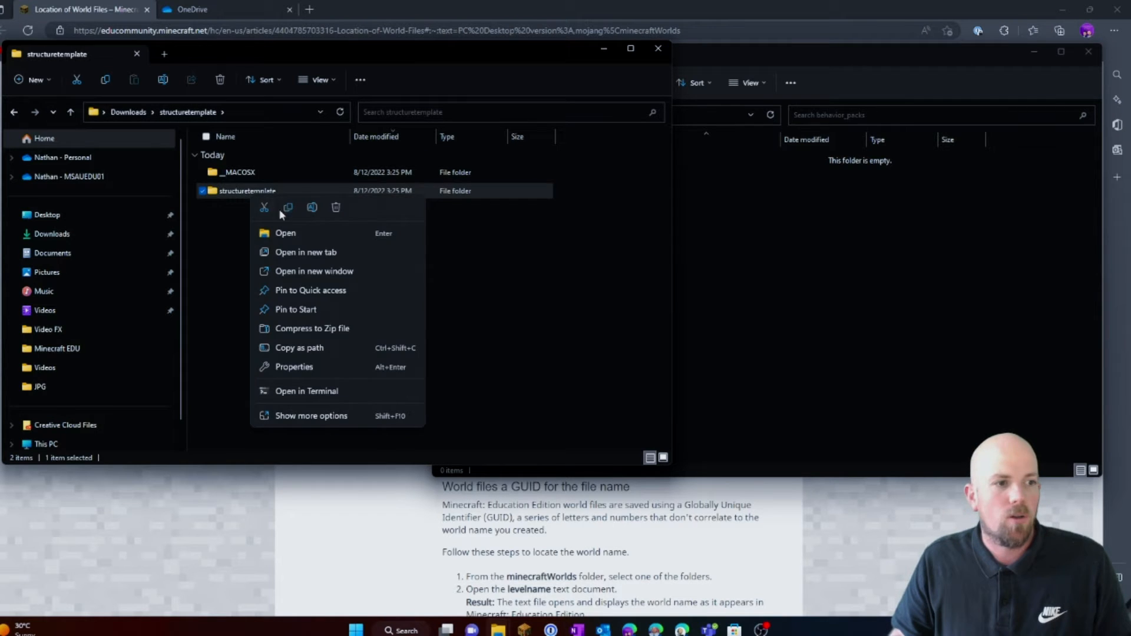
right_click(730, 234)
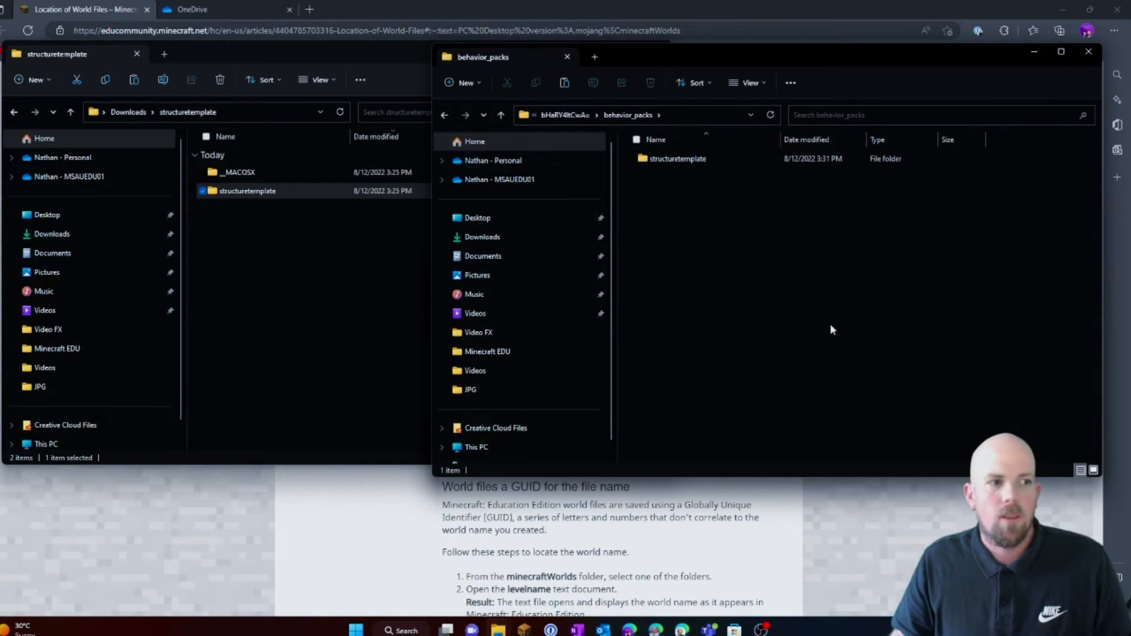
Enter the copied structuretemplate's structures subfolder.
click(677, 158)
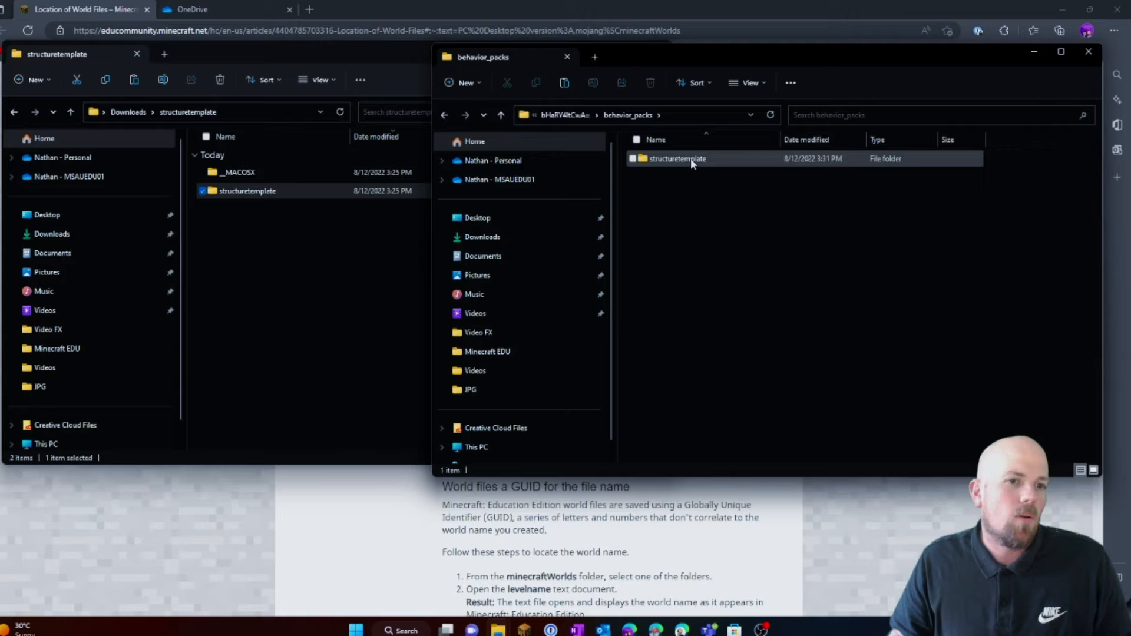
double_click(676, 157)
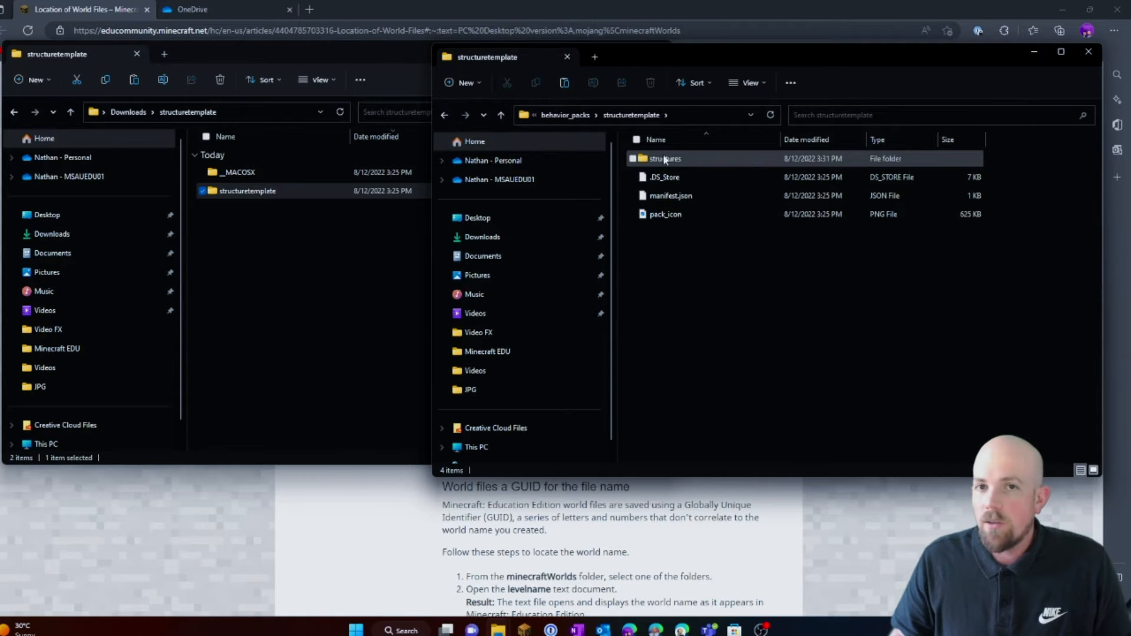
double_click(663, 158)
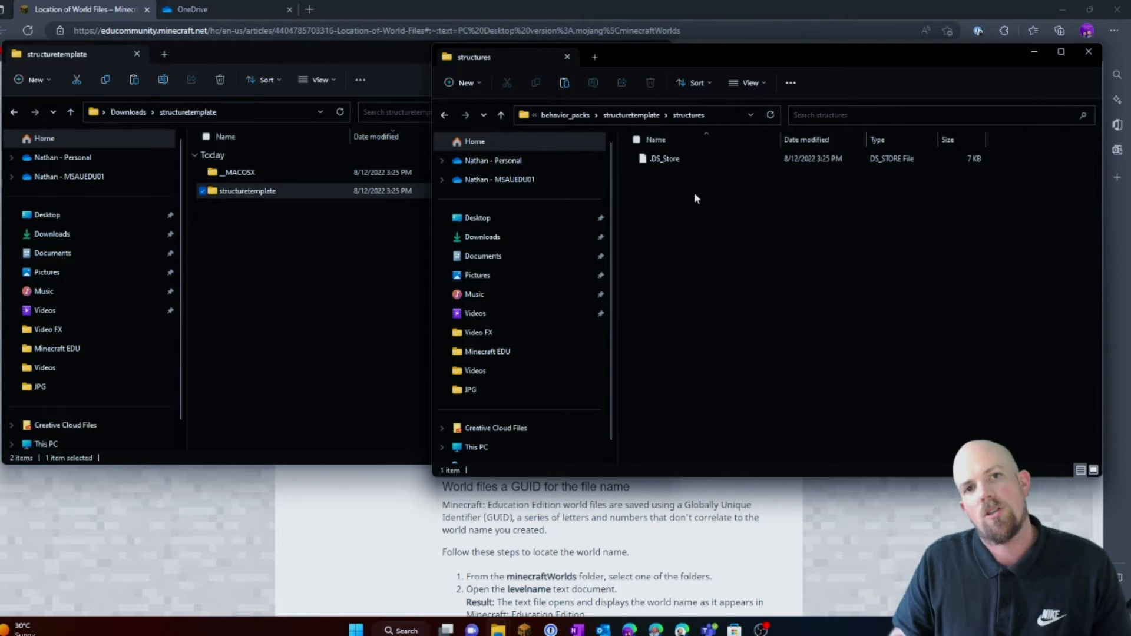
mouse_move(275, 300)
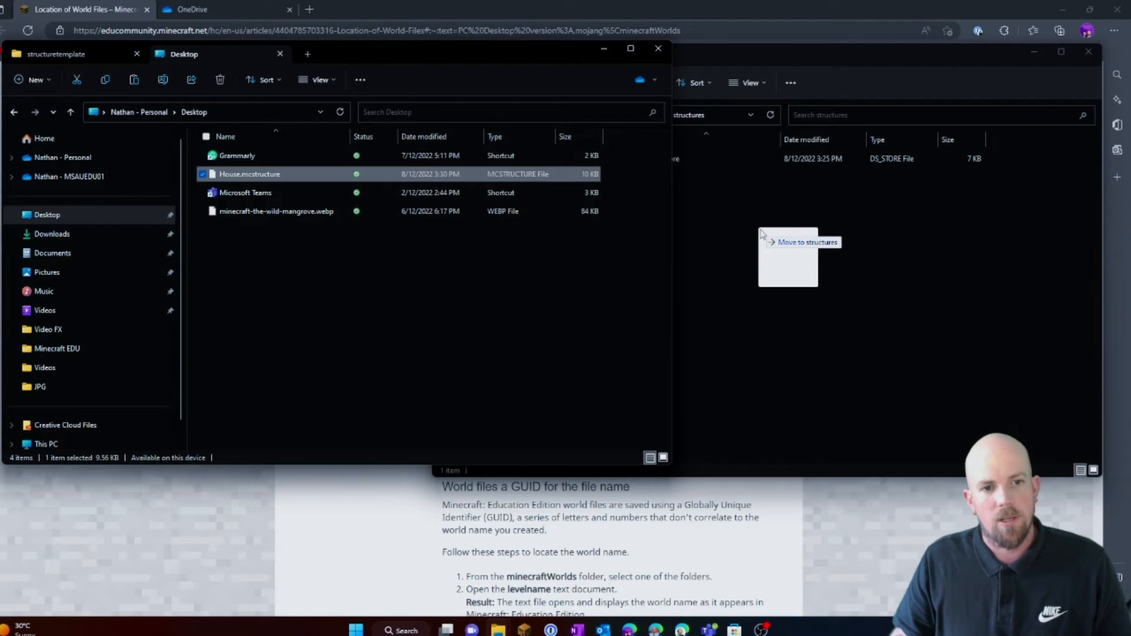
Move House.mcstructure from the Desktop into the template's structures folder.
drag(248, 174, 793, 255)
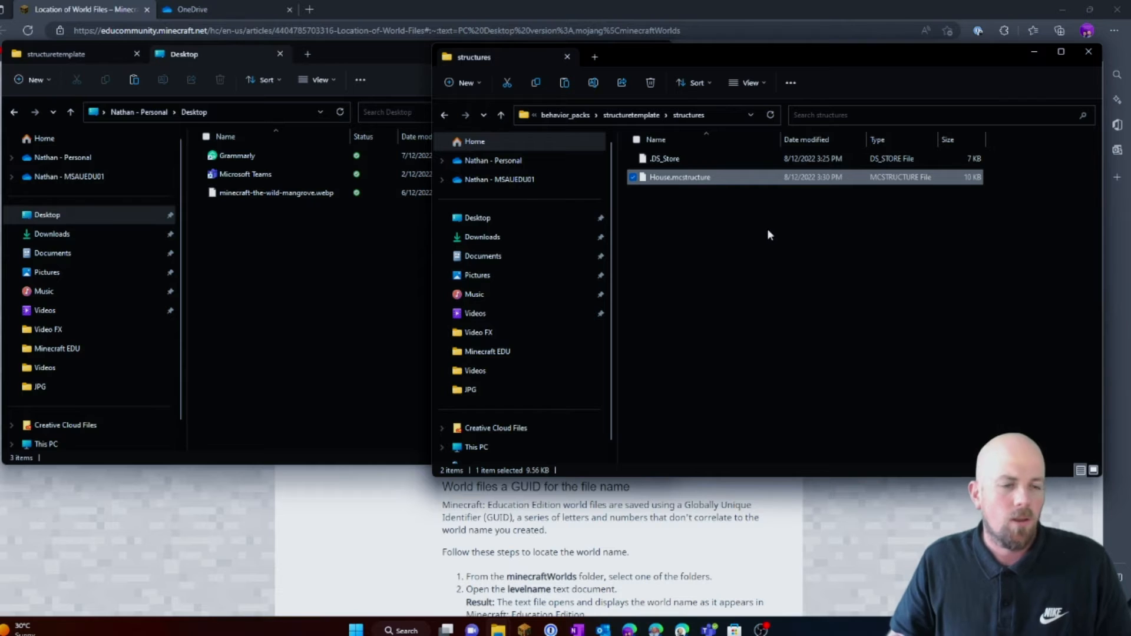
mouse_move(622, 173)
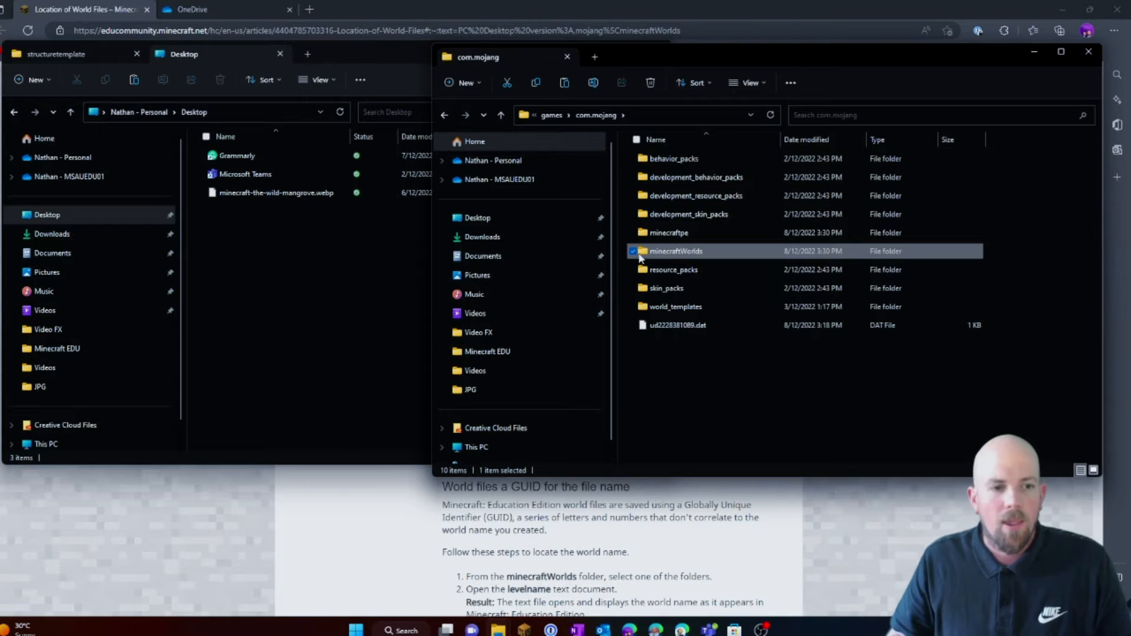
mouse_move(679, 252)
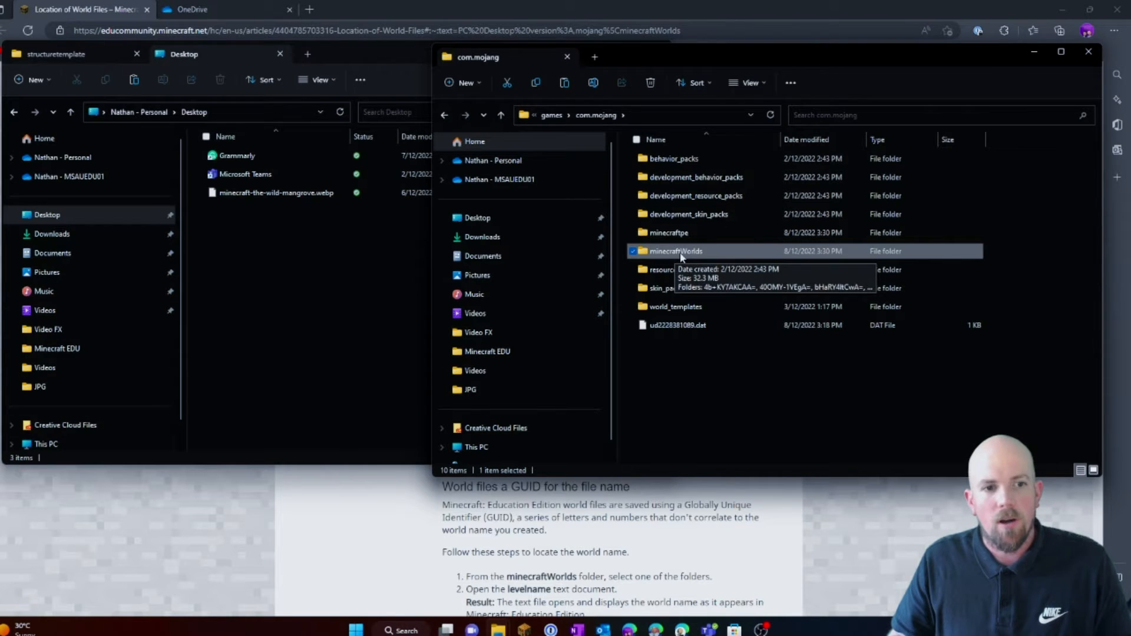
Create a shortcut to the minecraftWorlds folder and place it on the Desktop.
right_click(677, 251)
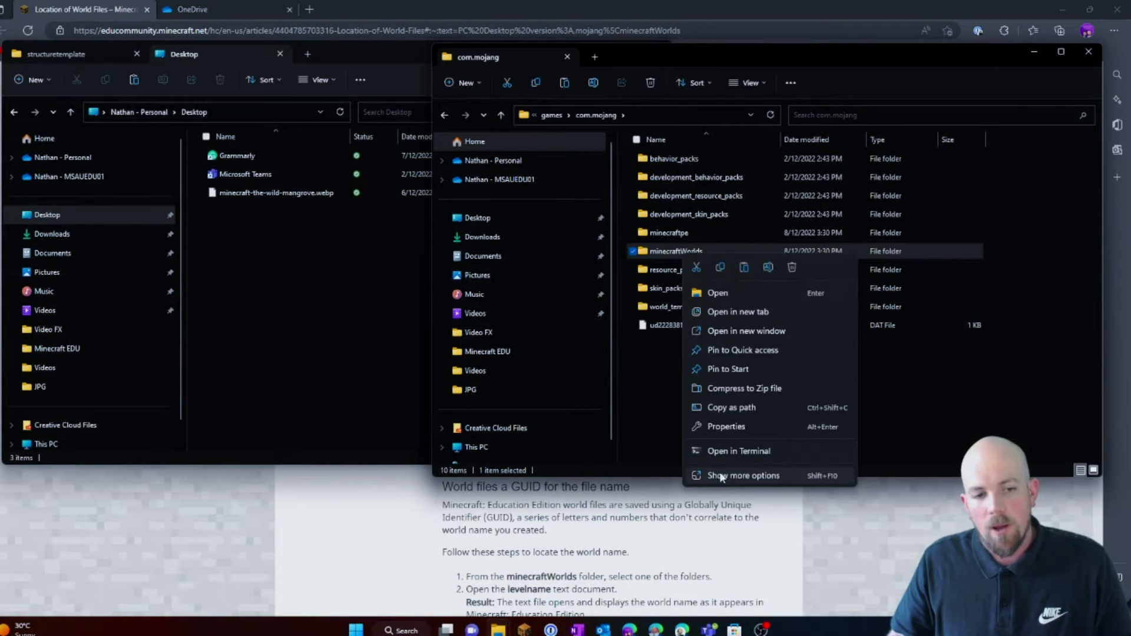
mouse_move(739, 485)
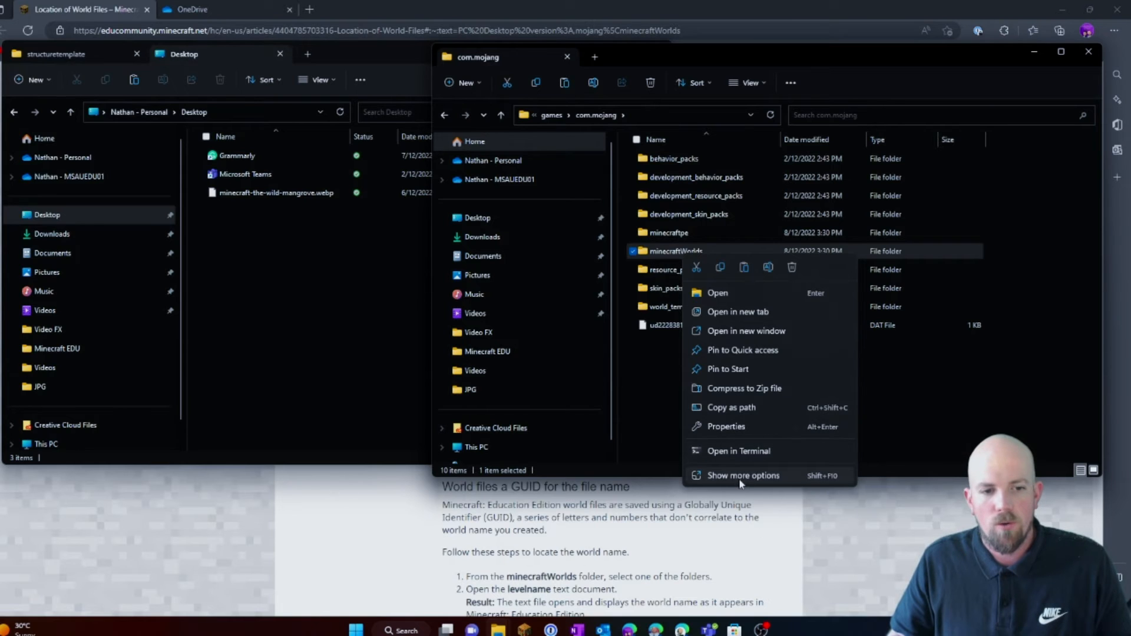
click(743, 475)
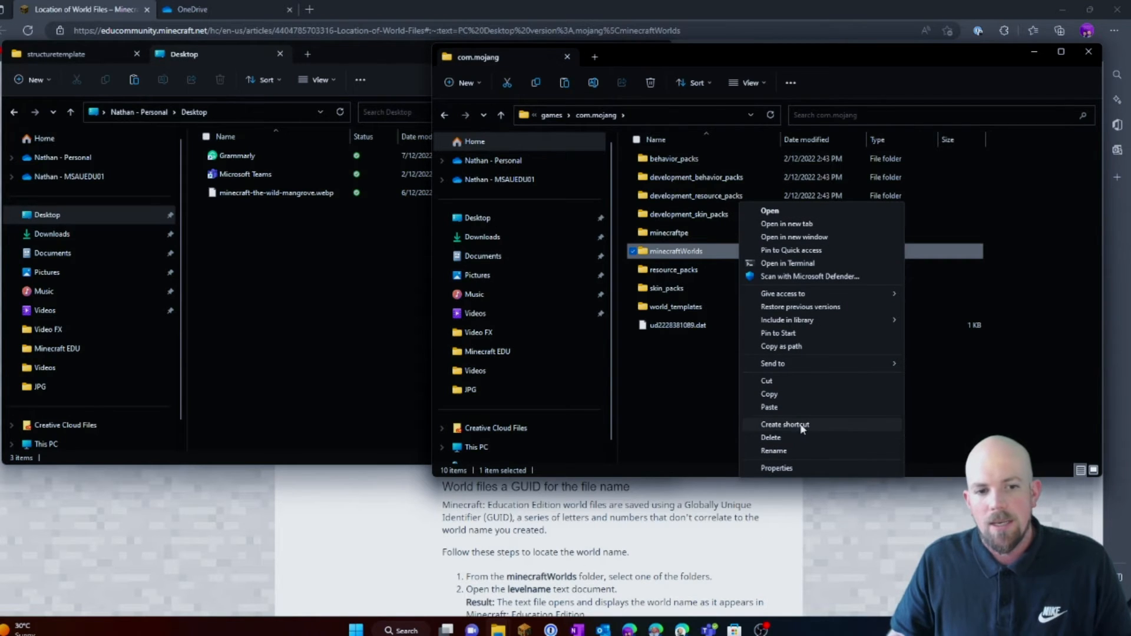
click(785, 424)
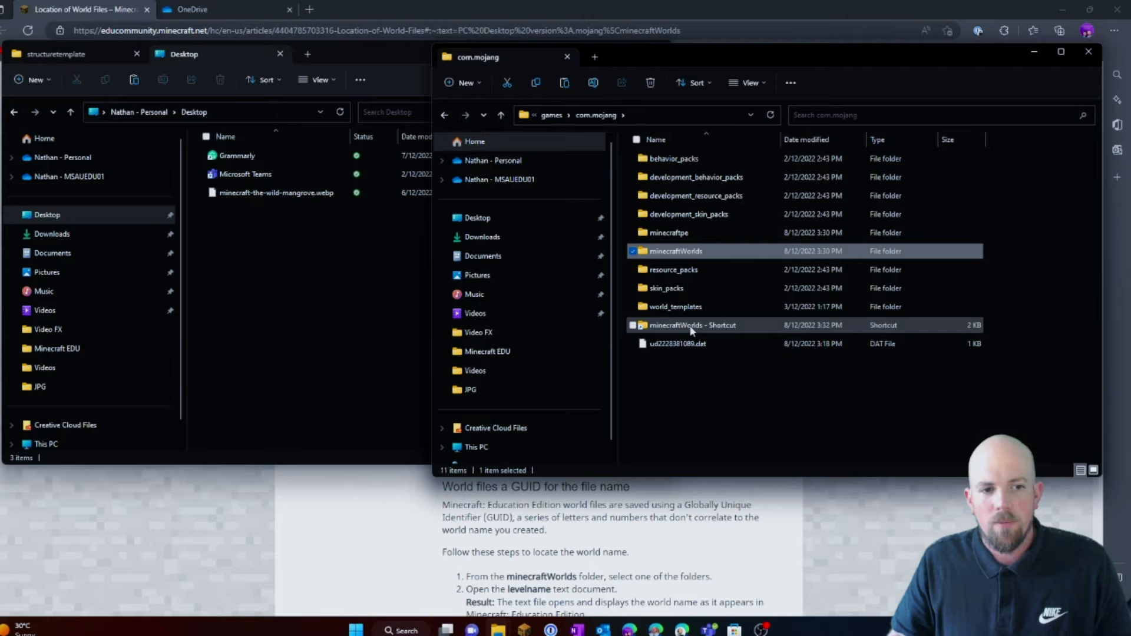
drag(693, 325, 516, 217)
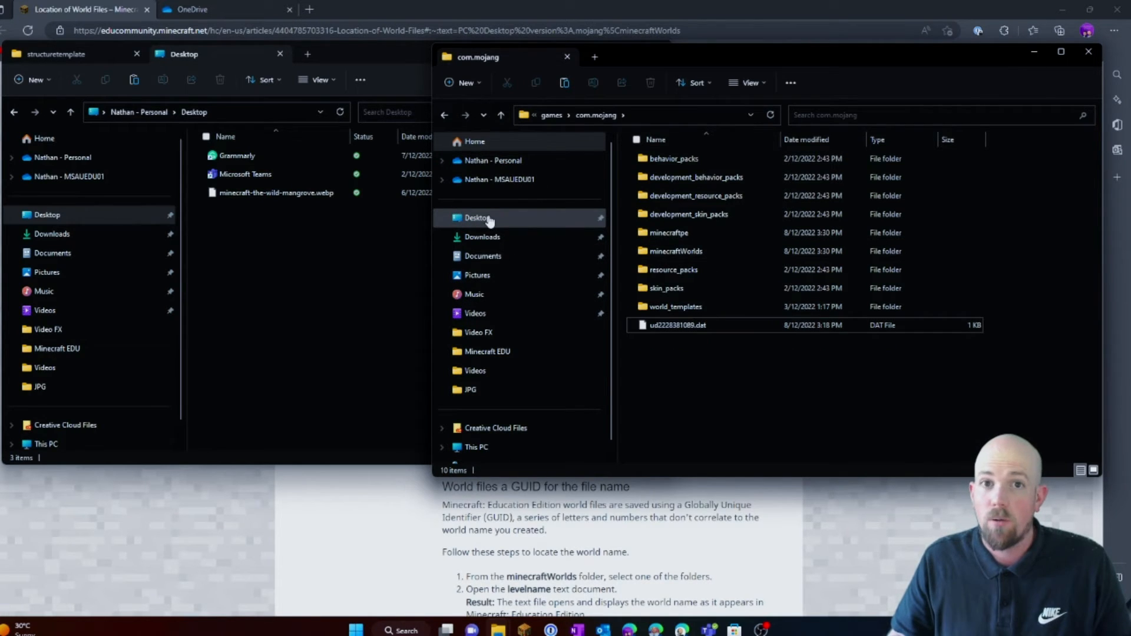
Open minecraftWorlds from the new Desktop shortcut and select the last world folder.
click(477, 217)
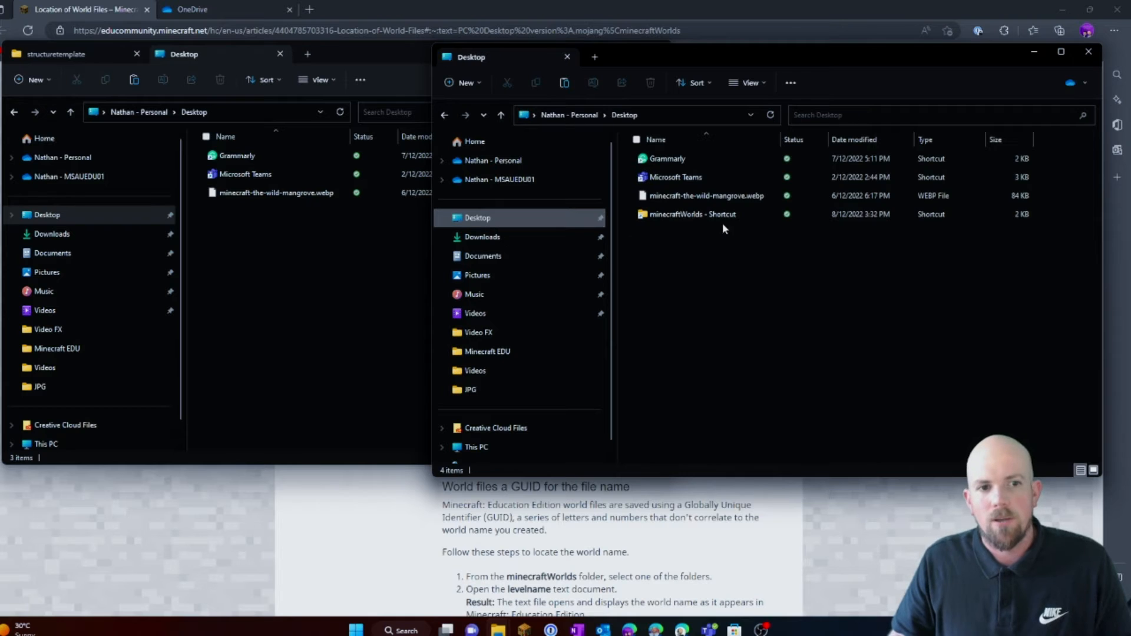
double_click(691, 213)
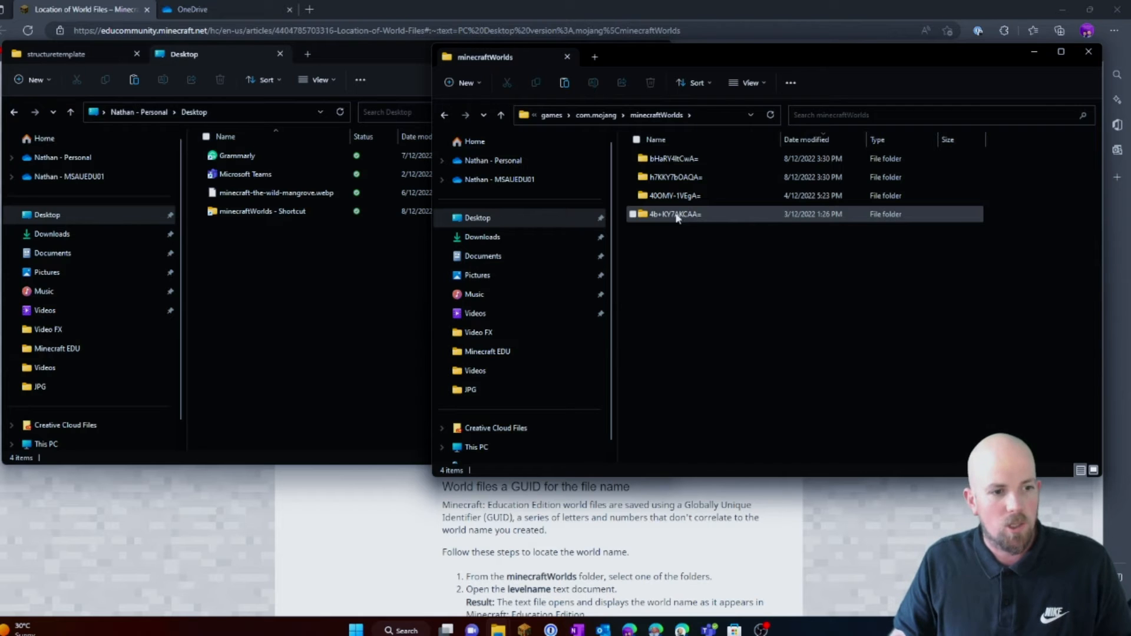
click(745, 398)
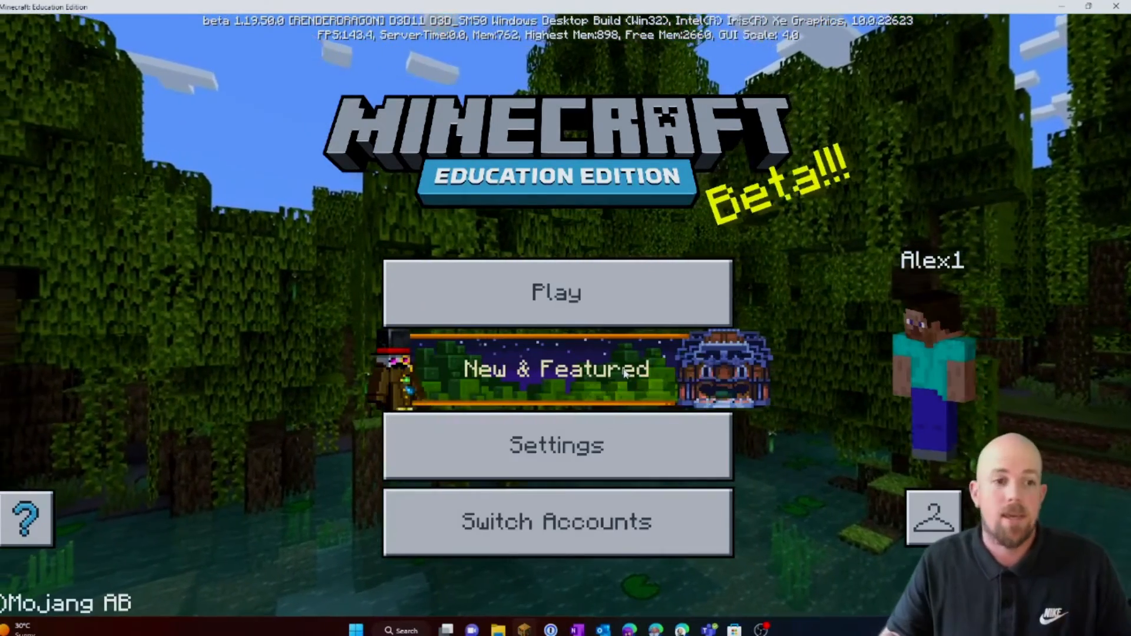
Activate the StructureBlock behaviour pack in the Paste world's settings and return to My Worlds.
click(556, 292)
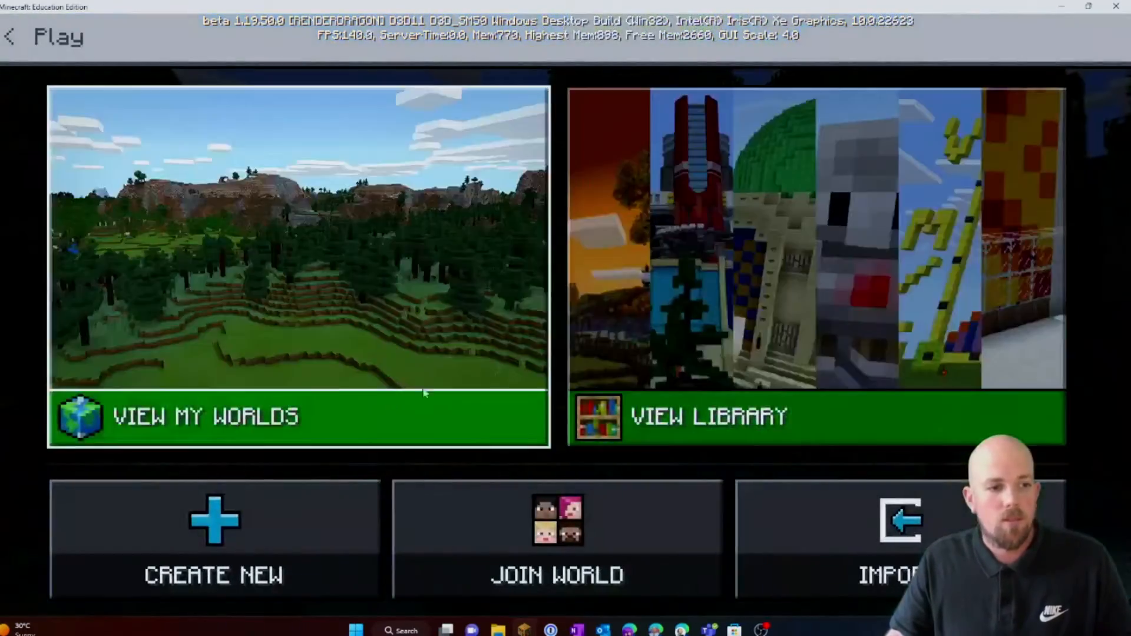
click(298, 417)
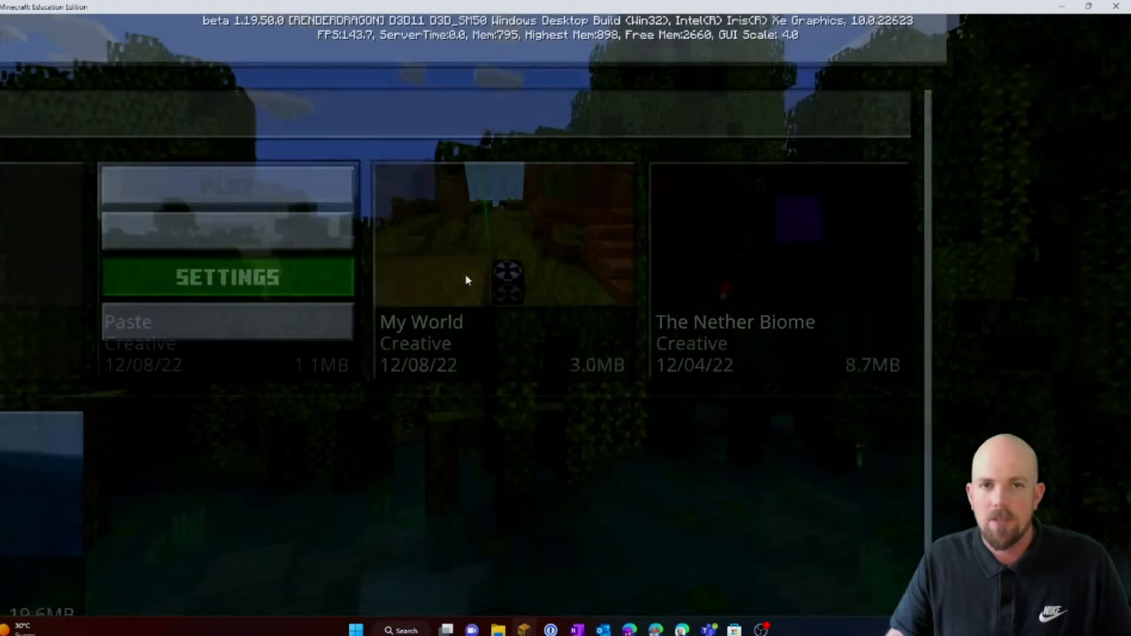
click(228, 277)
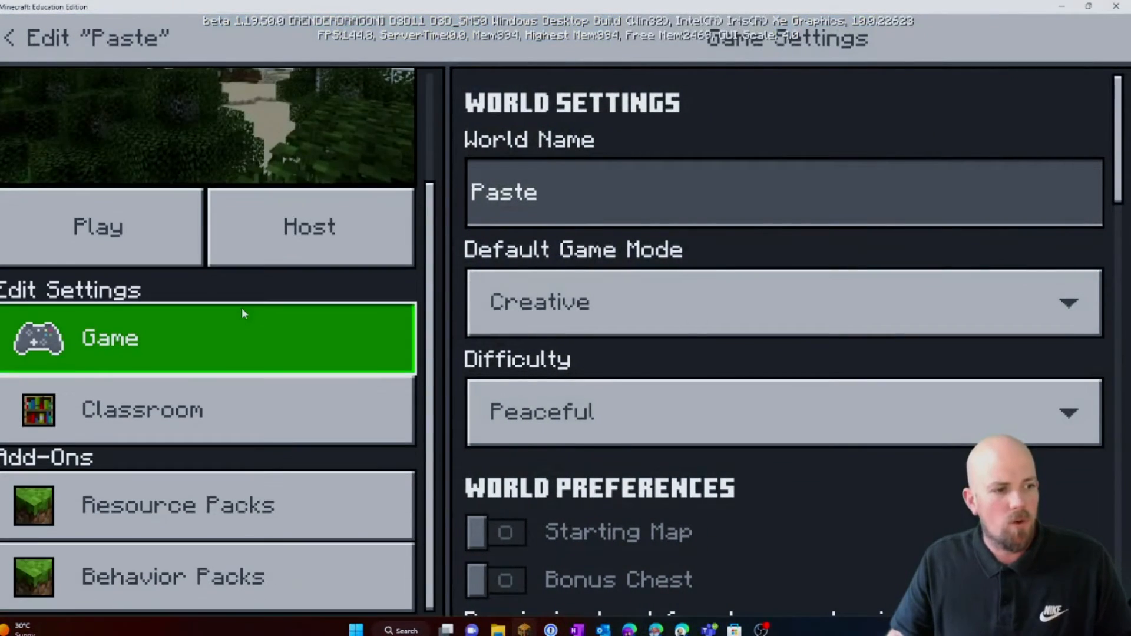
click(174, 577)
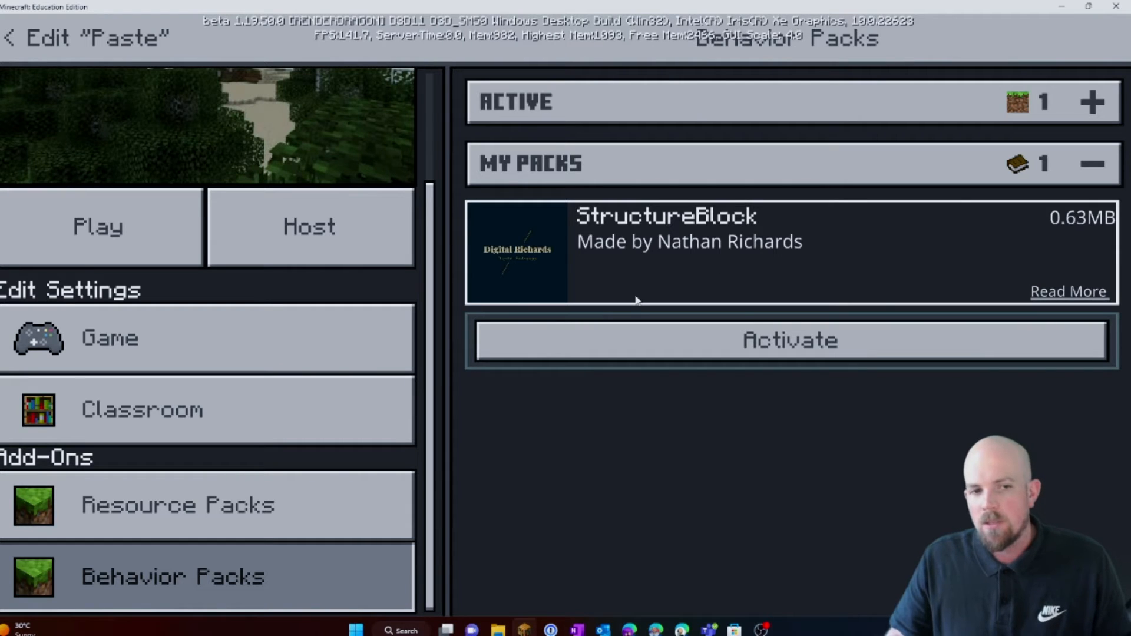
click(790, 340)
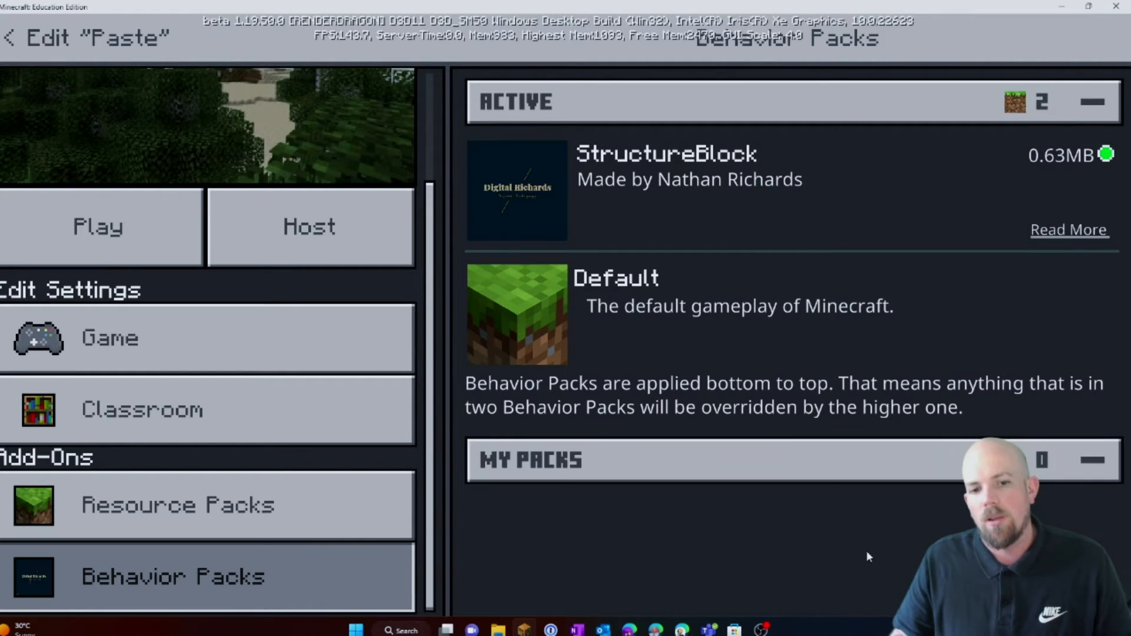
mouse_move(310, 226)
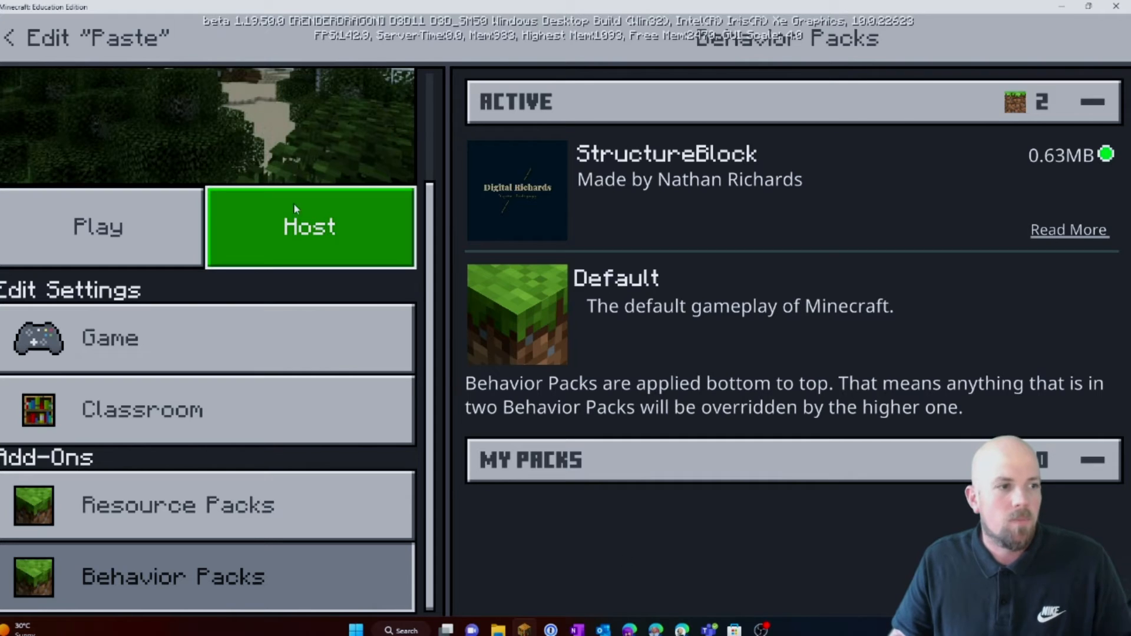
click(9, 37)
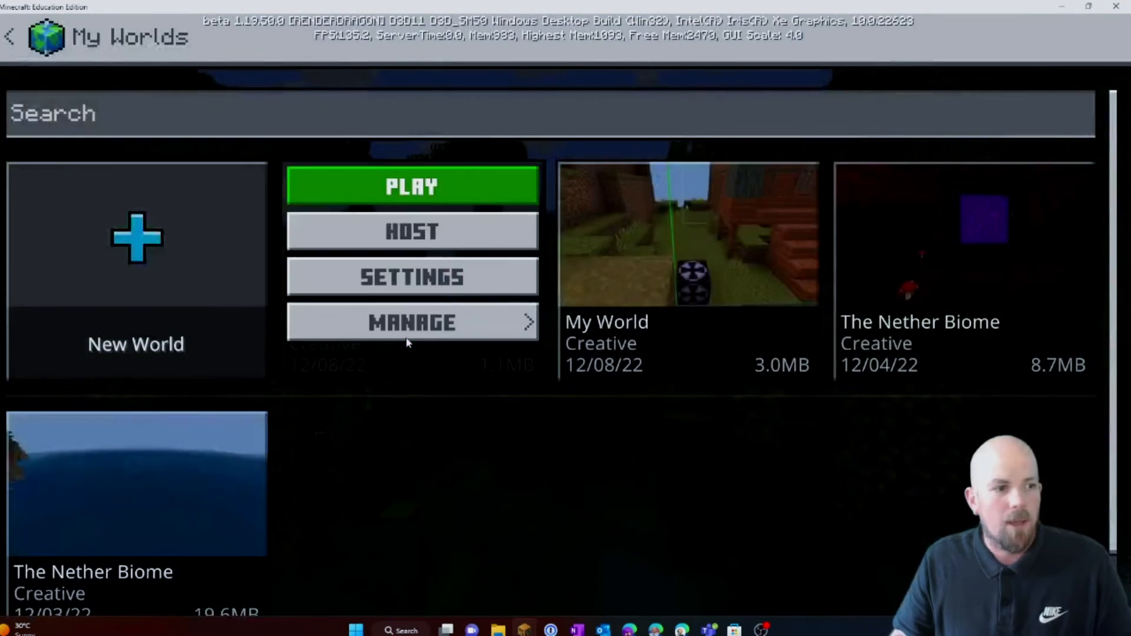
Play the Paste world and run /give @s structure_block from chat to obtain a structure block.
click(412, 186)
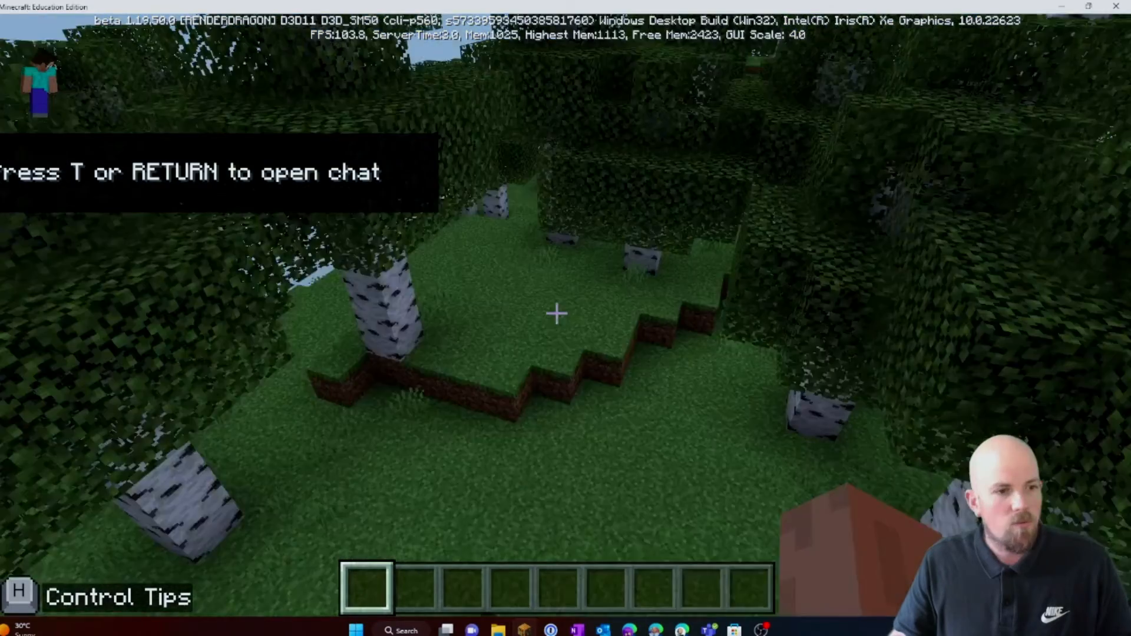
mouse_move(557, 314)
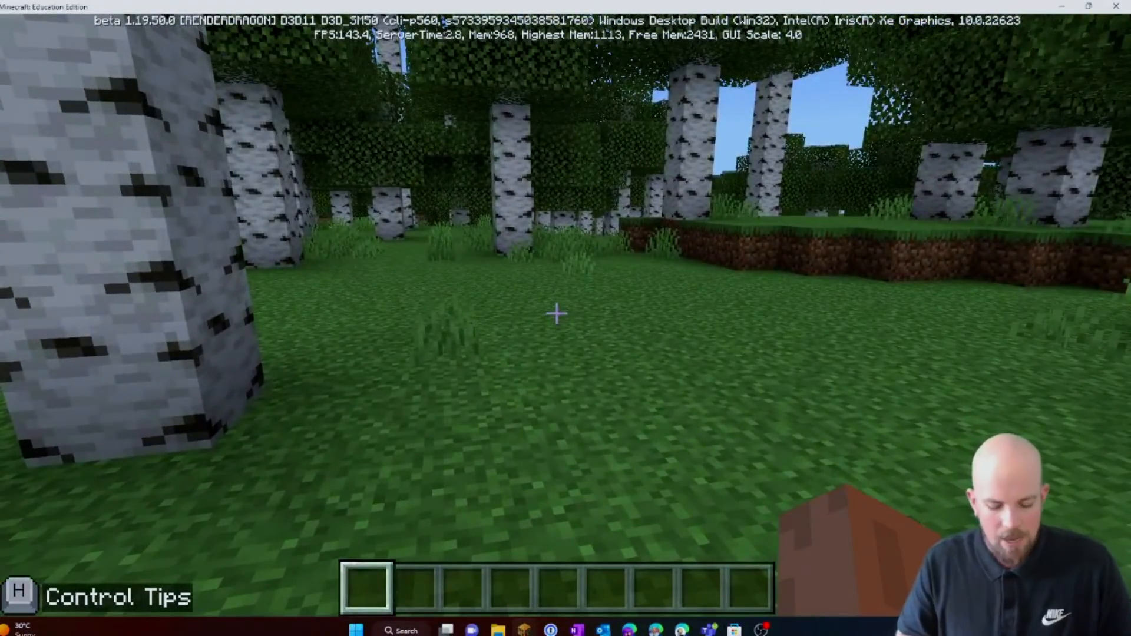
key(t)
text(/give @s s)
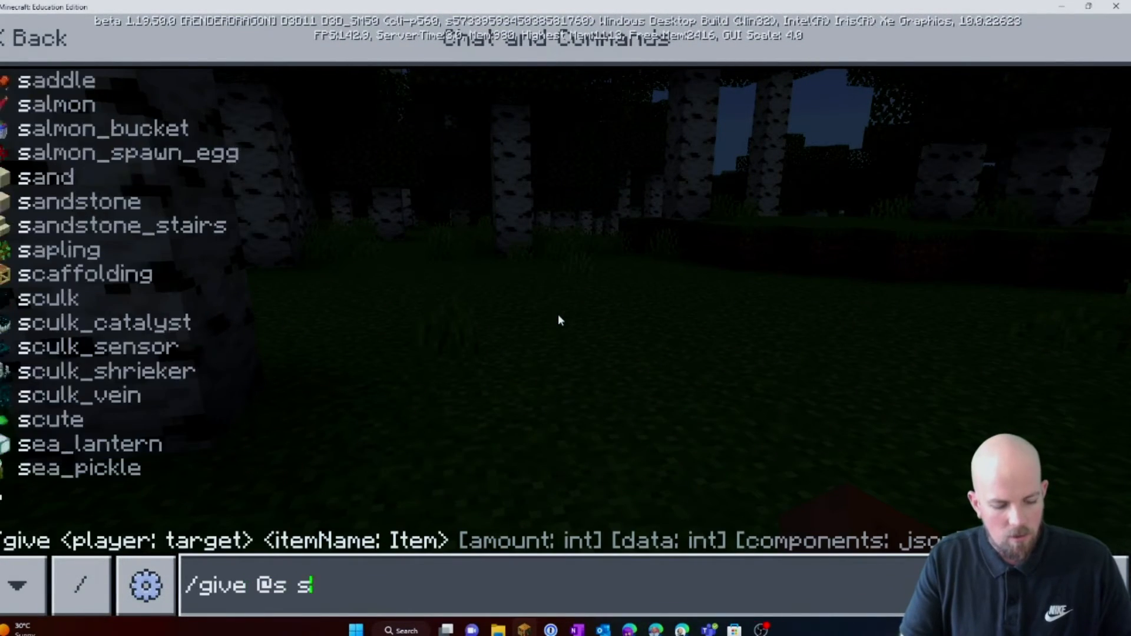
key(Escape)
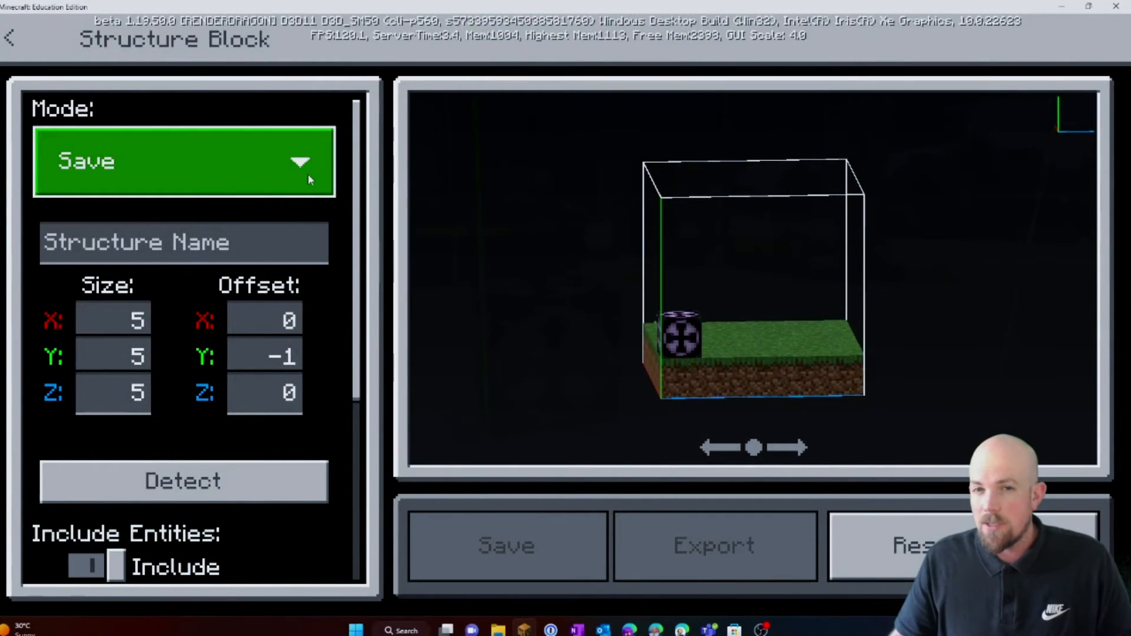
Load mystructure:House with Offset Y 0 so the house appears in the birch forest.
click(183, 161)
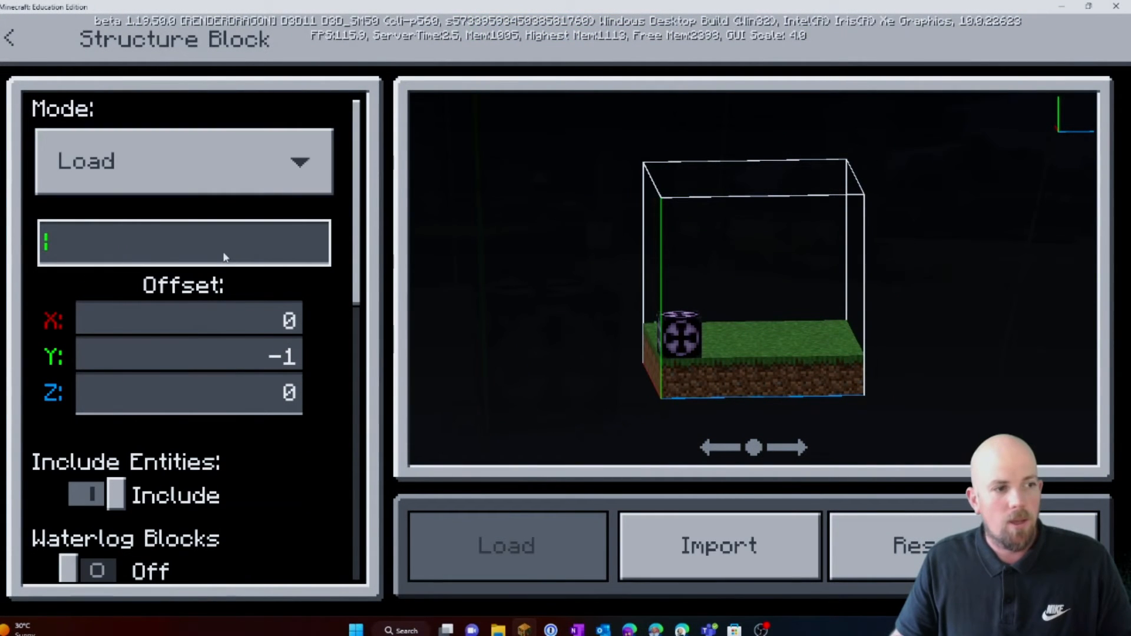
text(House)
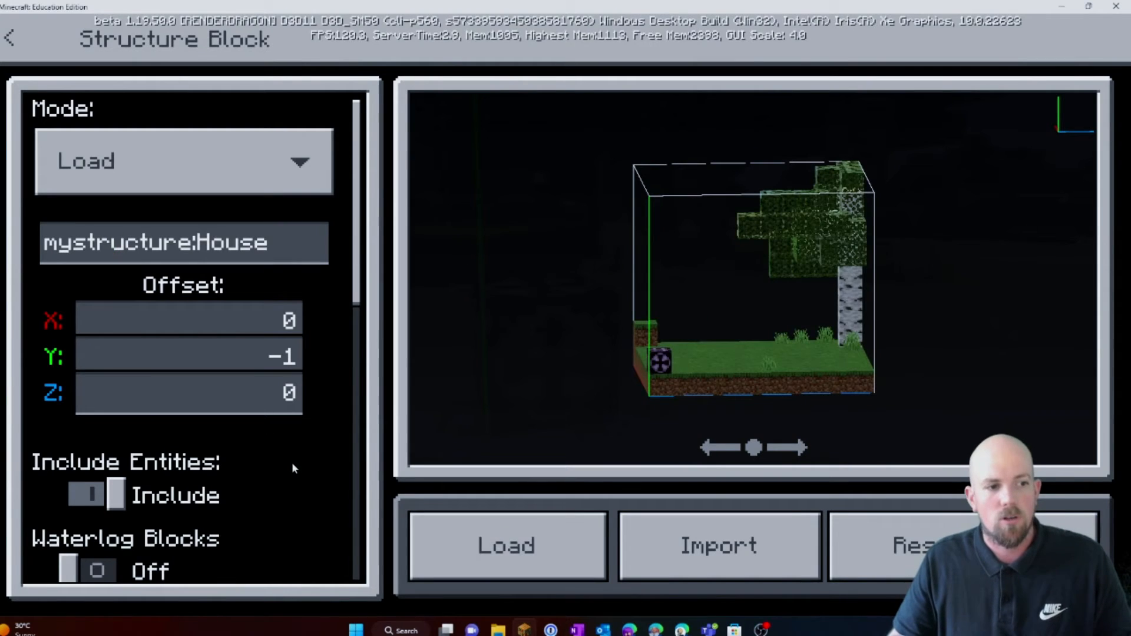
click(184, 243)
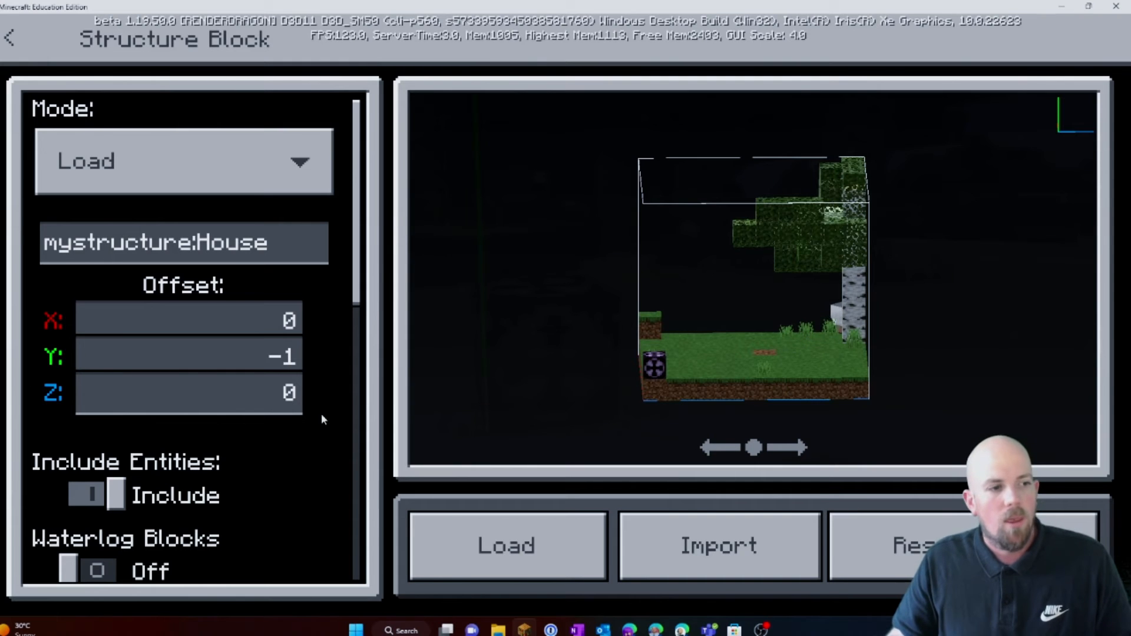
click(187, 356)
text(0)
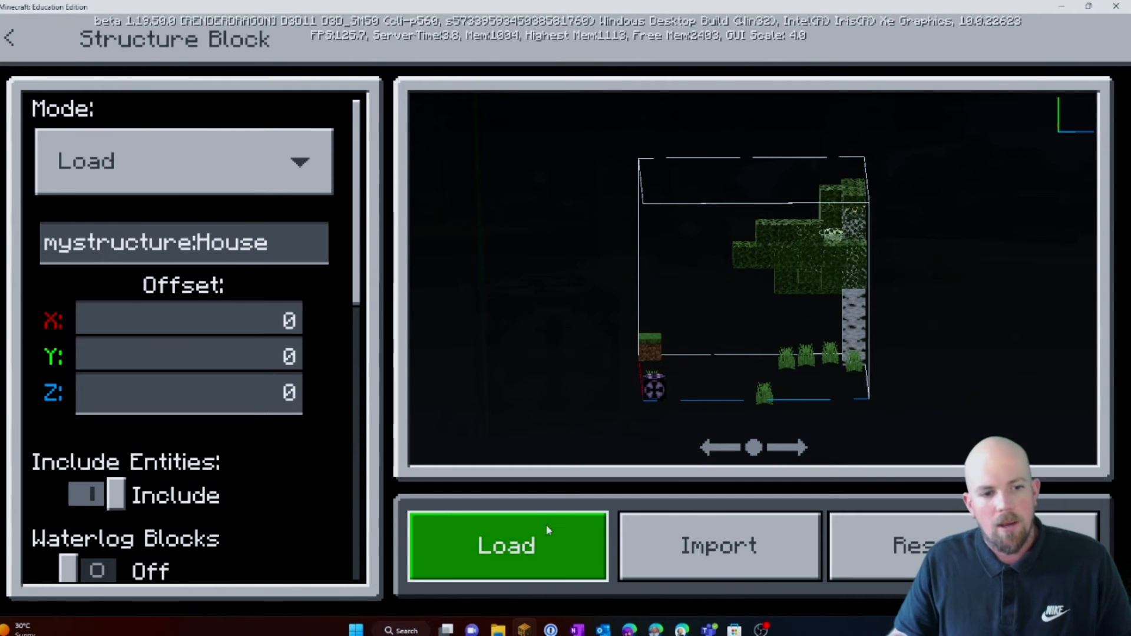
click(506, 544)
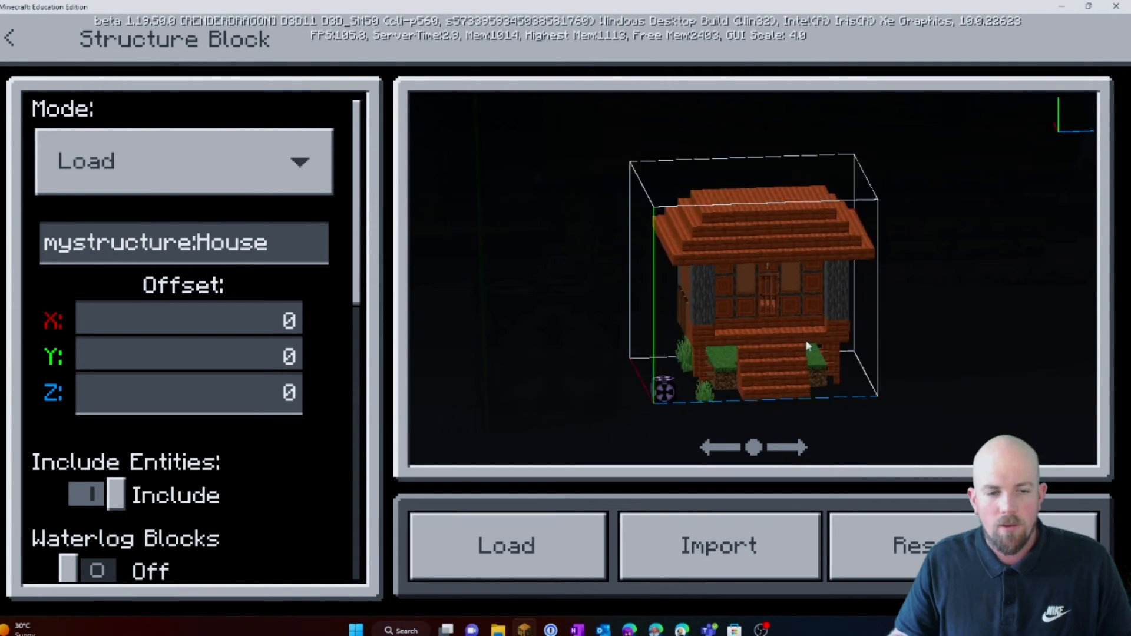
key(Escape)
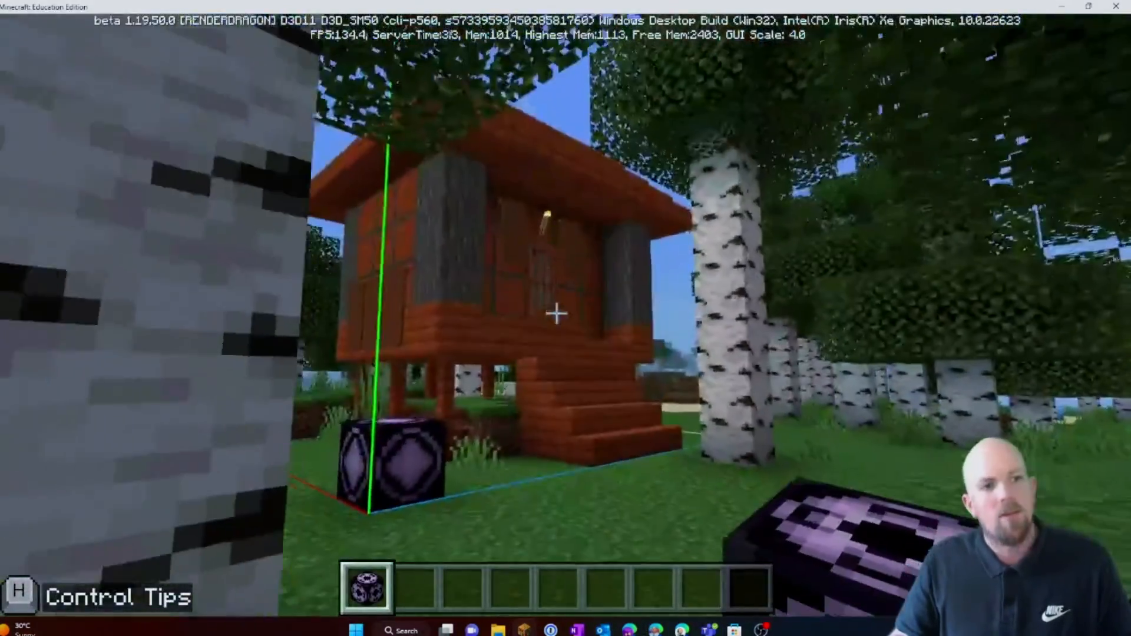
mouse_move(555, 314)
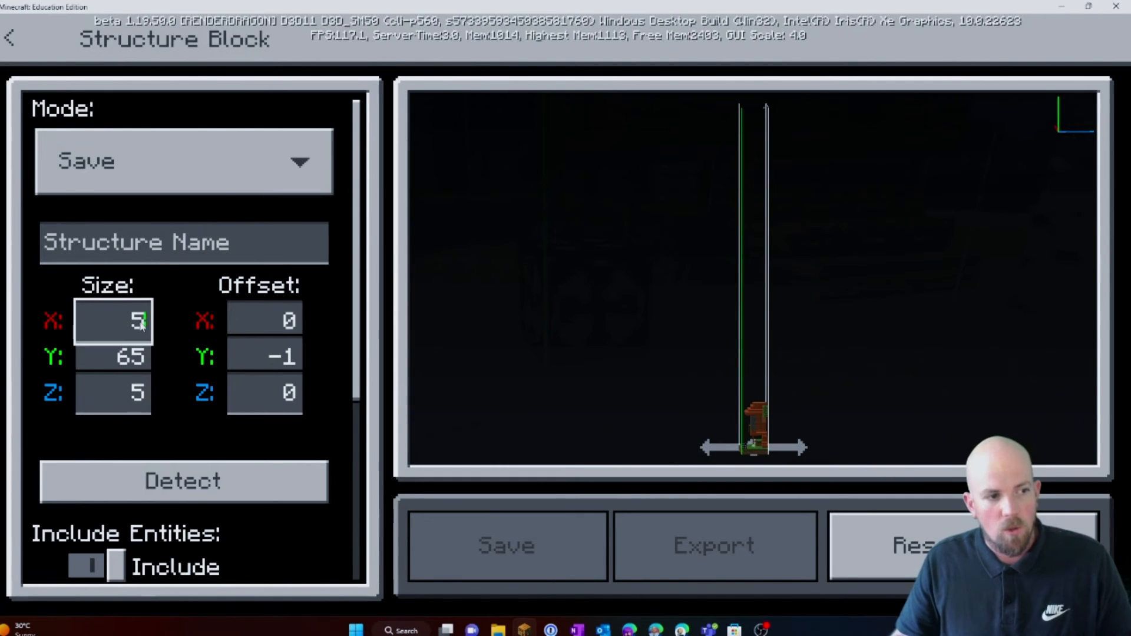
Set the structure block's save area to 64 by 200 by 64 blocks.
text(100)
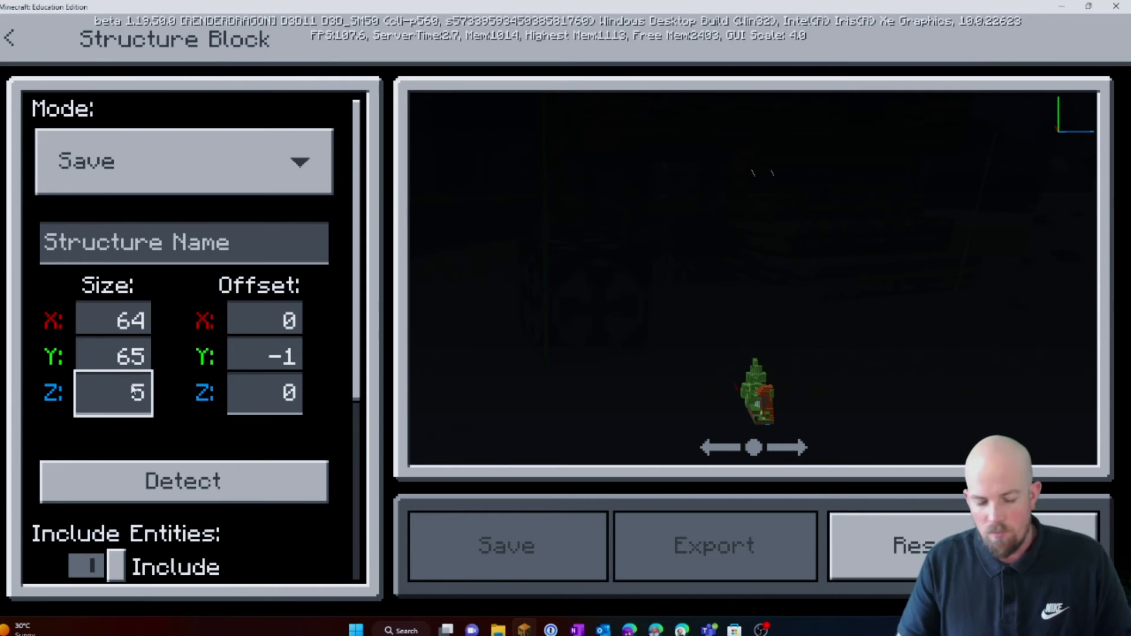
text(10)
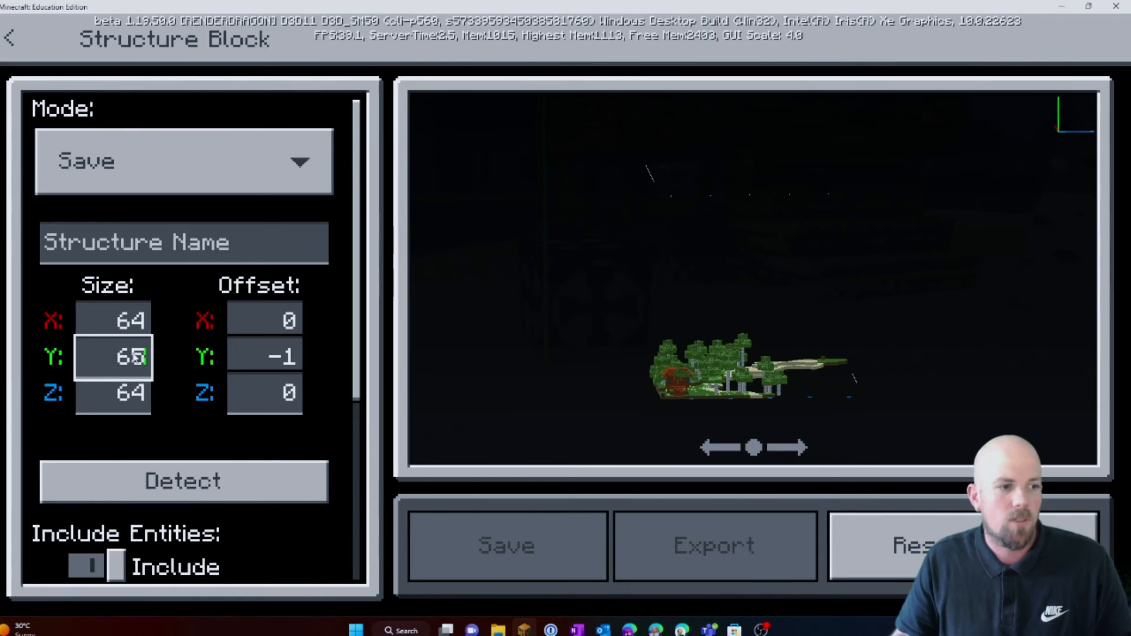
text(100)
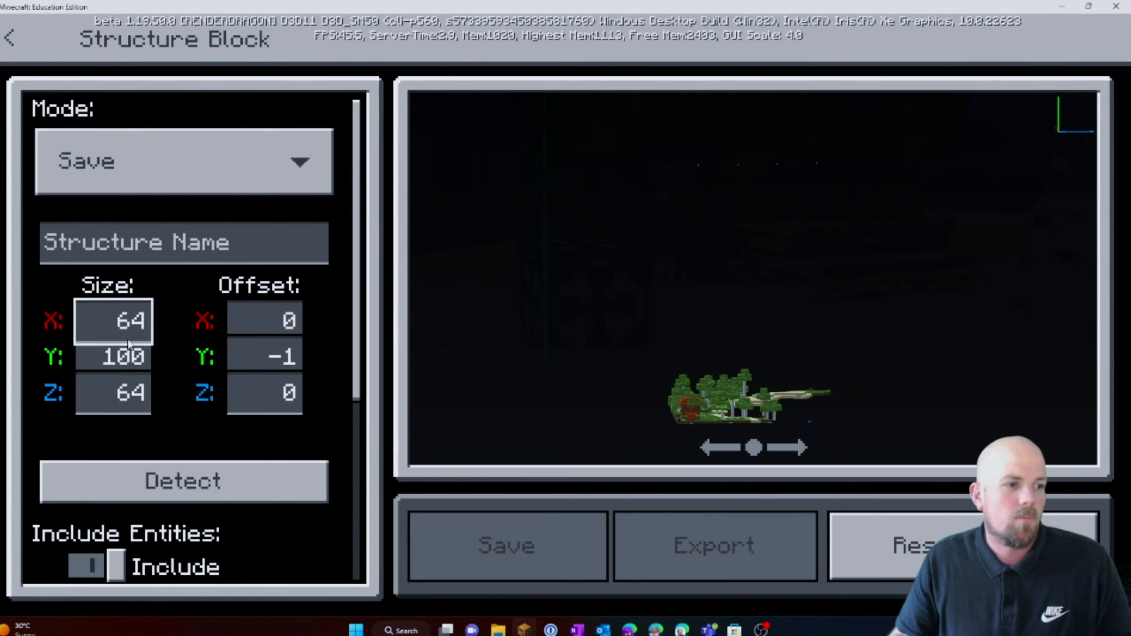
click(113, 355)
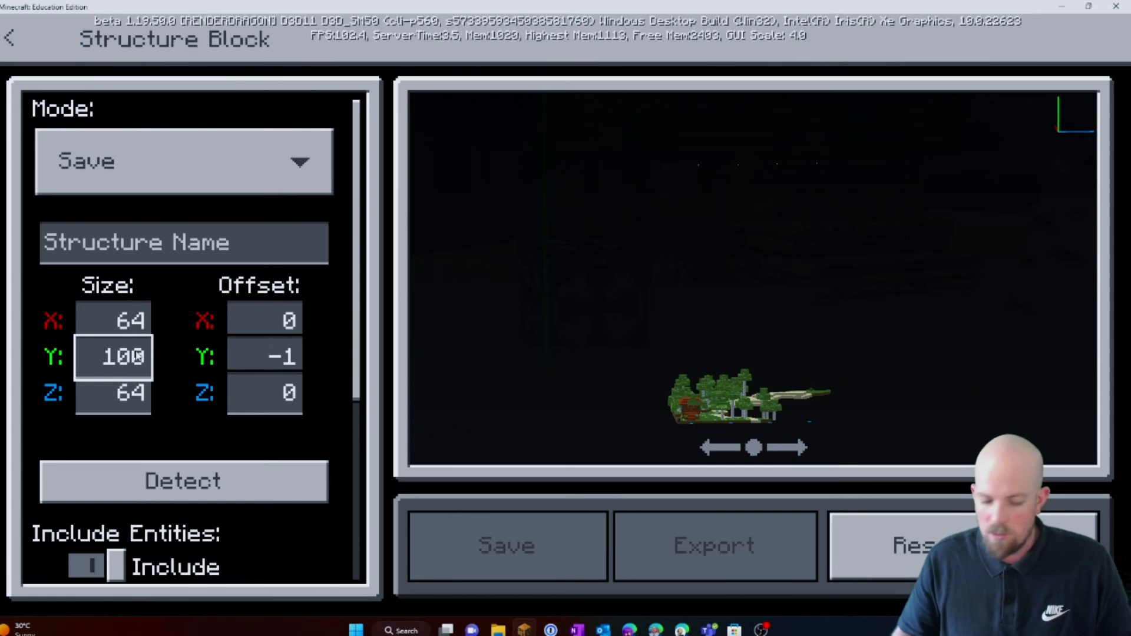
text(150)
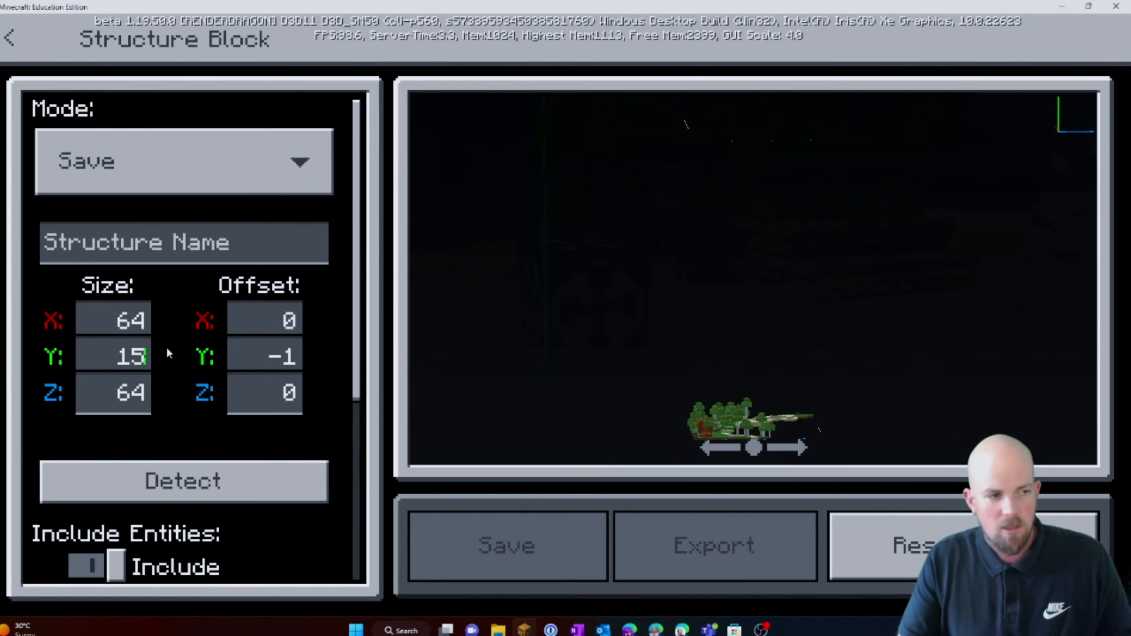
text(200)
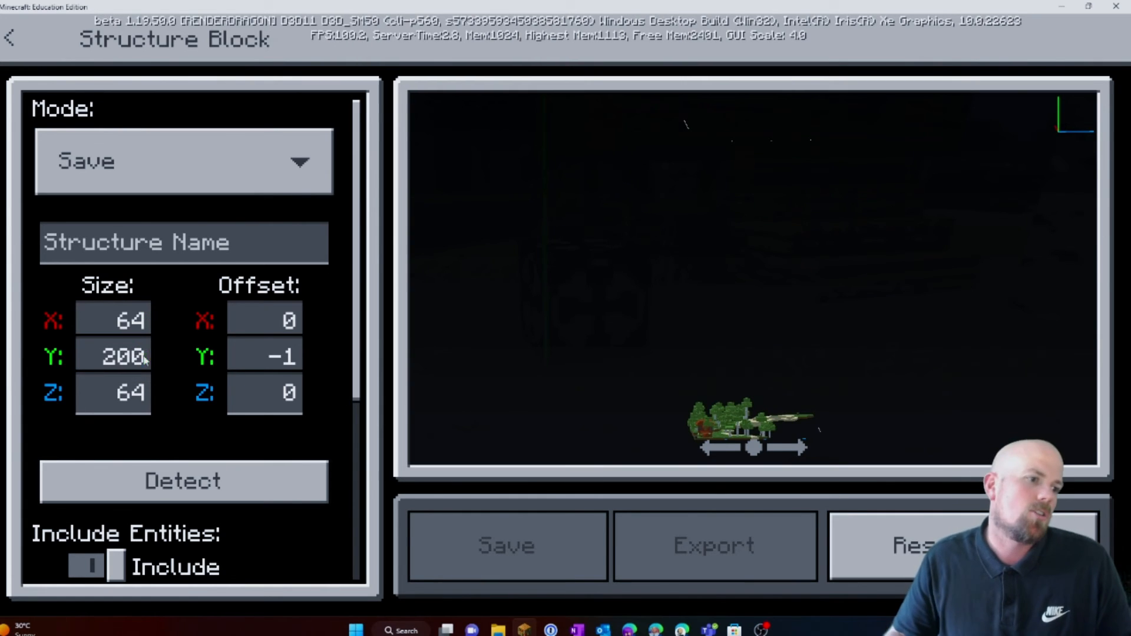
click(113, 356)
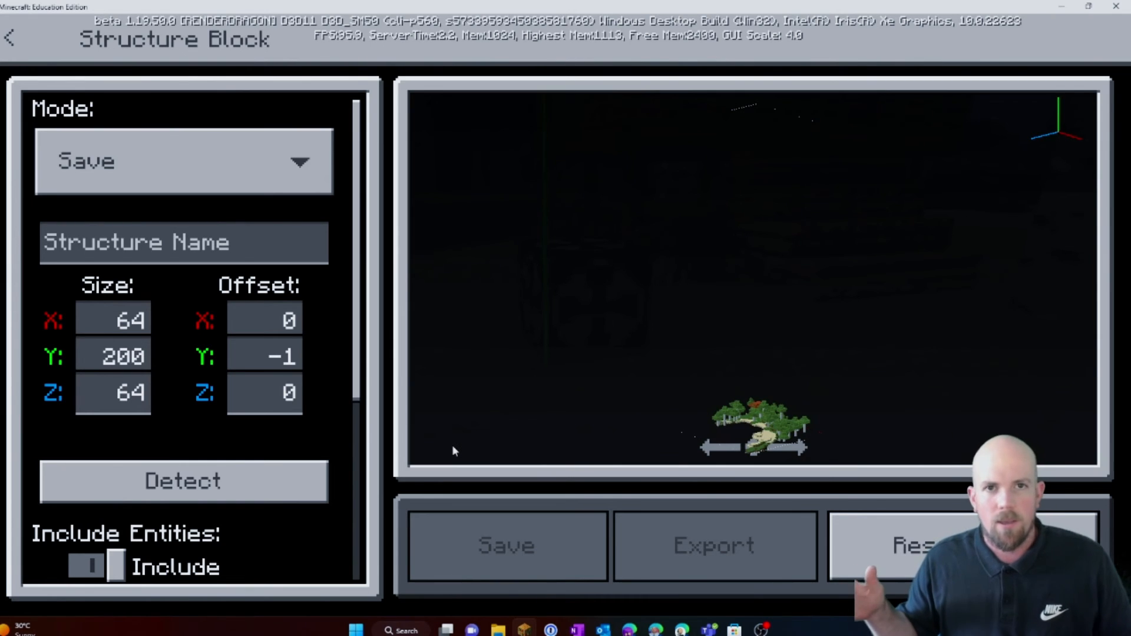
mouse_move(819, 426)
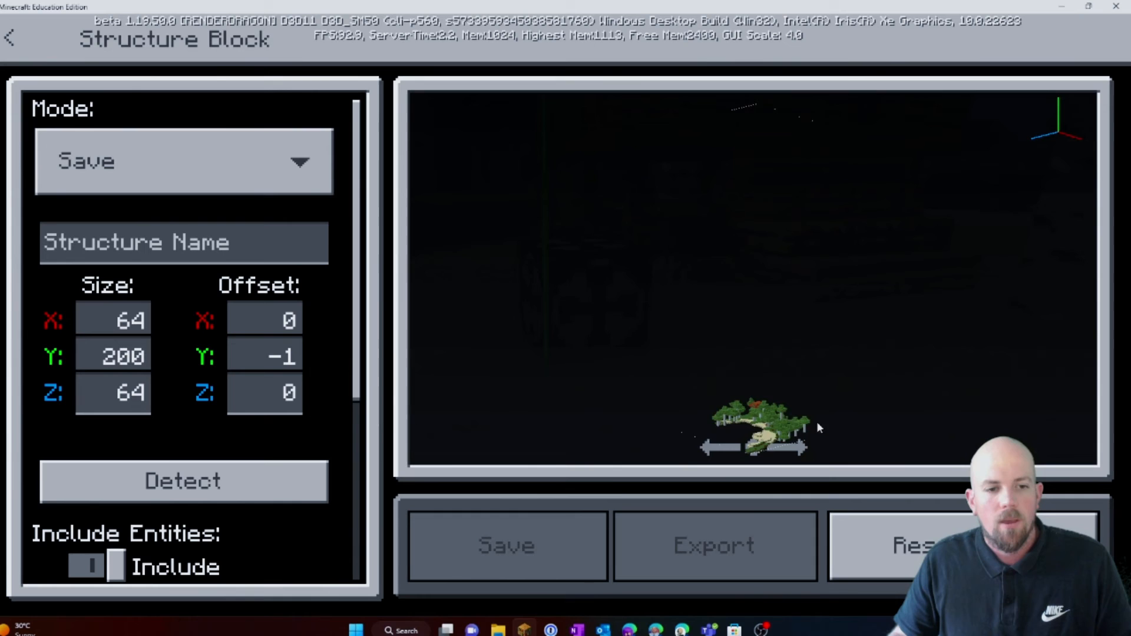
click(113, 356)
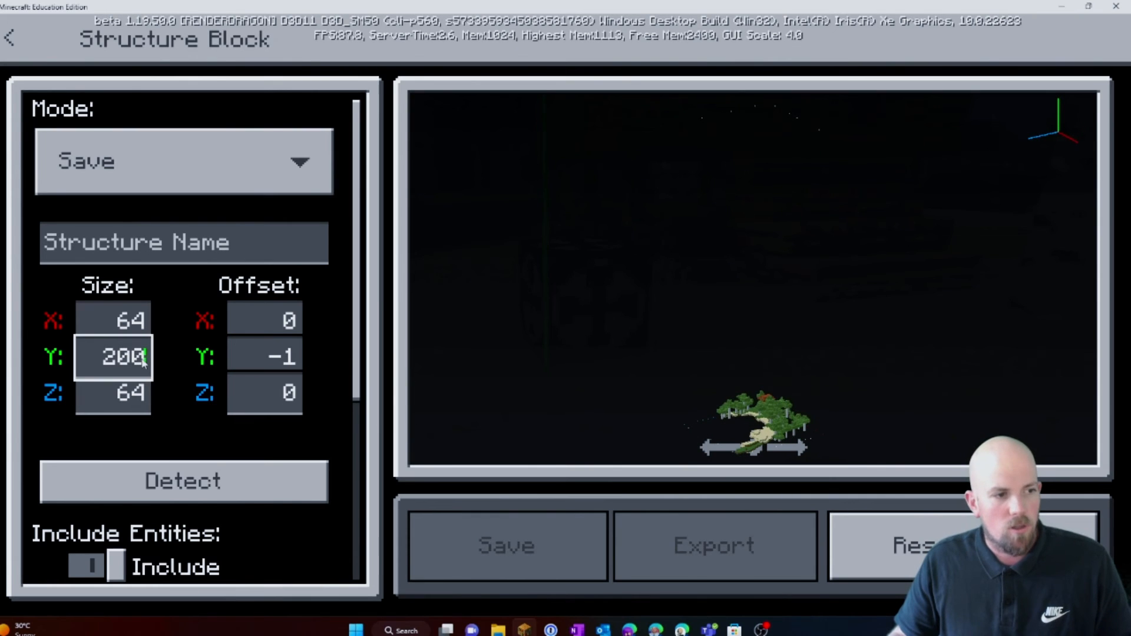